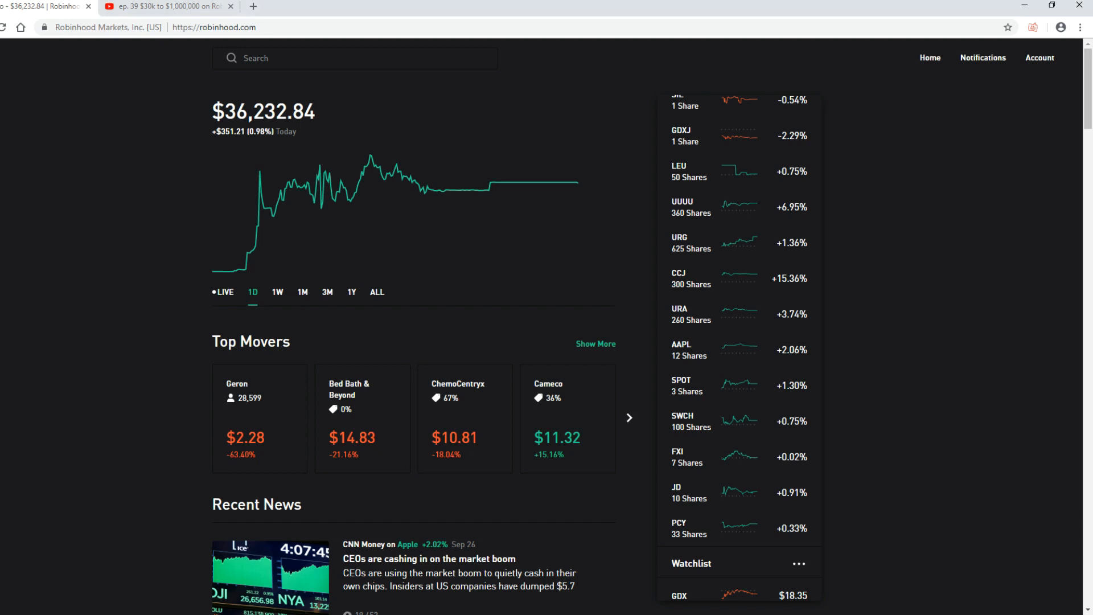
pyautogui.moveTo(1048, 529)
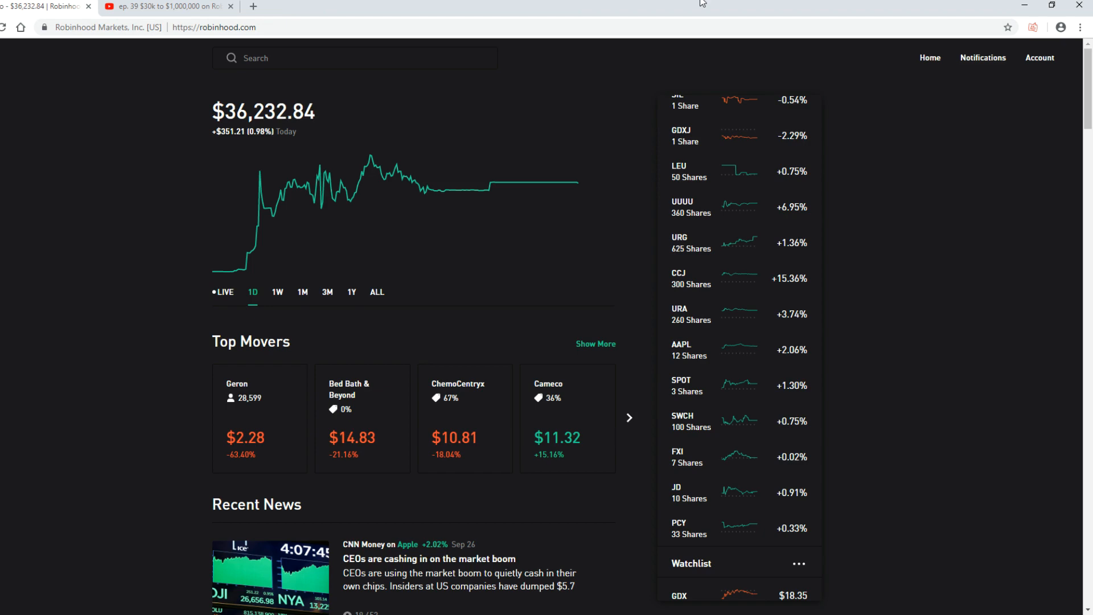
# - Scroll down the Cameco page past Your Equity and returns to the Options section
pyautogui.scroll(-3)
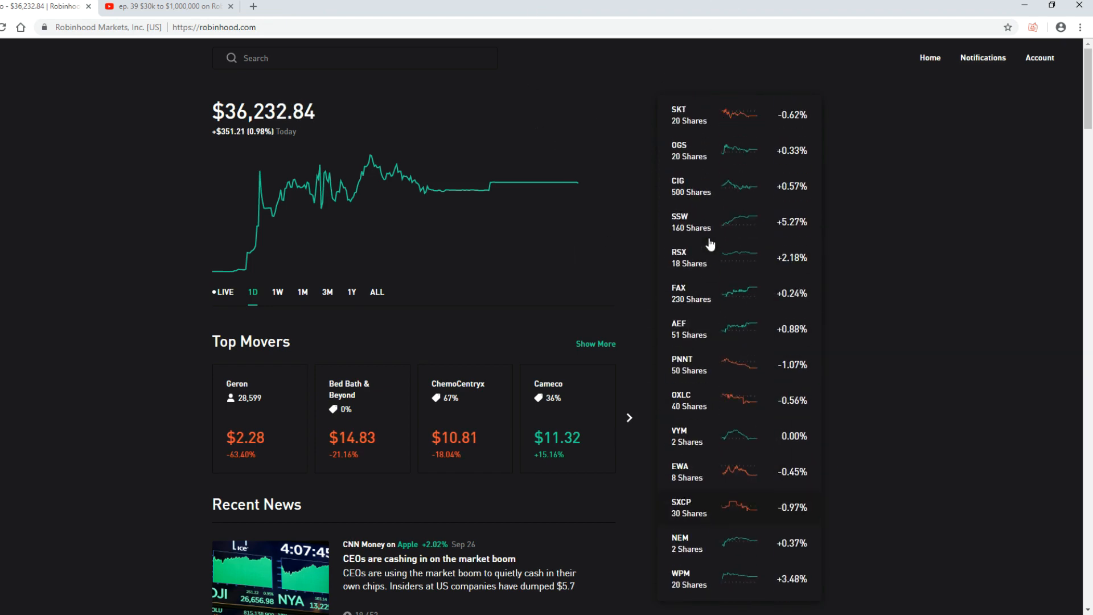
pyautogui.scroll(-3)
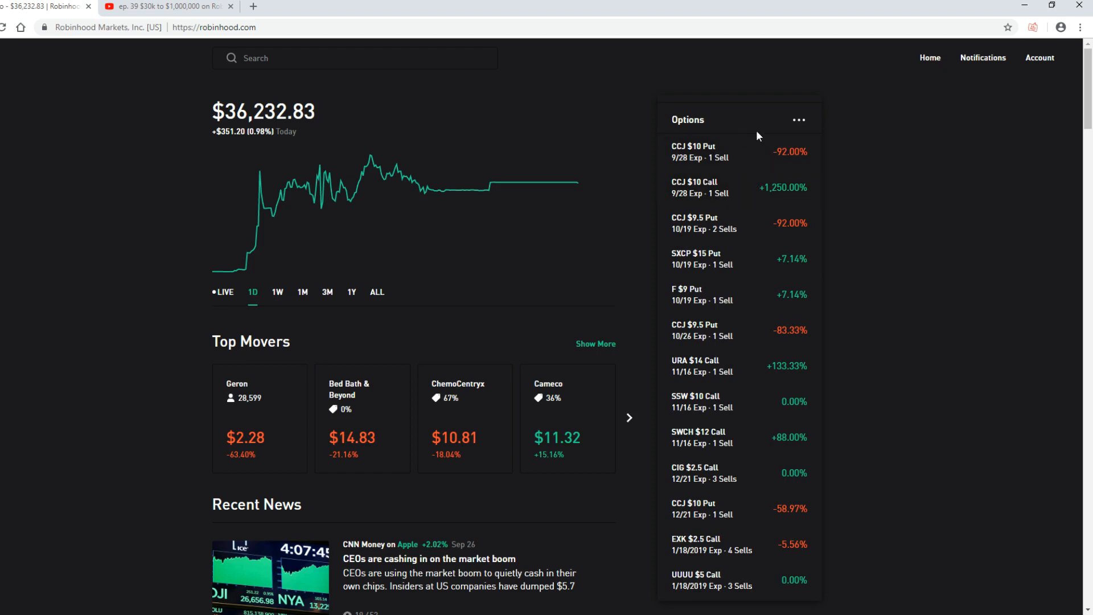
pyautogui.moveTo(787, 197)
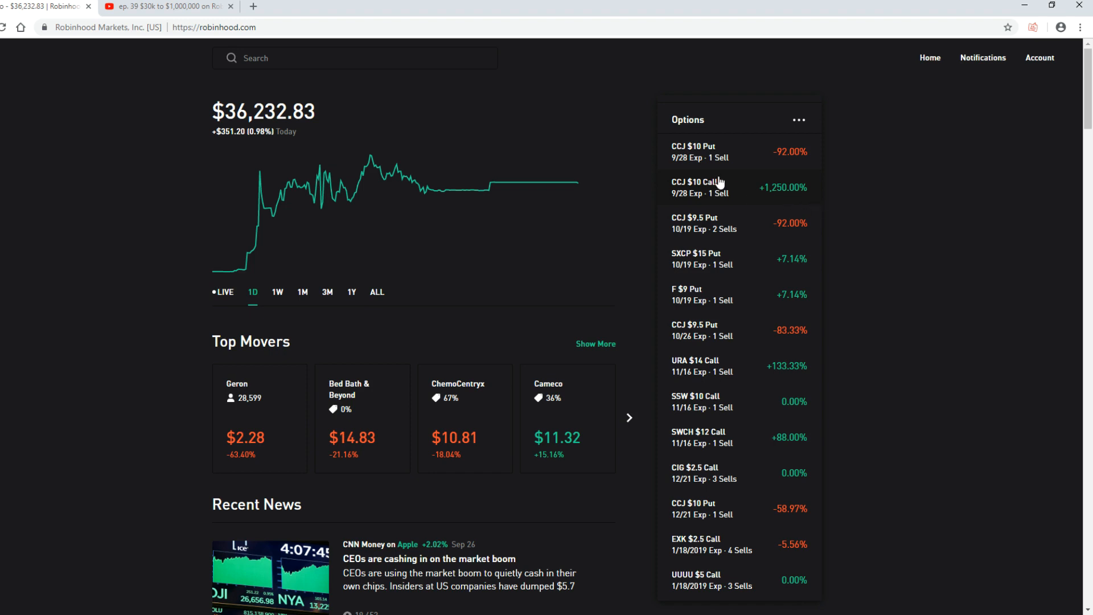
pyautogui.scroll(-3)
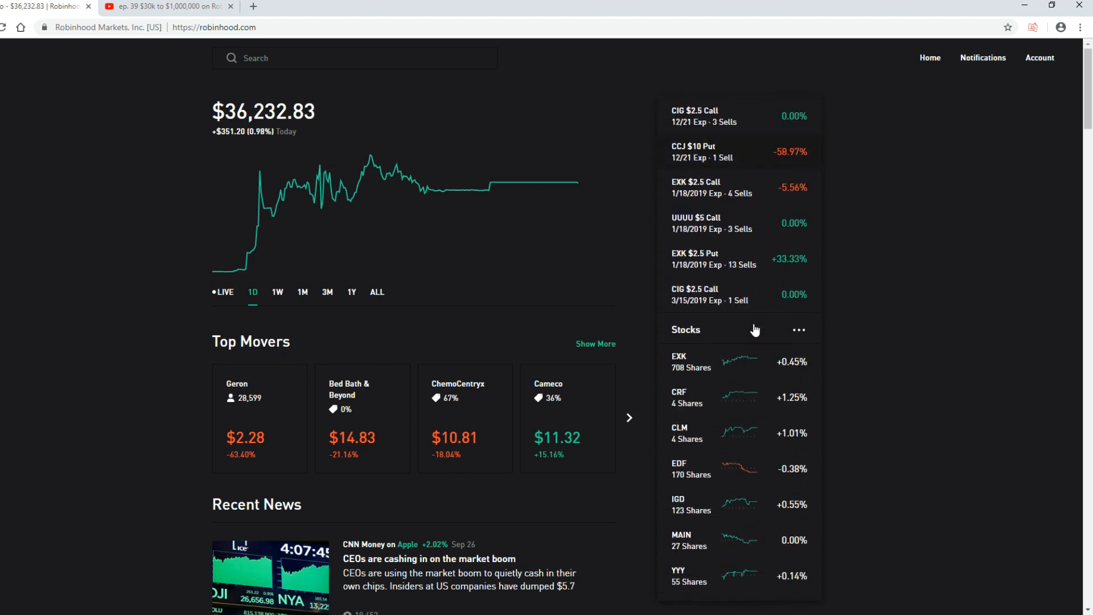
pyautogui.scroll(-3)
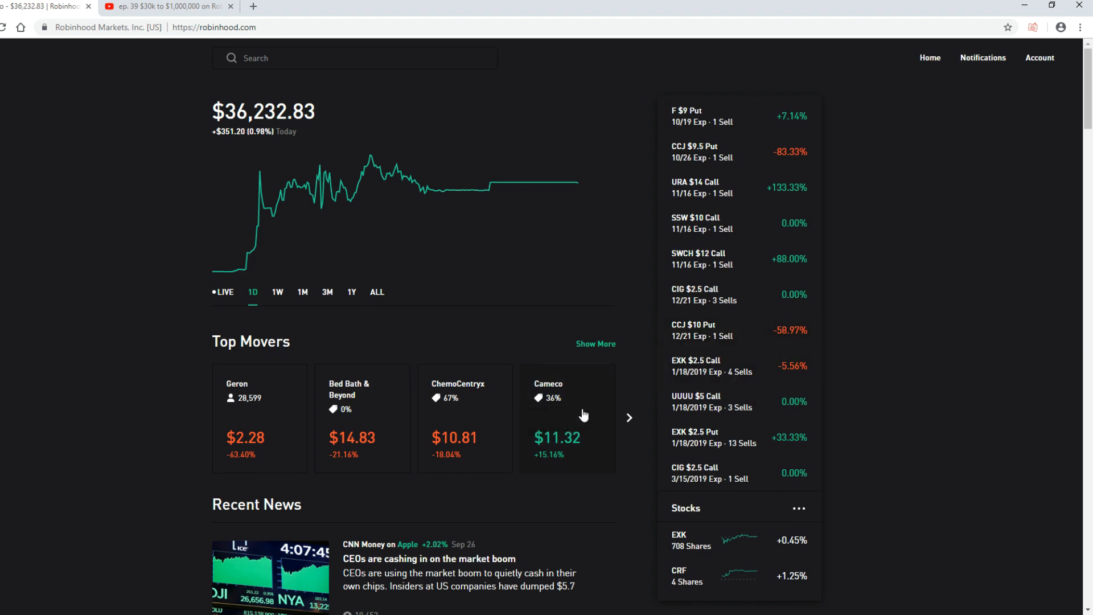
pyautogui.moveTo(561, 431)
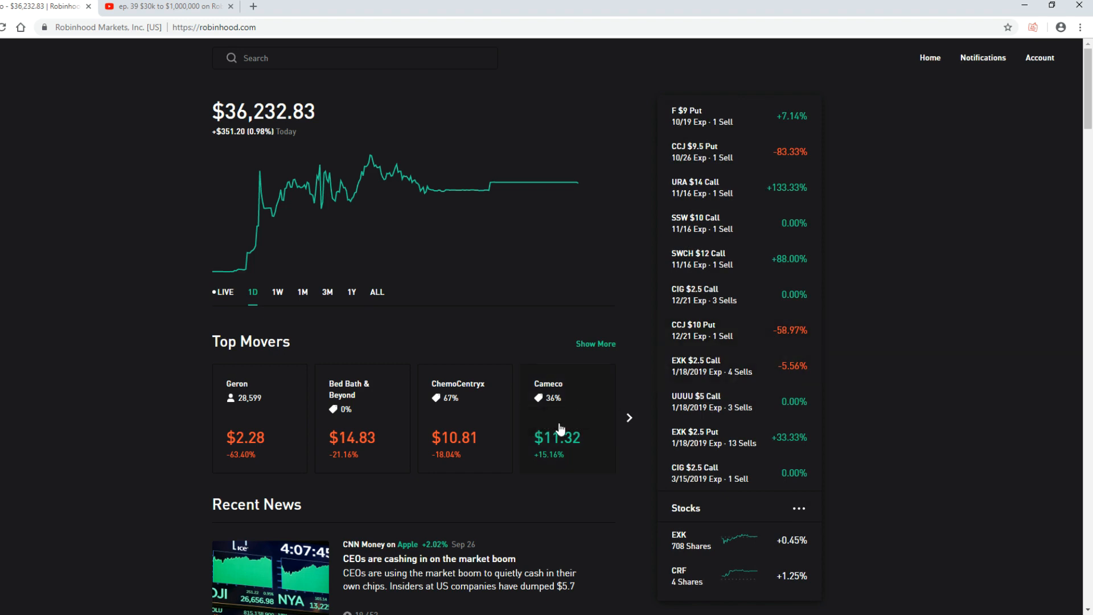
pyautogui.moveTo(592, 427)
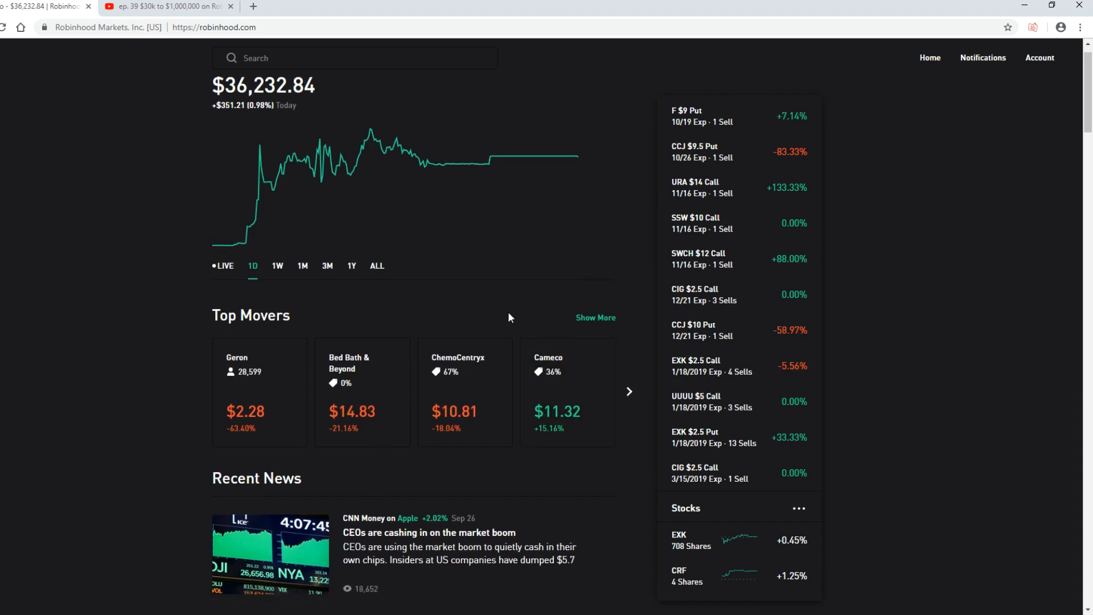
pyautogui.scroll(-3)
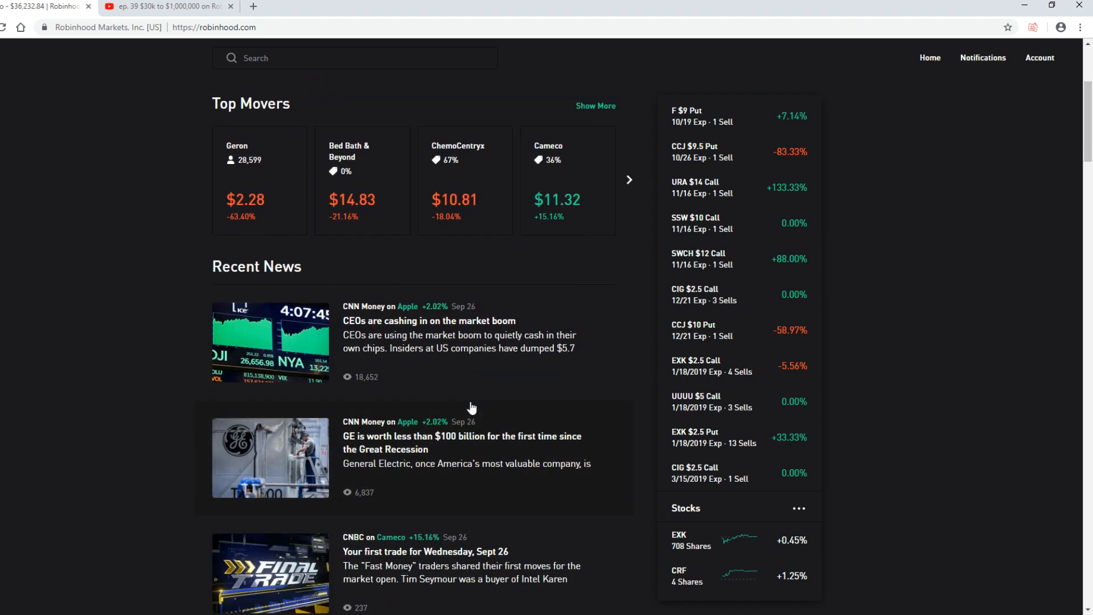
pyautogui.scroll(-3)
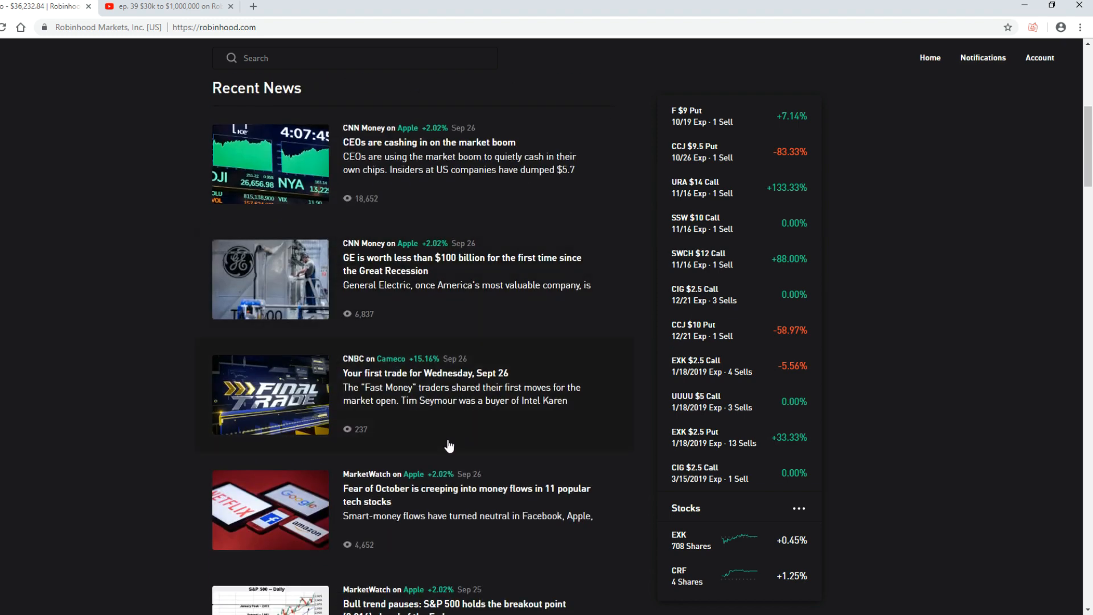
pyautogui.scroll(-3)
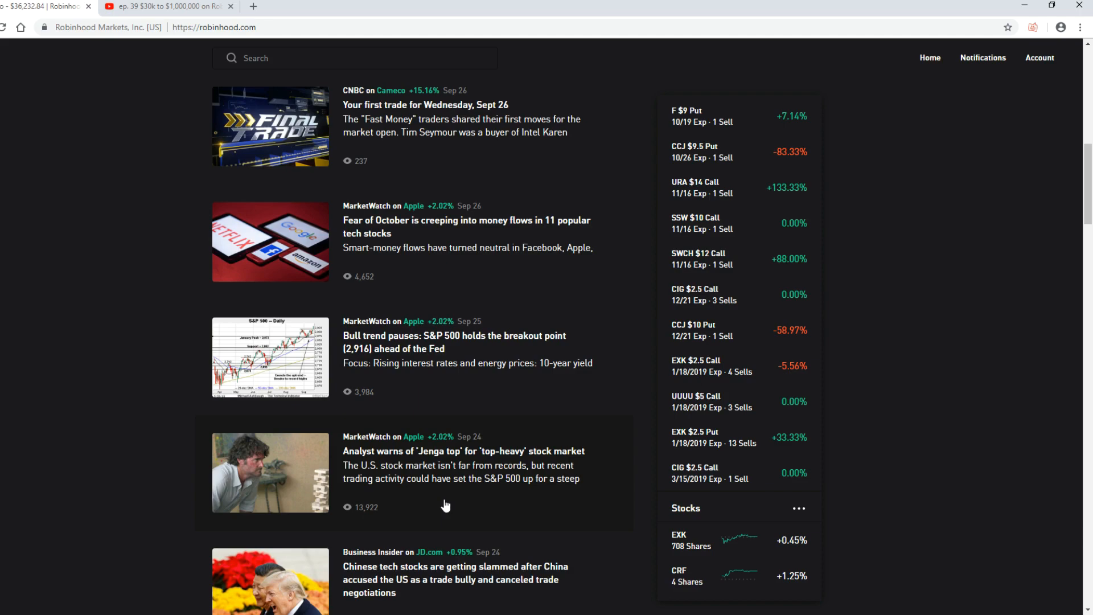
pyautogui.scroll(-3)
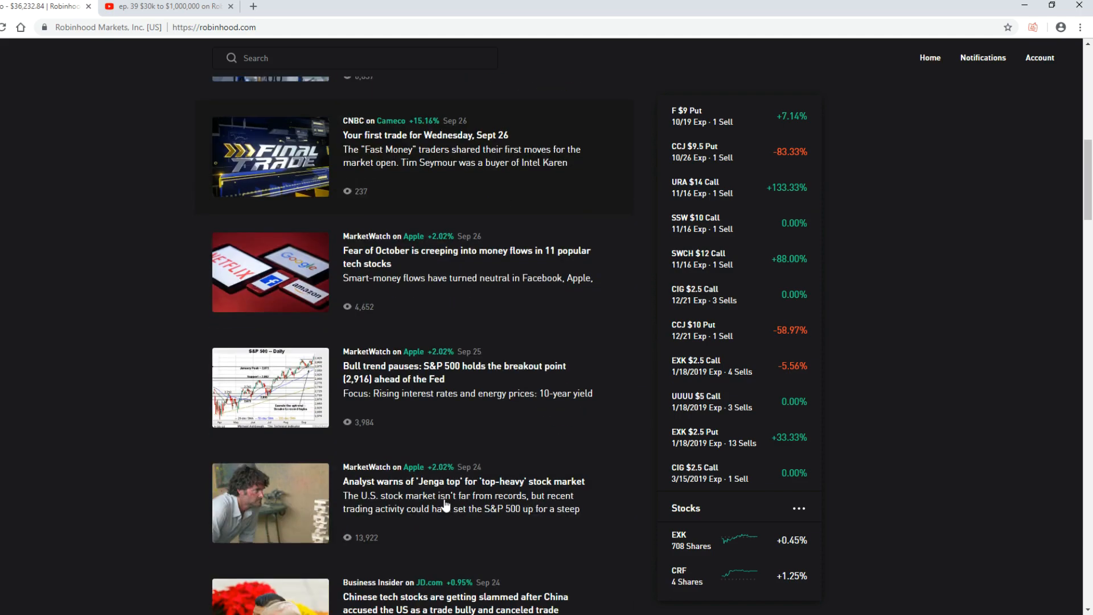
pyautogui.scroll(-3)
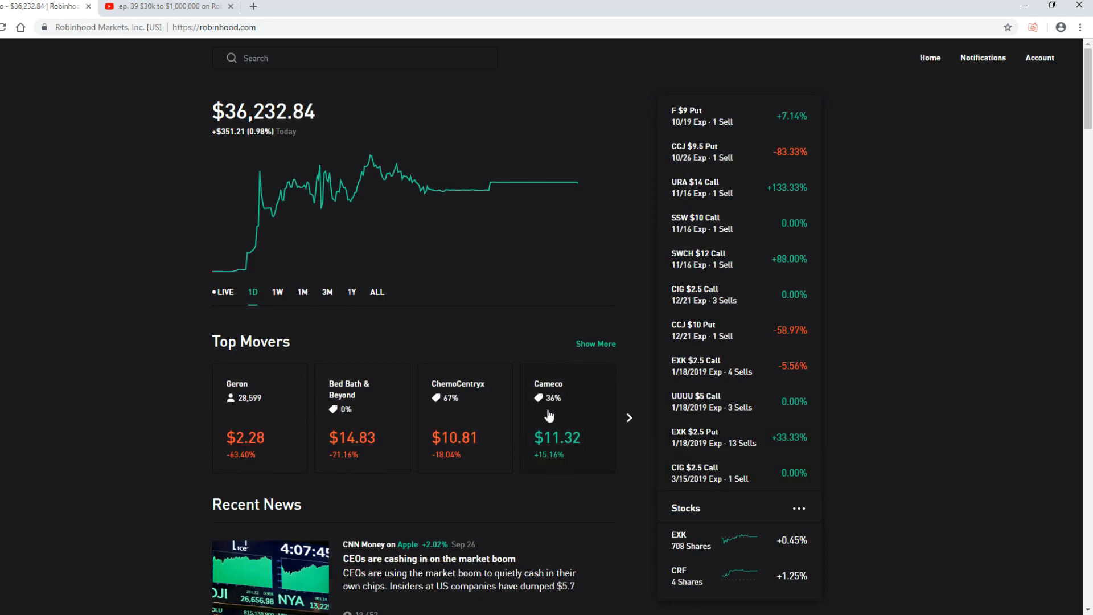
pyautogui.moveTo(549, 398)
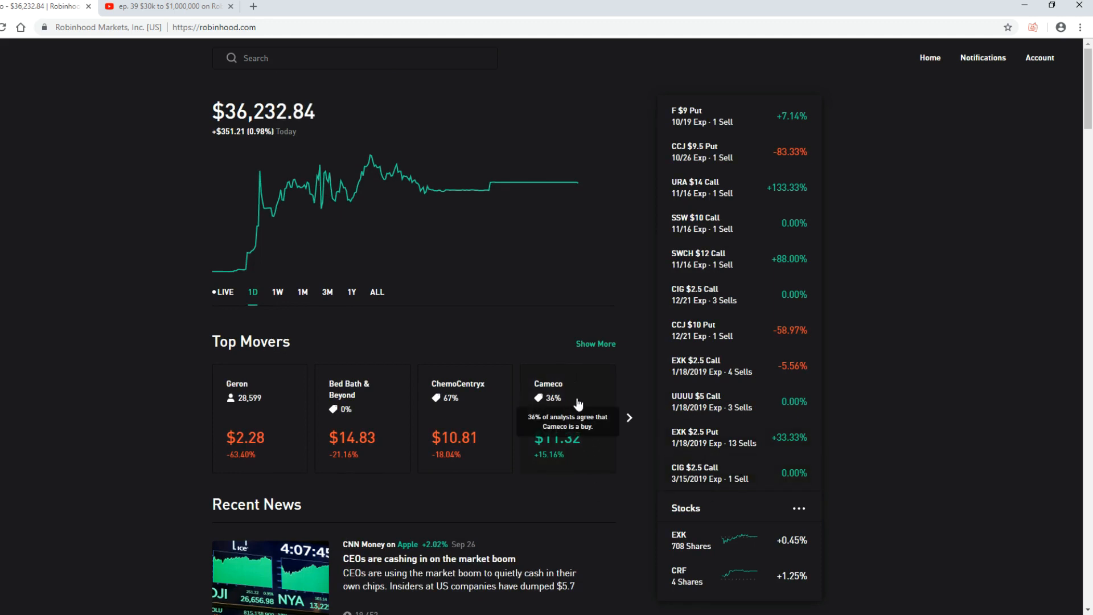
# - Review the six CCJ option contracts, then highlight today's $447.00 return on Cameco
pyautogui.scroll(-3)
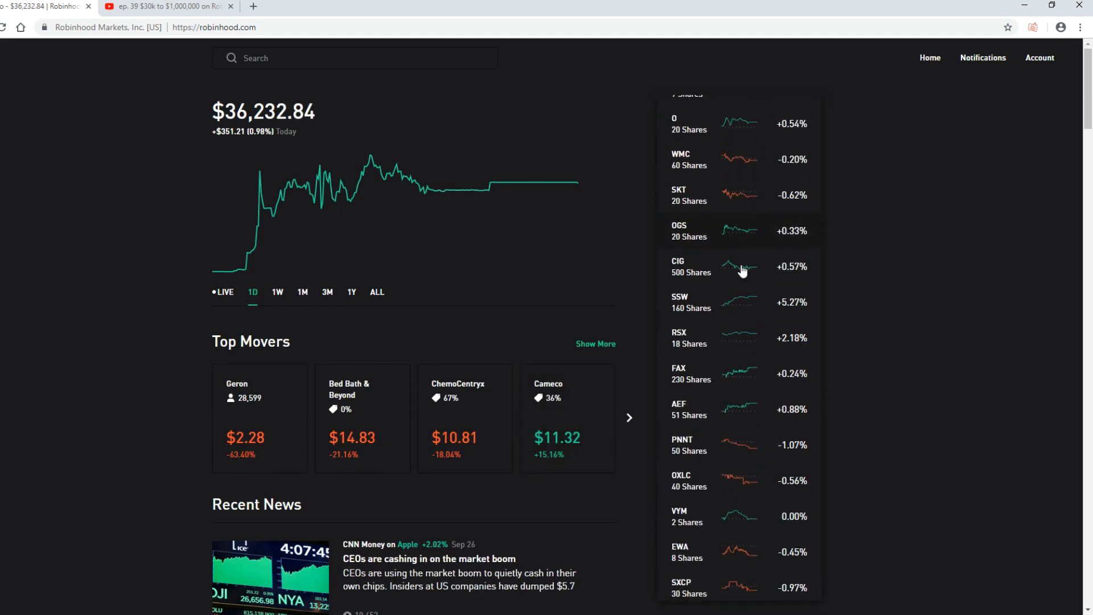
pyautogui.scroll(-3)
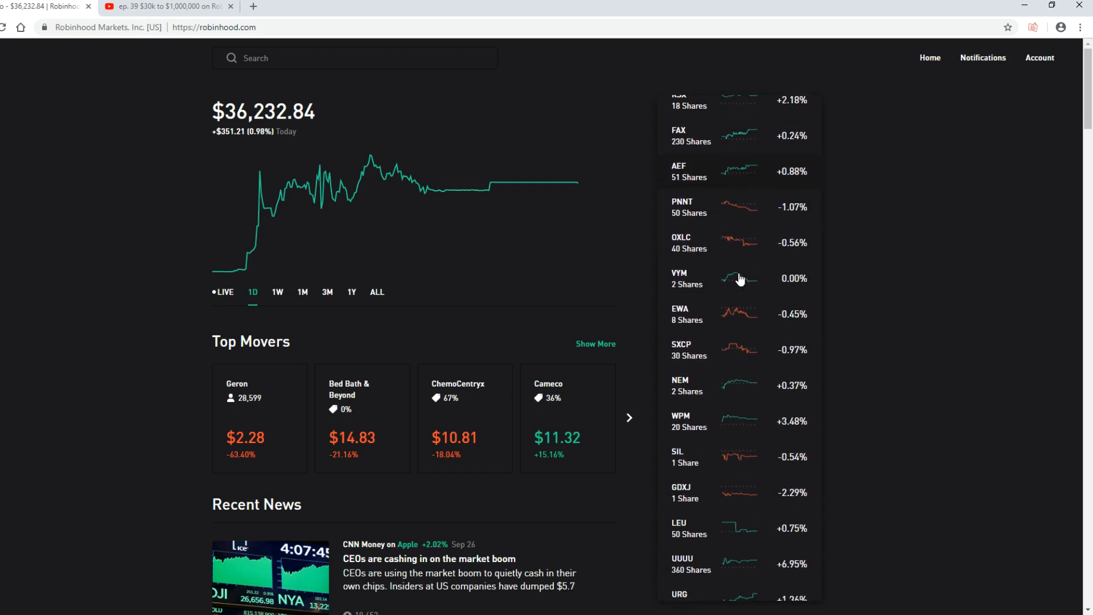
pyautogui.scroll(-3)
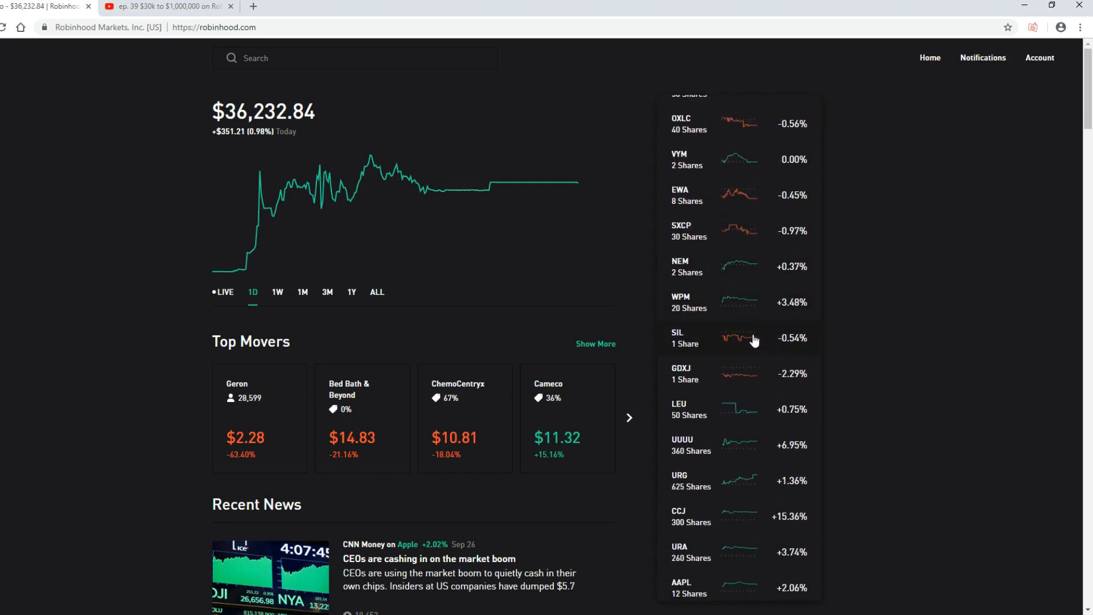
pyautogui.scroll(-3)
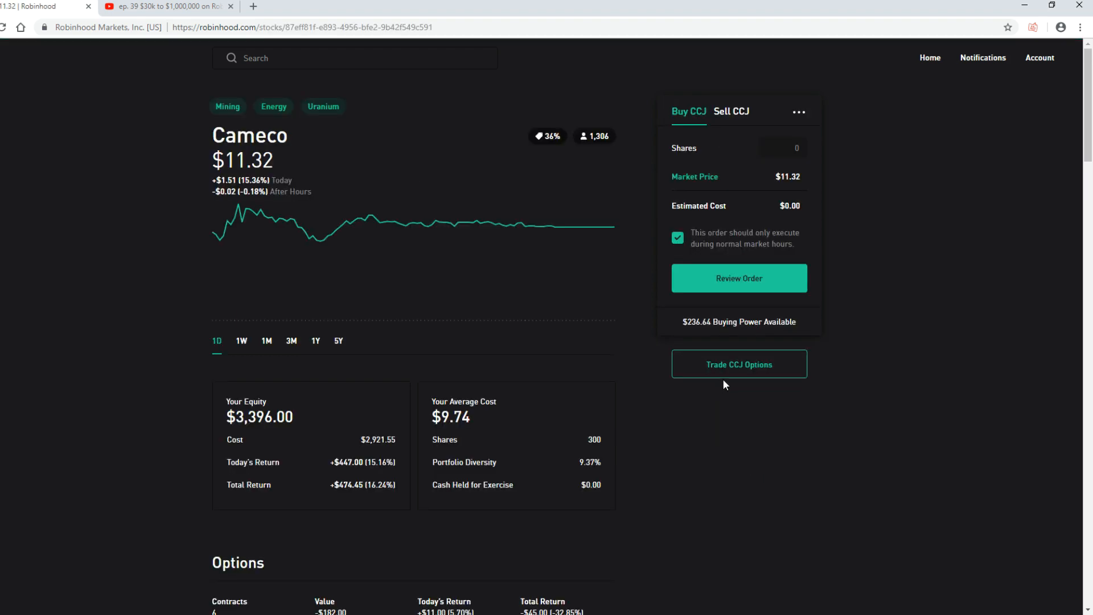
pyautogui.moveTo(413, 222)
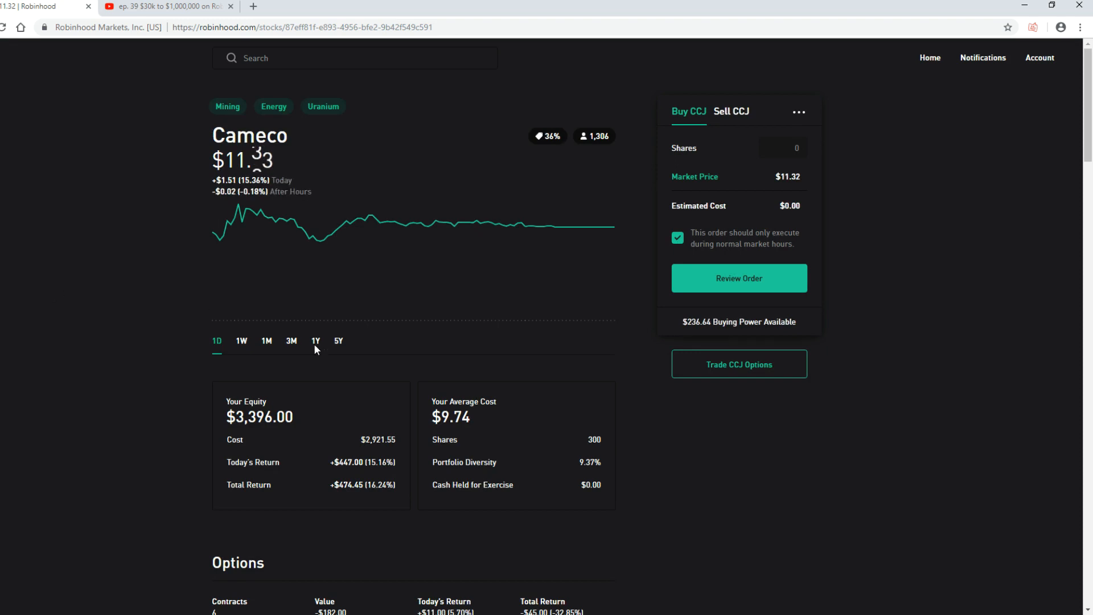
pyautogui.scroll(-3)
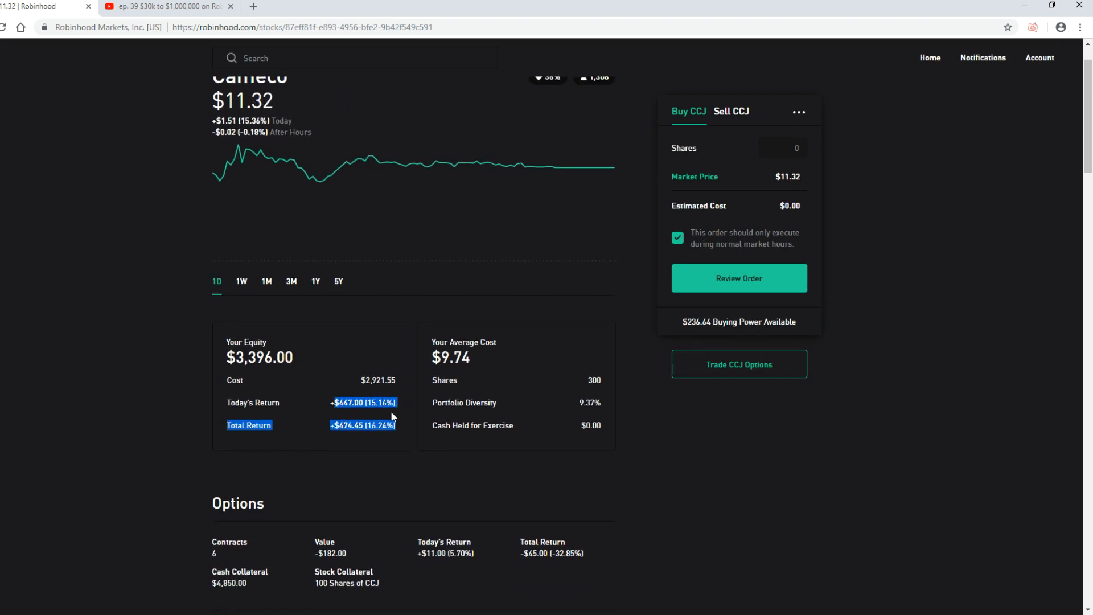
pyautogui.scroll(-3)
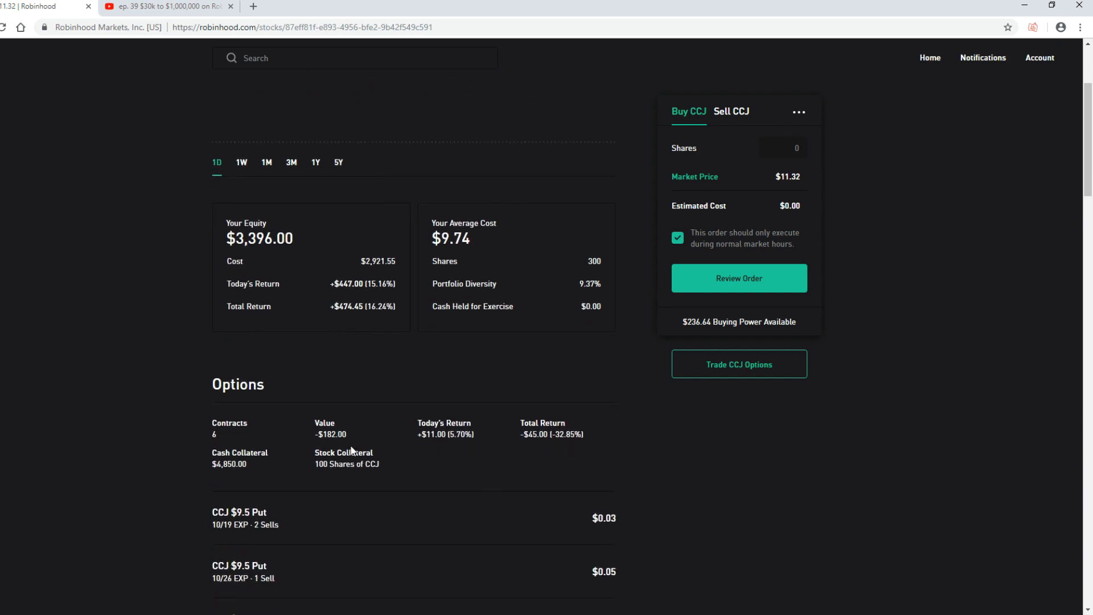
pyautogui.scroll(-3)
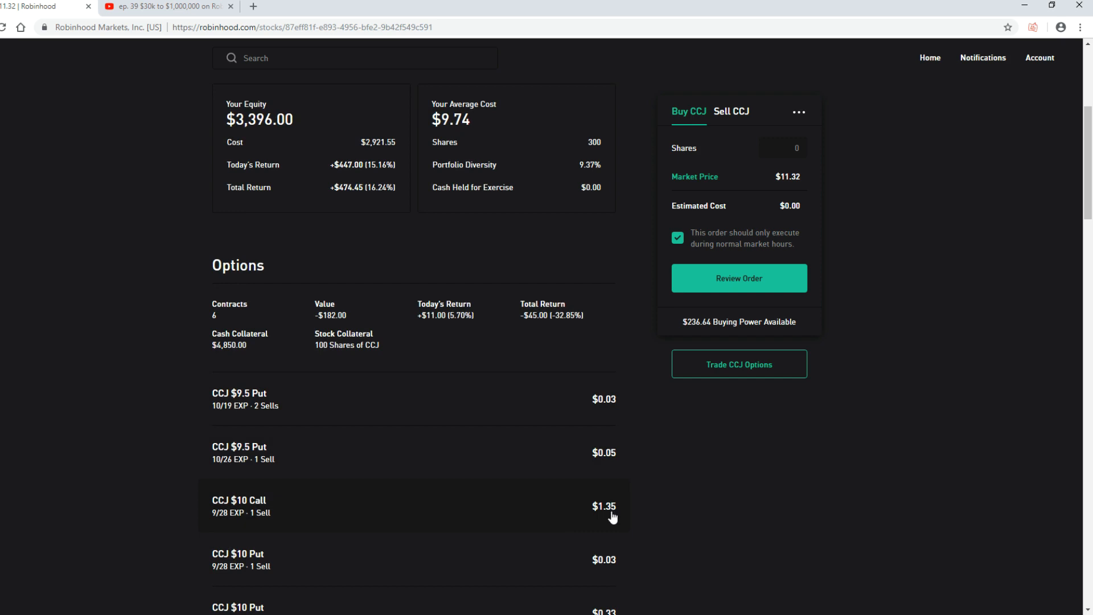
pyautogui.moveTo(603, 520)
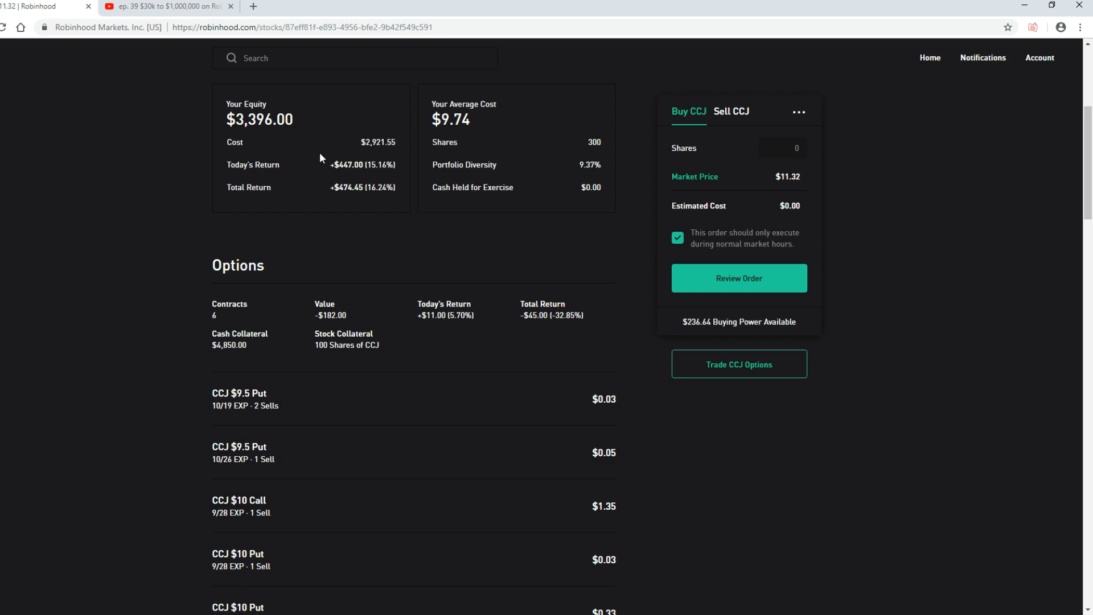
pyautogui.doubleClick(347, 164)
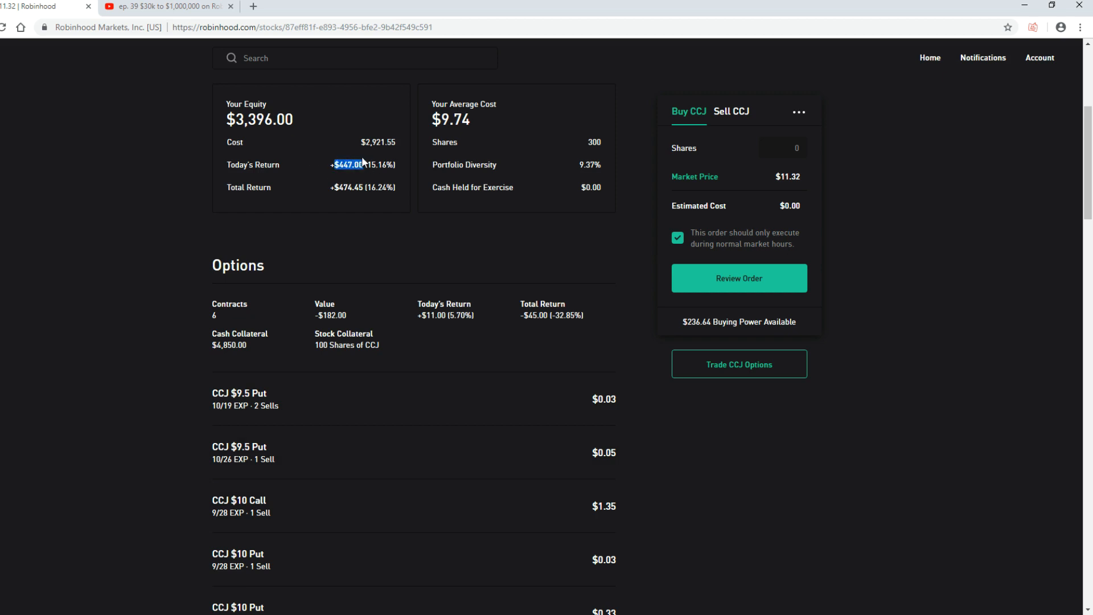
pyautogui.moveTo(375, 167)
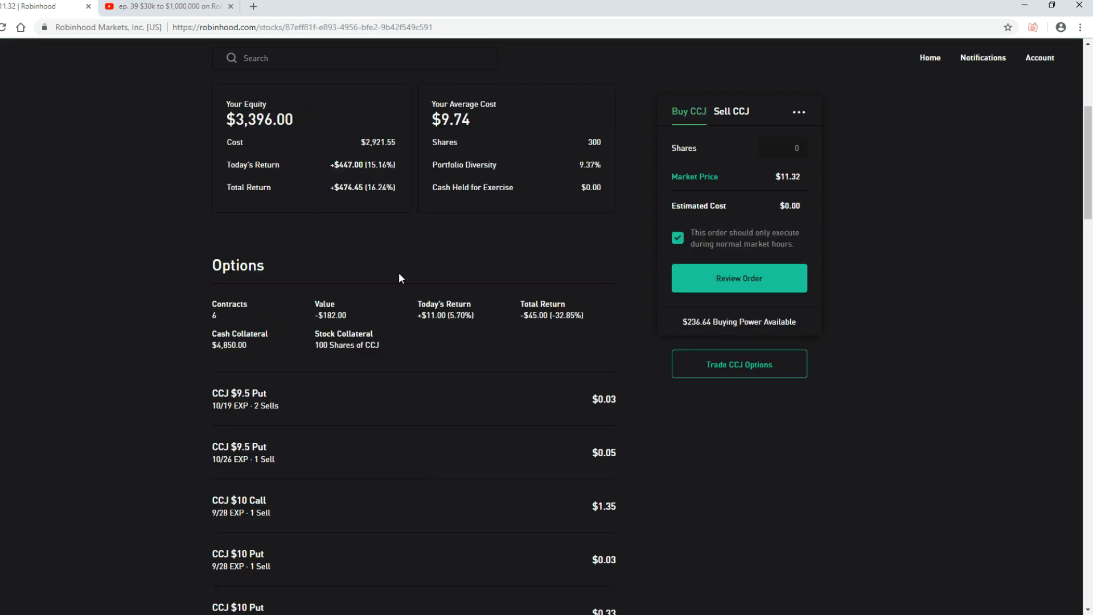
pyautogui.moveTo(287, 500)
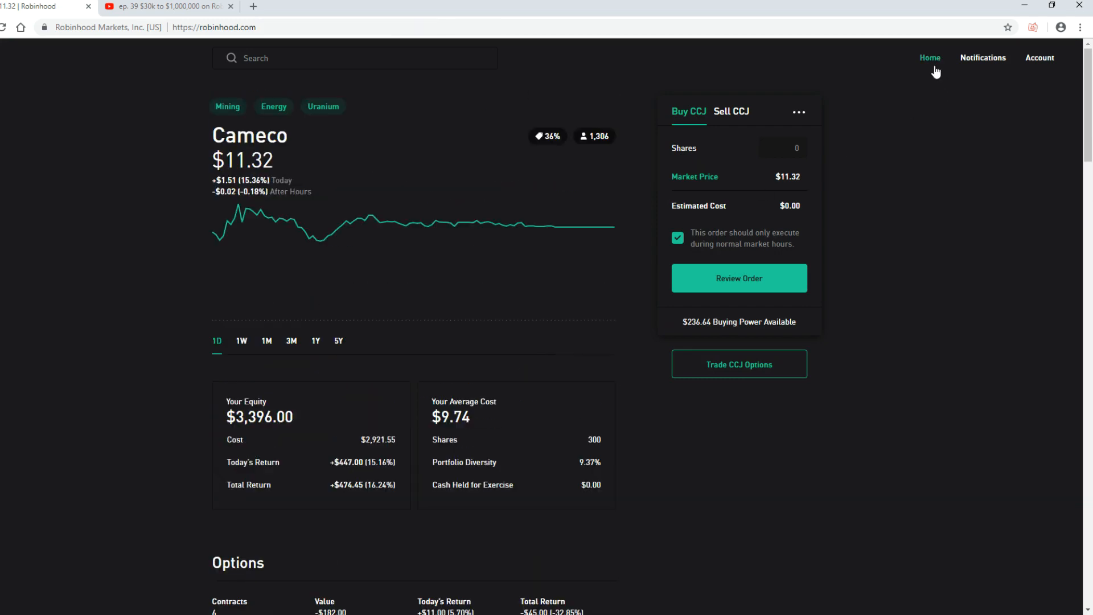
# - Return to the home portfolio and open the Apple (AAPL) holding's stock page
pyautogui.click(930, 58)
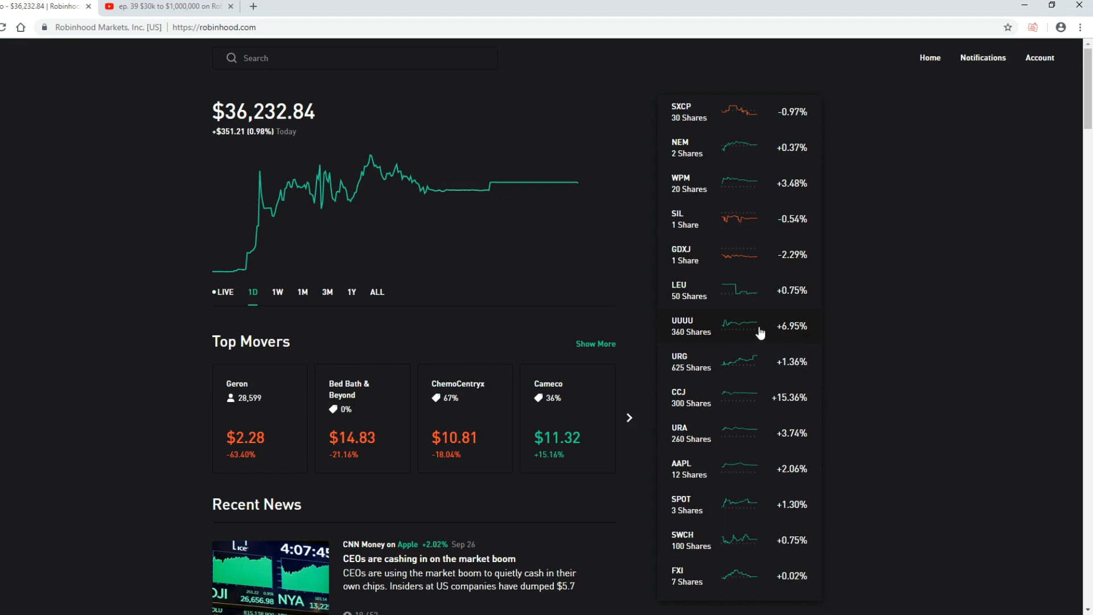
pyautogui.moveTo(747, 366)
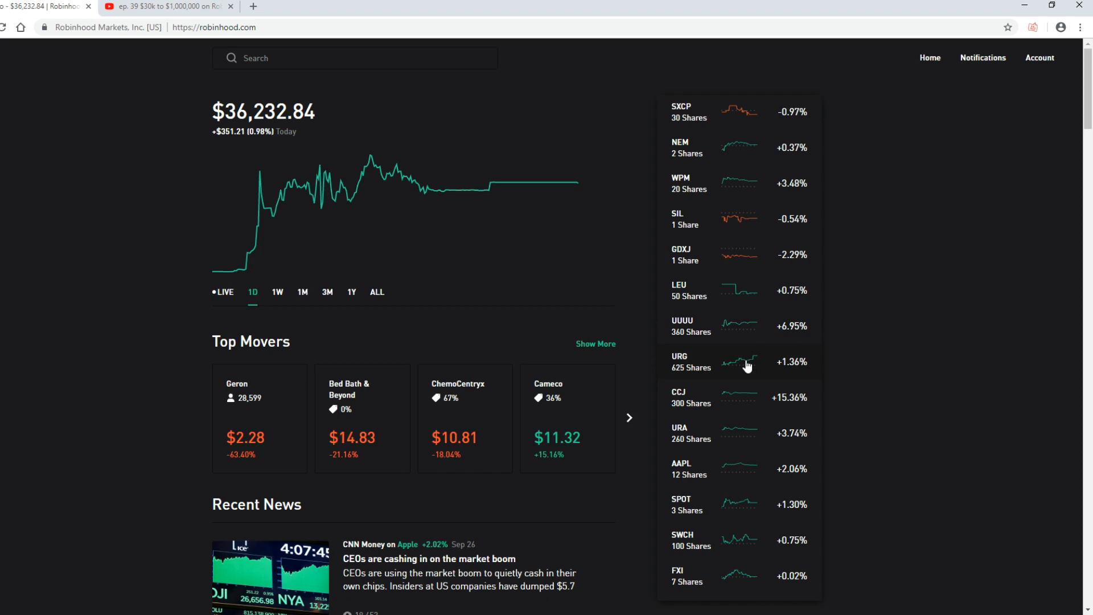
pyautogui.moveTo(748, 443)
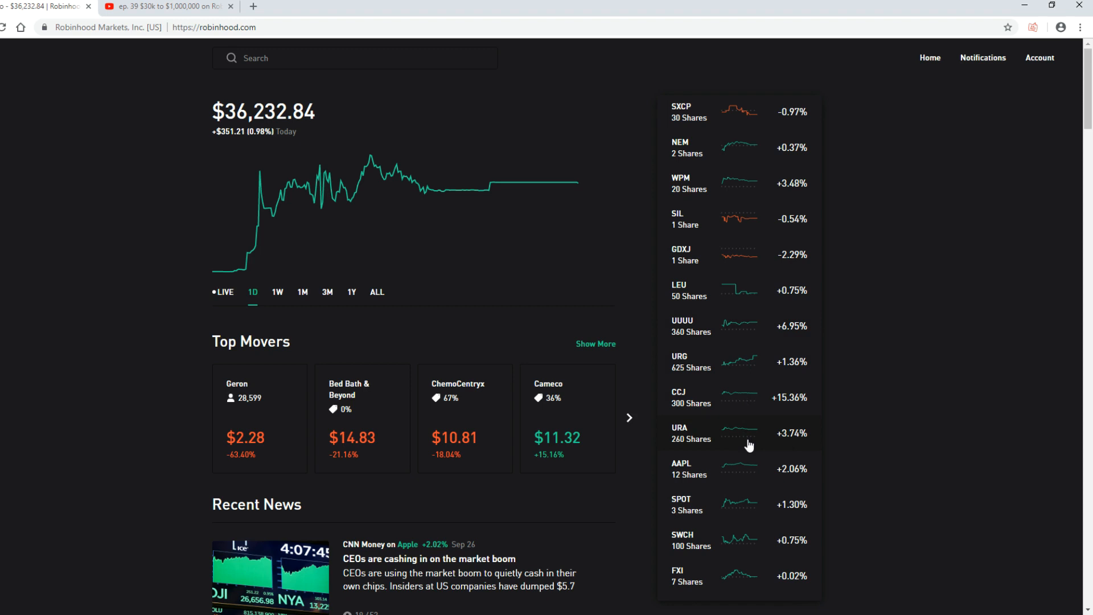
pyautogui.moveTo(749, 513)
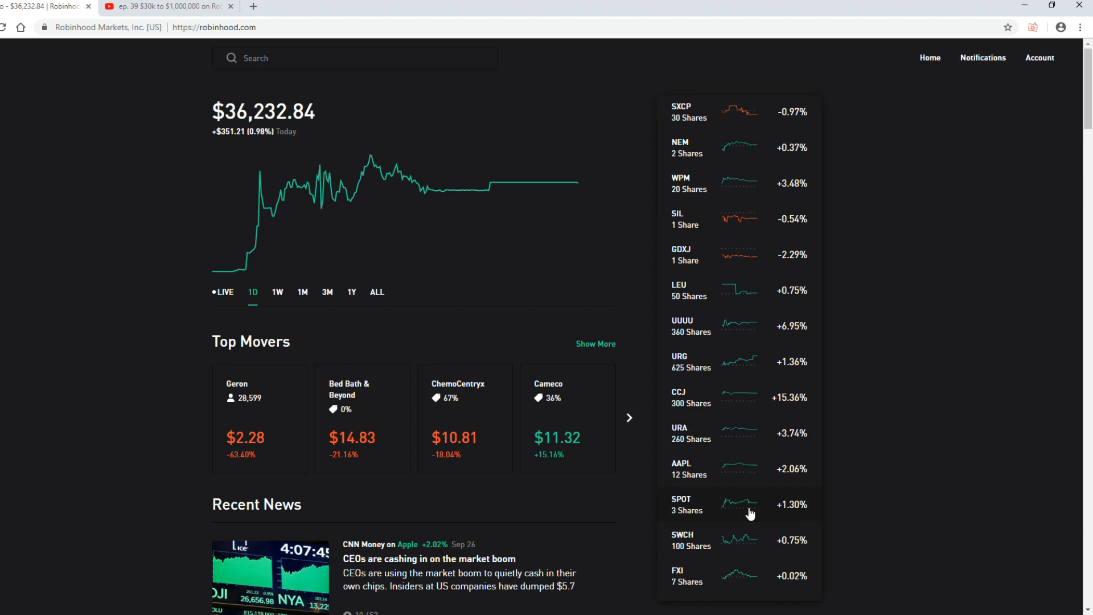
pyautogui.click(691, 468)
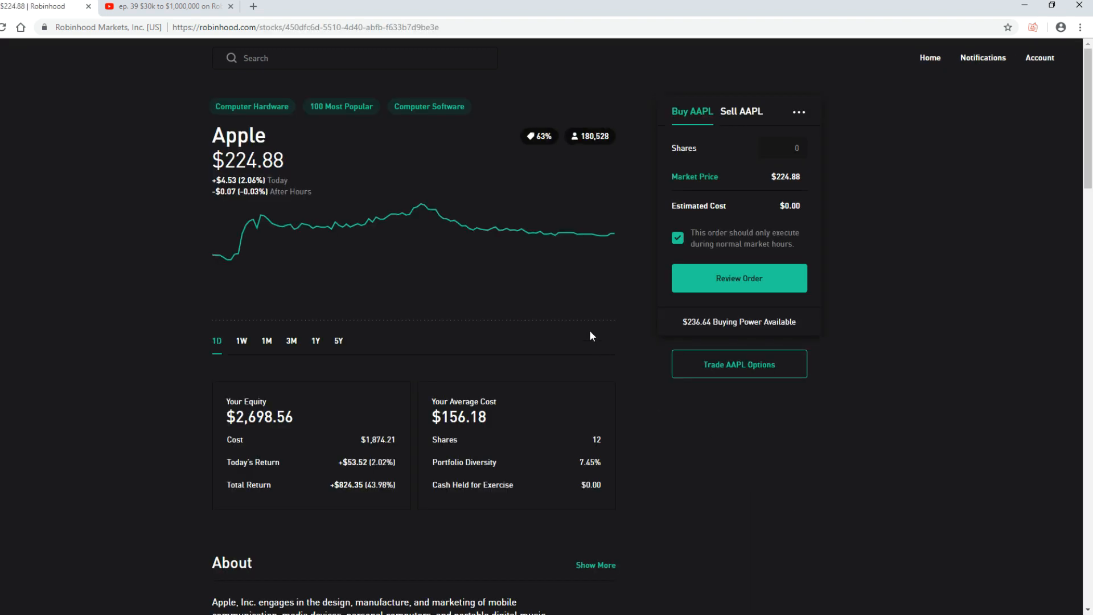
pyautogui.moveTo(380, 219)
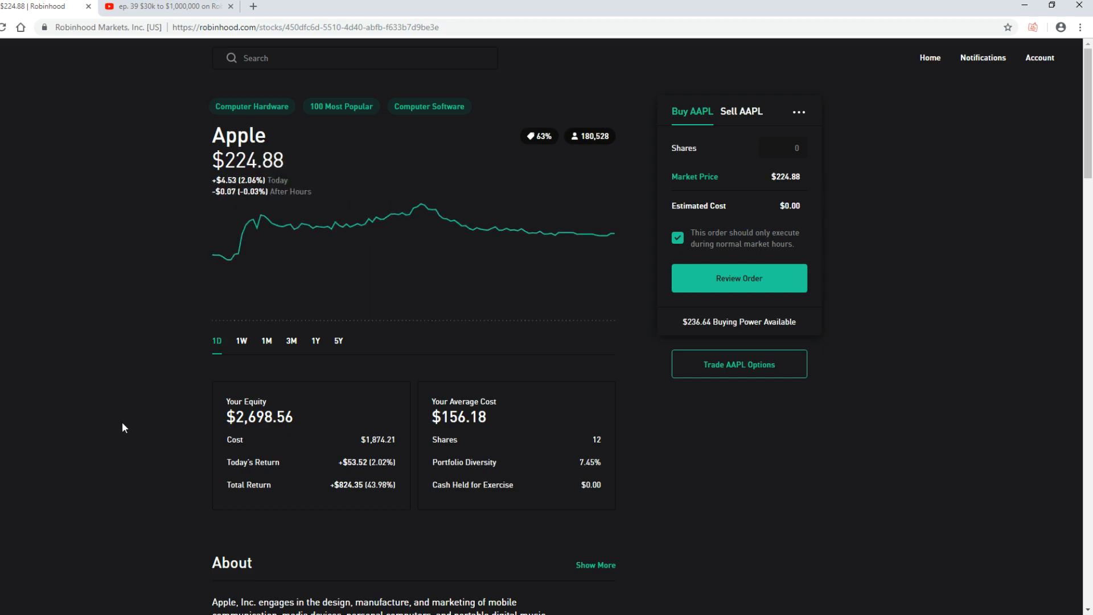
pyautogui.scroll(-3)
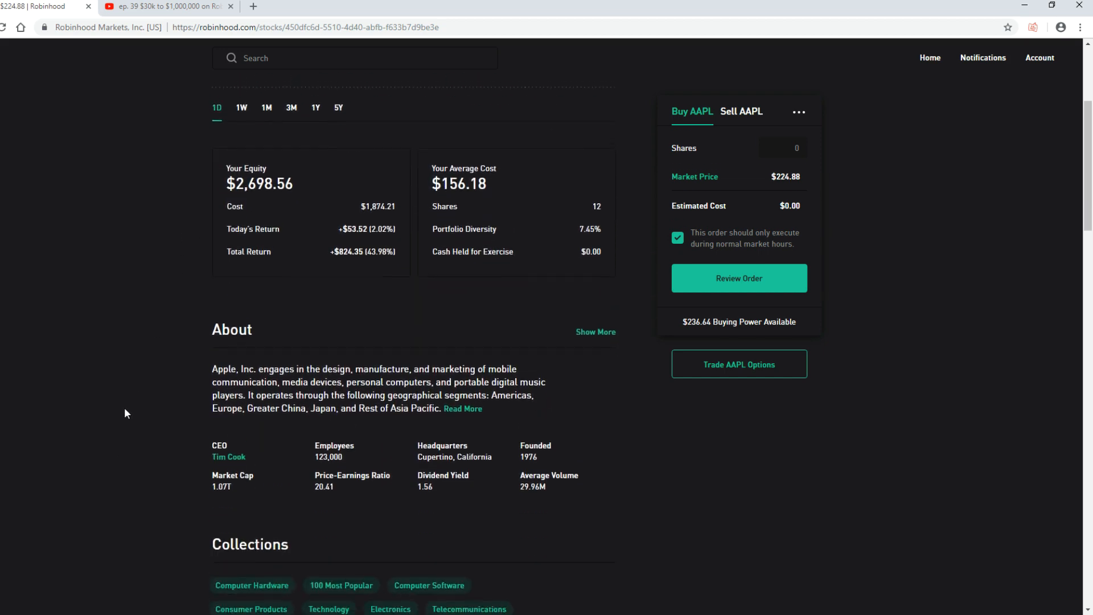
pyautogui.scroll(-3)
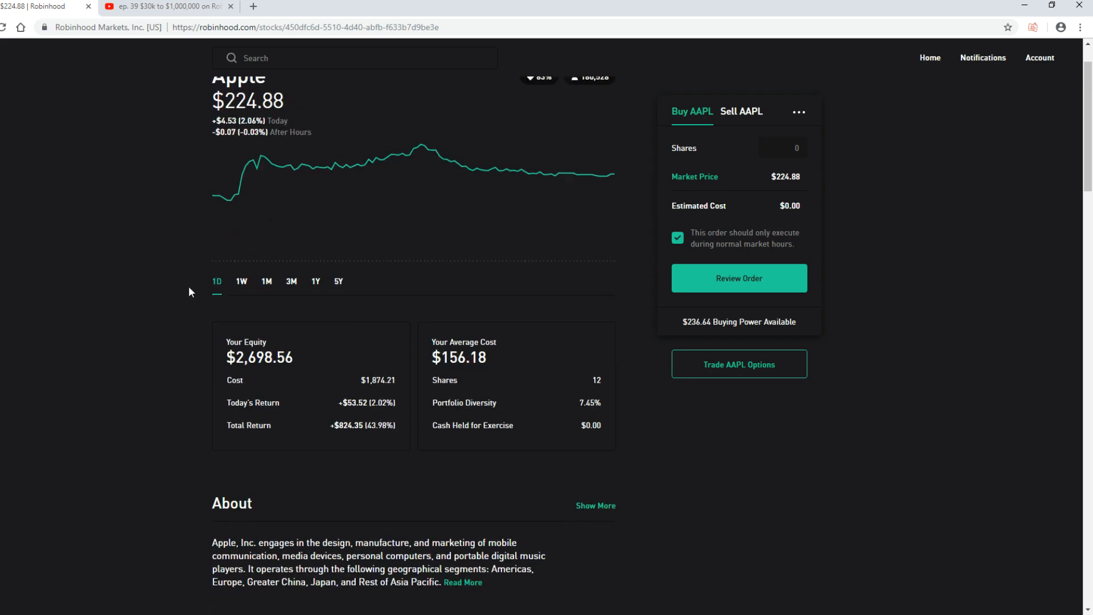
pyautogui.moveTo(930, 58)
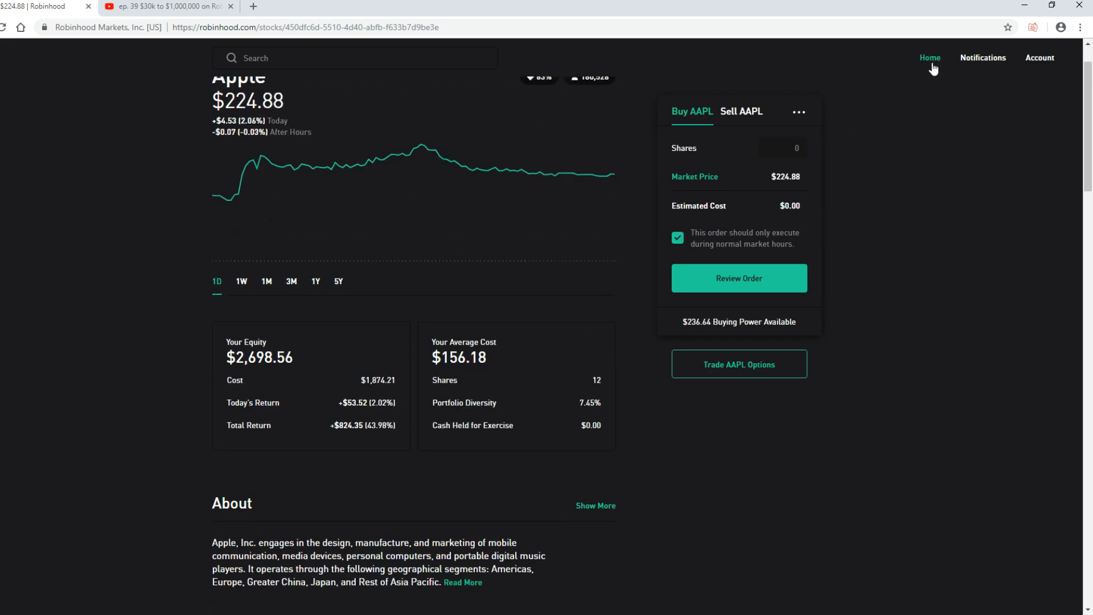
# - Return to the home portfolio and scroll the holdings sidebar toward the EDF position
pyautogui.click(930, 58)
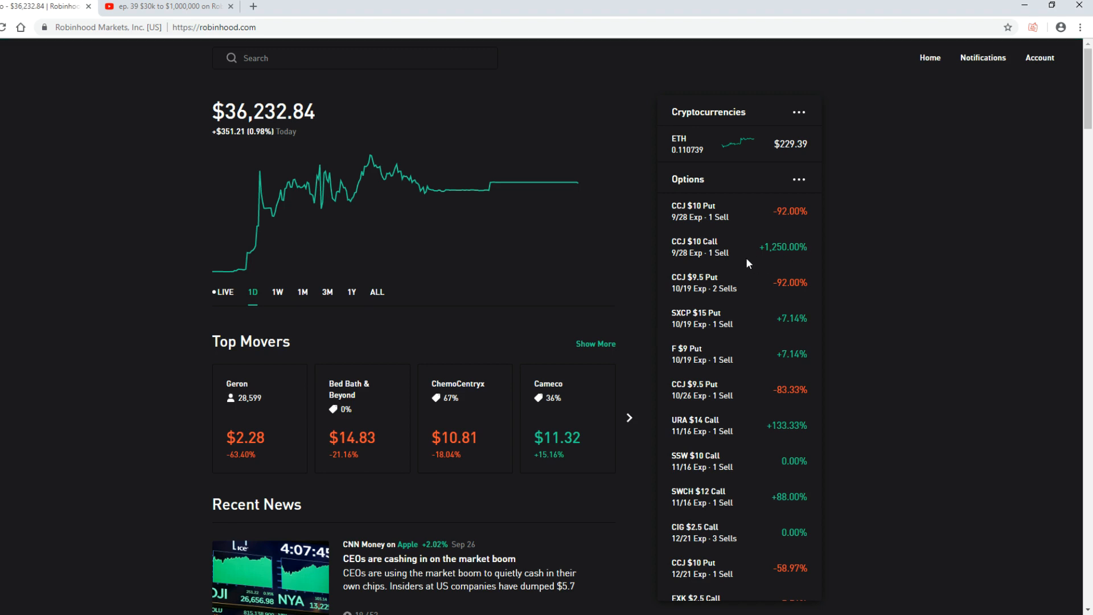
pyautogui.scroll(-3)
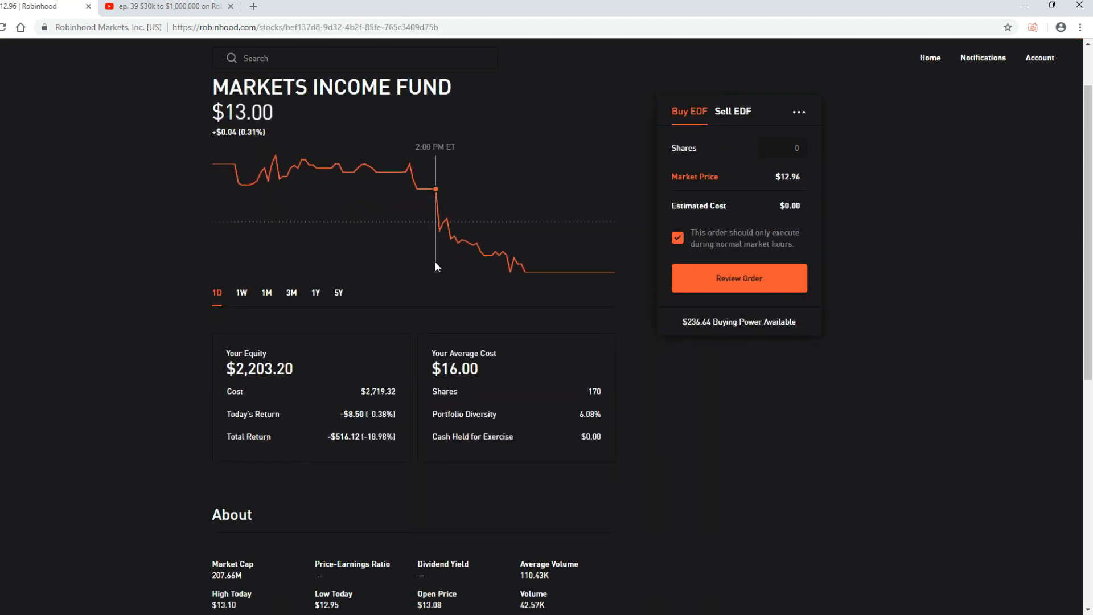
pyautogui.scroll(-3)
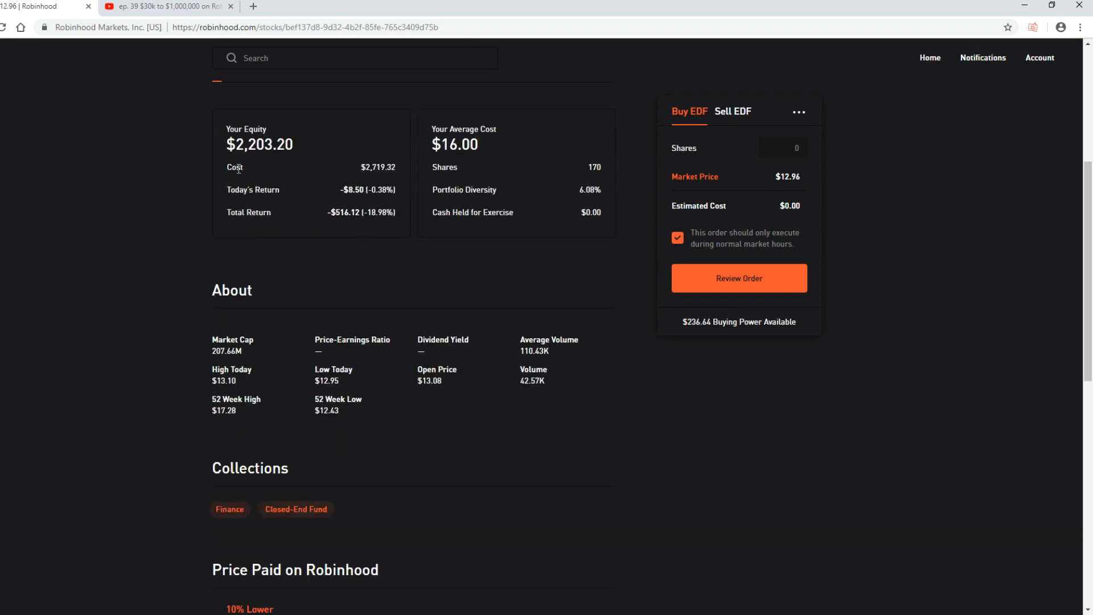
pyautogui.moveTo(160, 103)
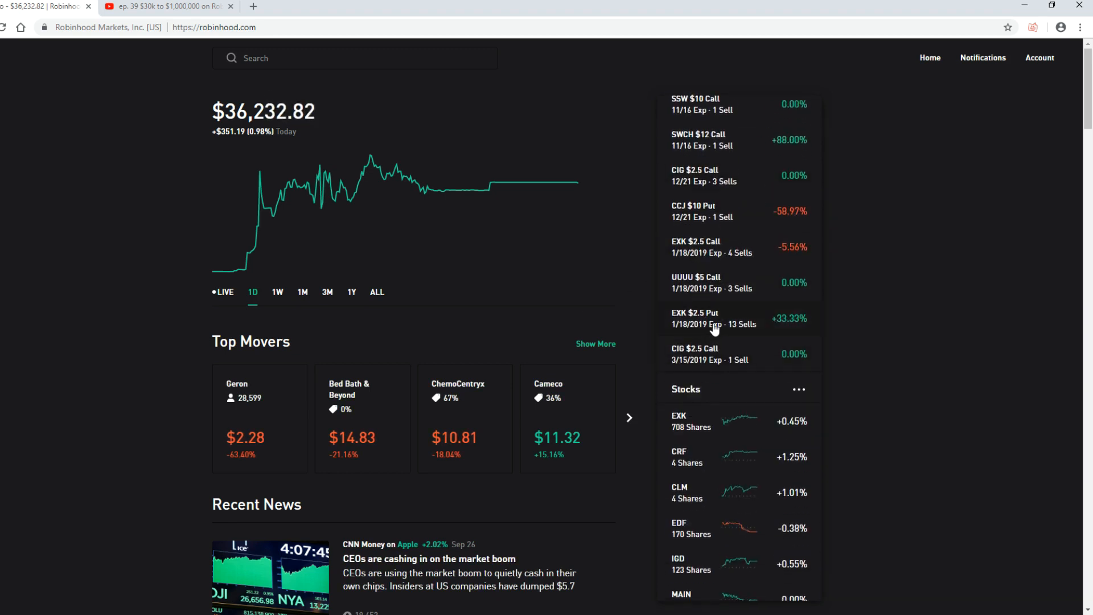
pyautogui.scroll(-3)
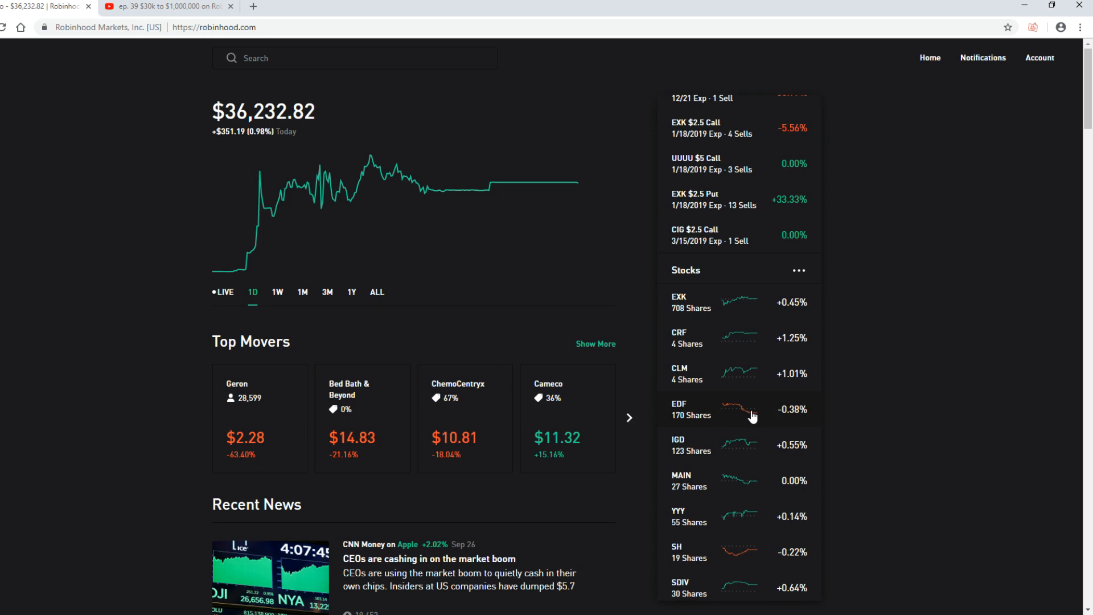
pyautogui.moveTo(910, 338)
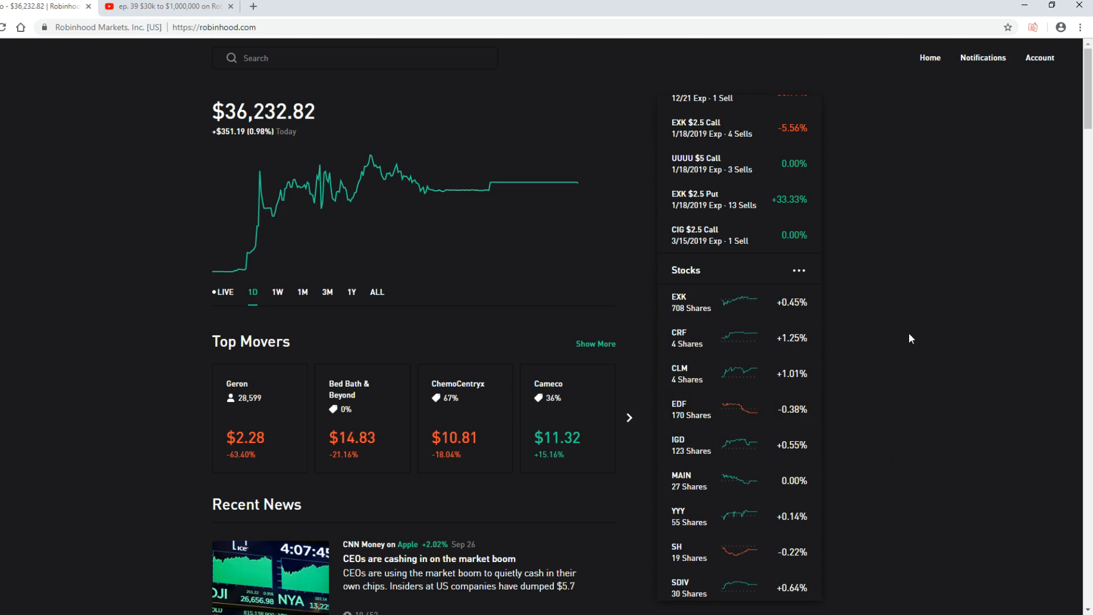
pyautogui.moveTo(779, 250)
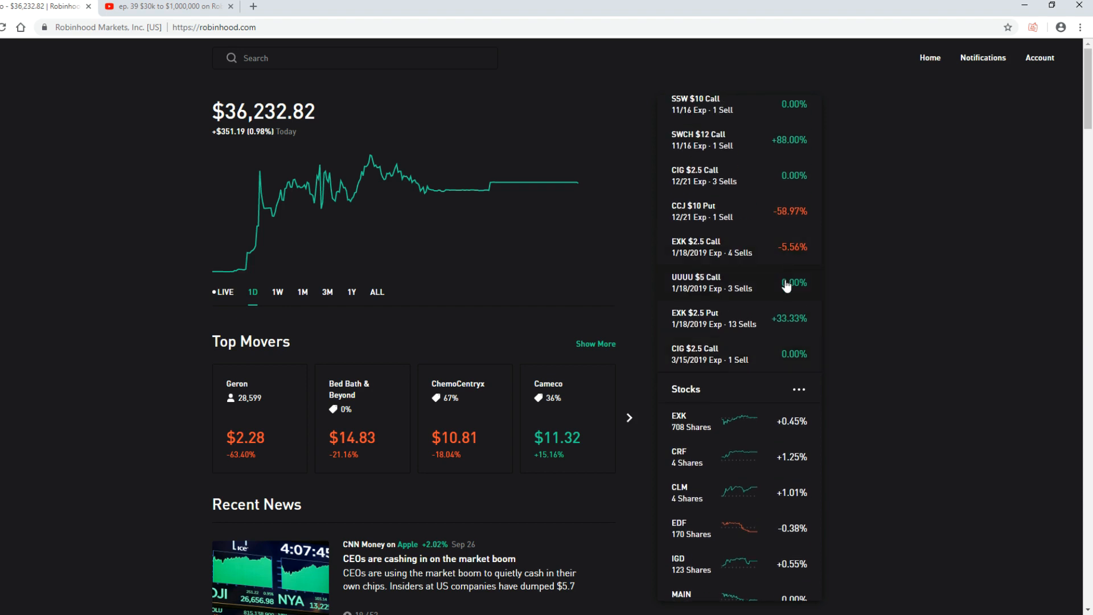
pyautogui.moveTo(758, 330)
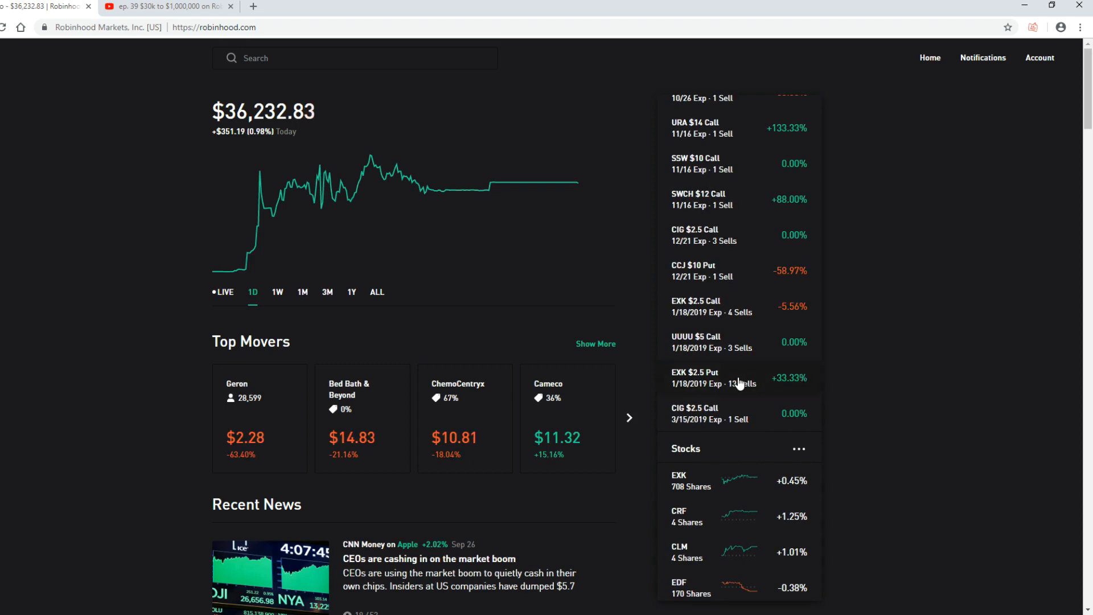
pyautogui.scroll(-3)
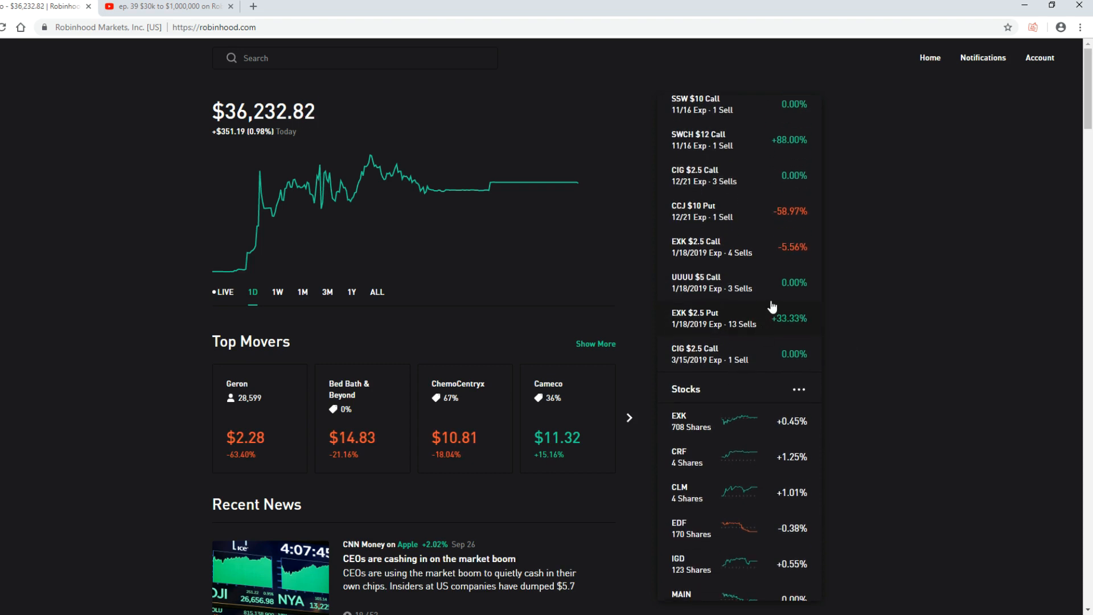
pyautogui.moveTo(783, 331)
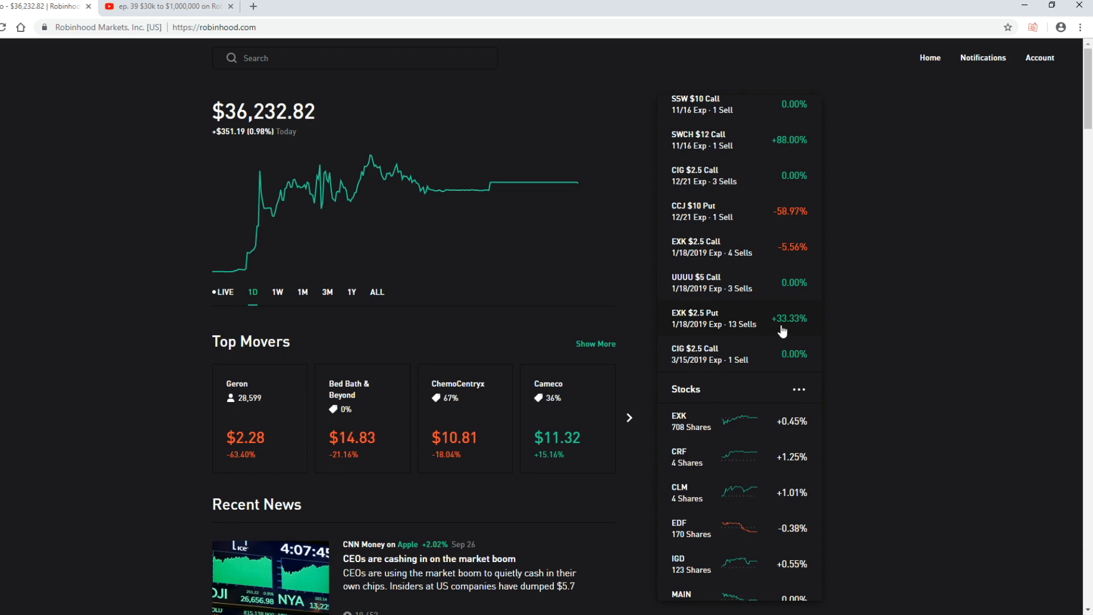
pyautogui.moveTo(767, 426)
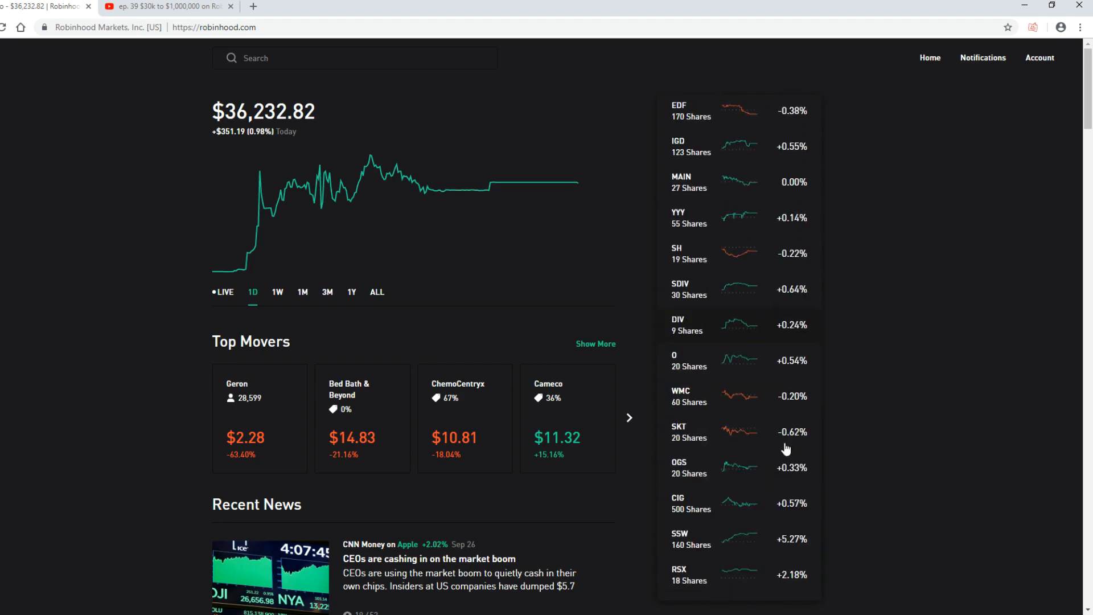
pyautogui.scroll(-3)
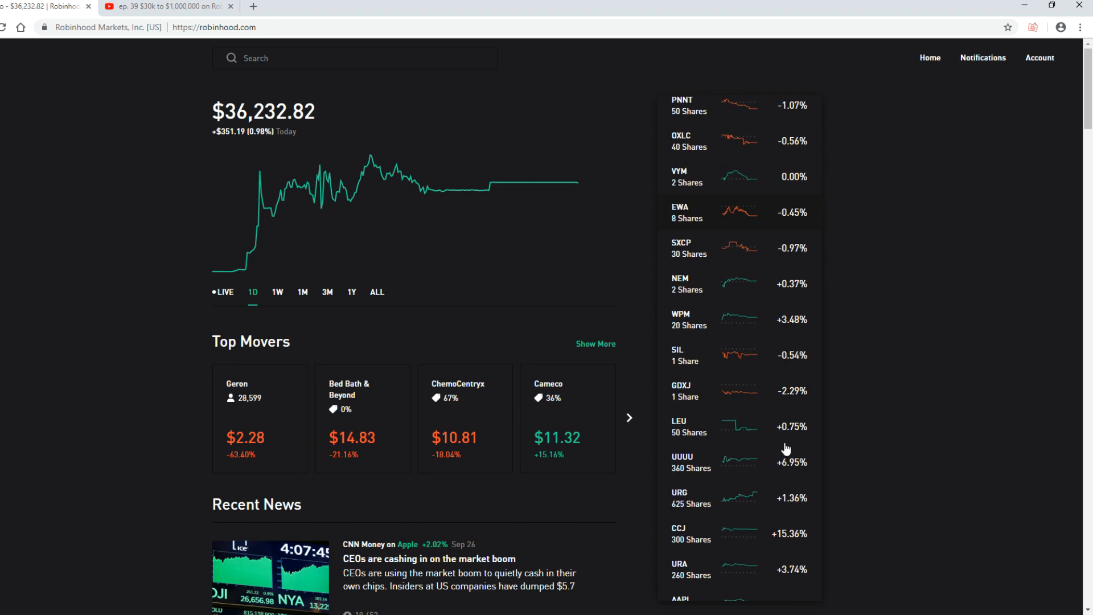
pyautogui.scroll(-3)
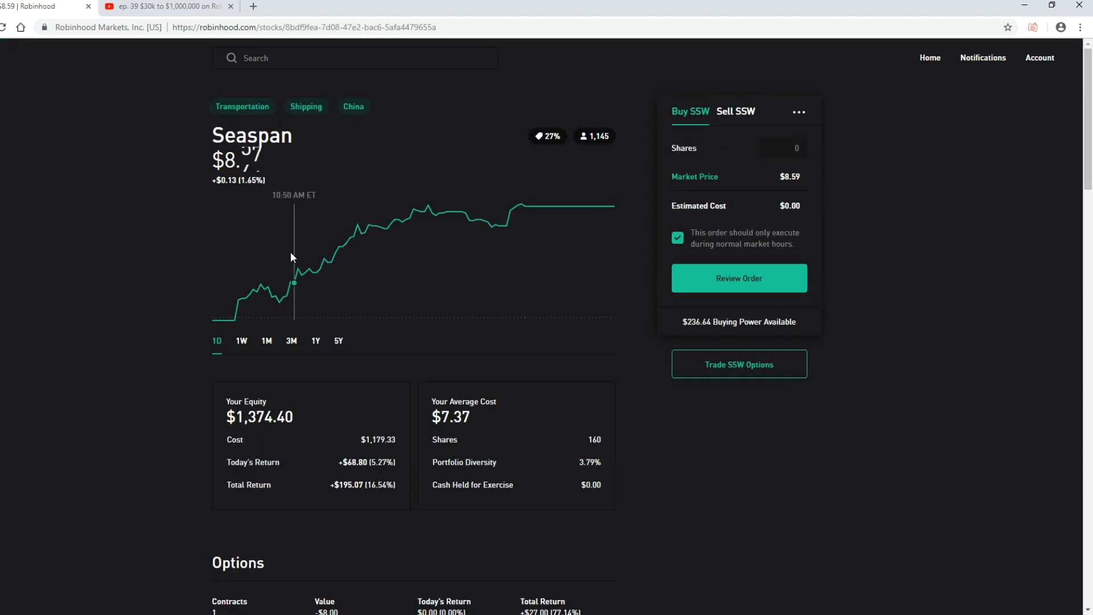
# - Review the Seaspan position's short $10 call and 100 shares, then return to the home portfolio
pyautogui.scroll(-3)
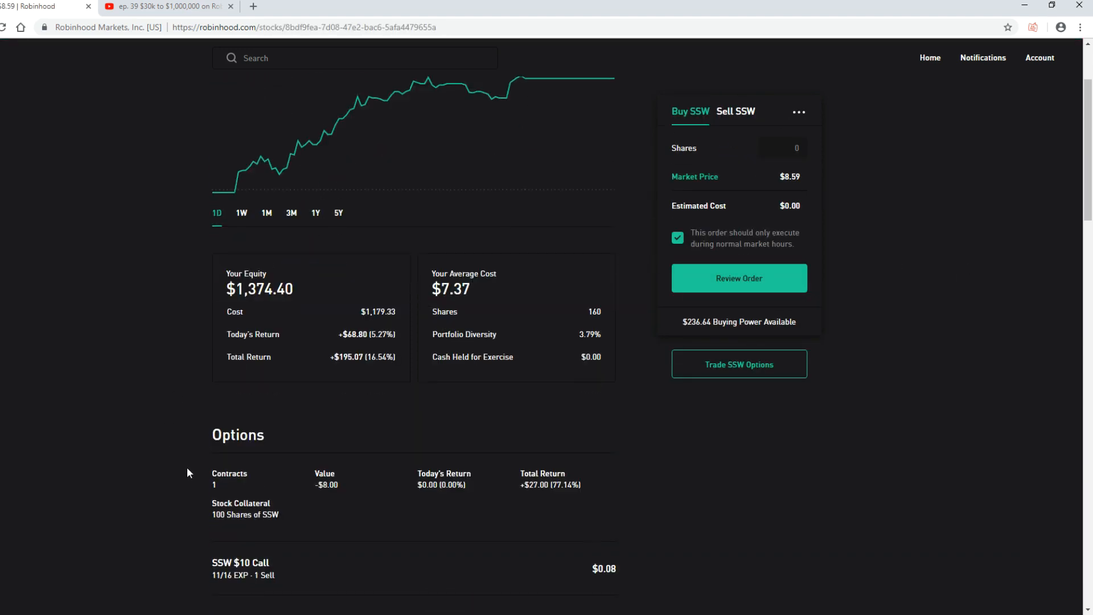
pyautogui.scroll(-3)
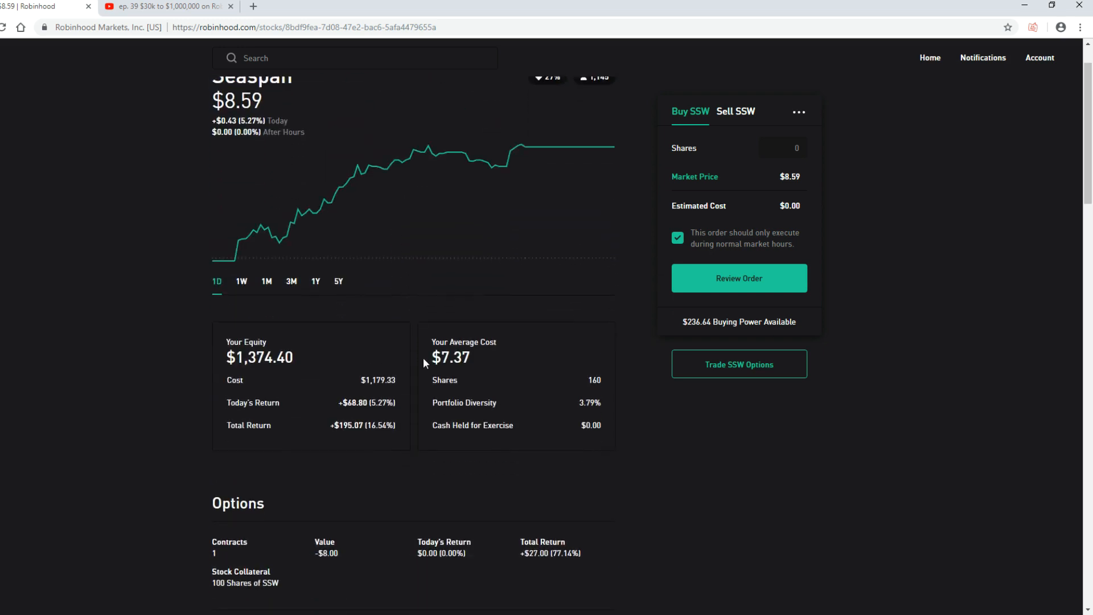
pyautogui.moveTo(465, 397)
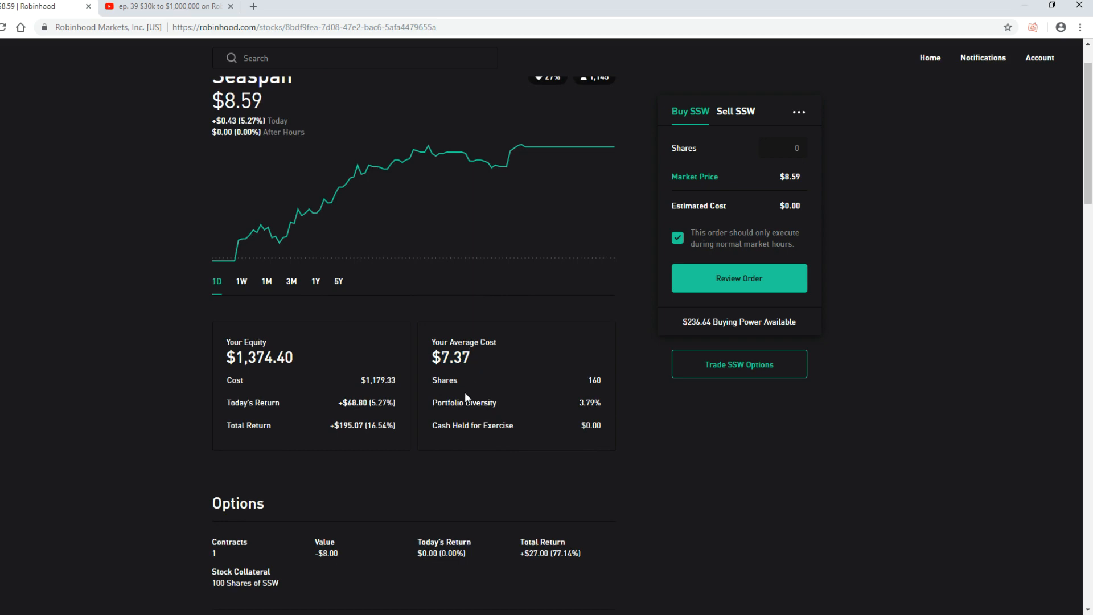
pyautogui.scroll(-3)
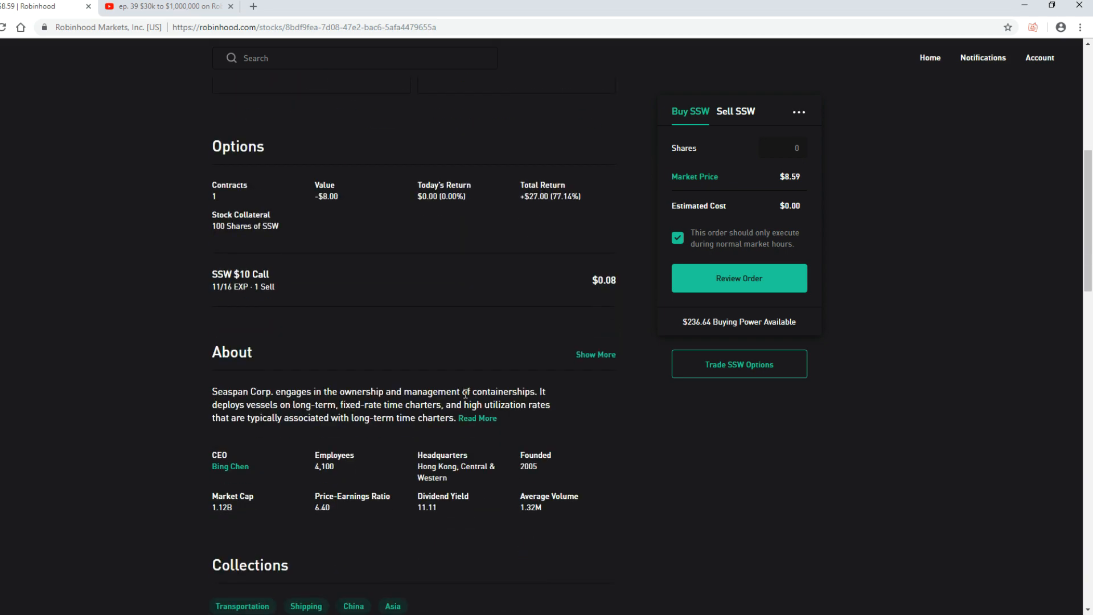
pyautogui.scroll(-3)
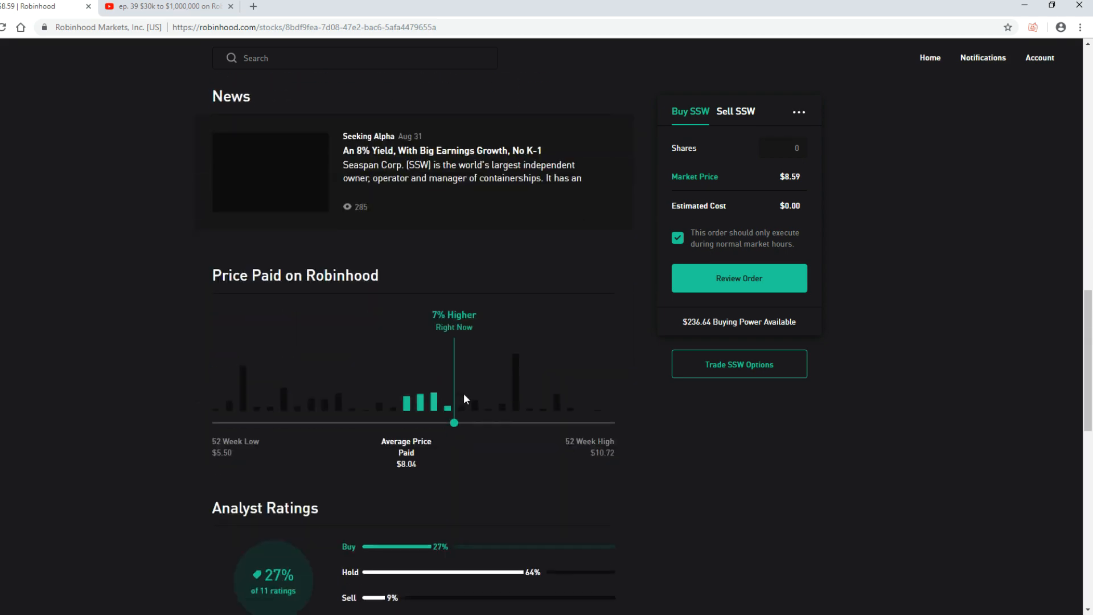
pyautogui.scroll(-3)
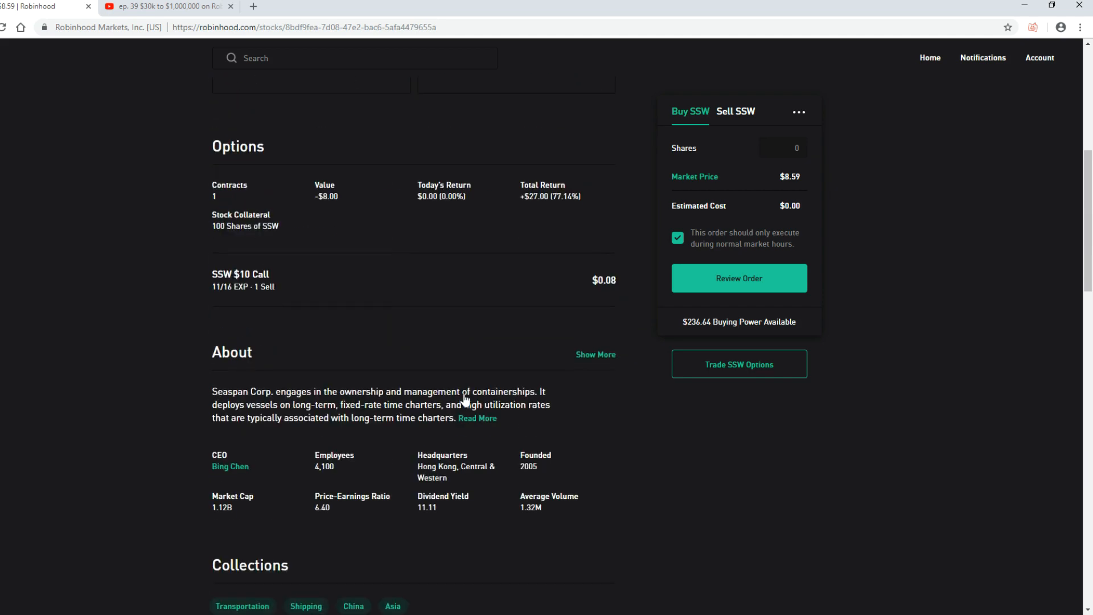
pyautogui.scroll(3)
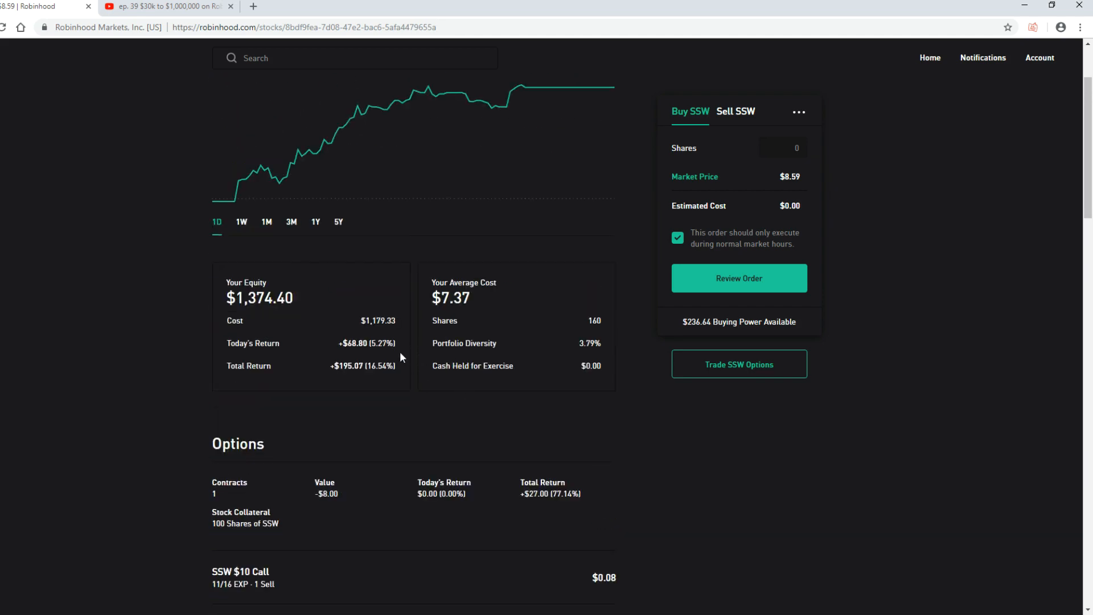
pyautogui.scroll(-3)
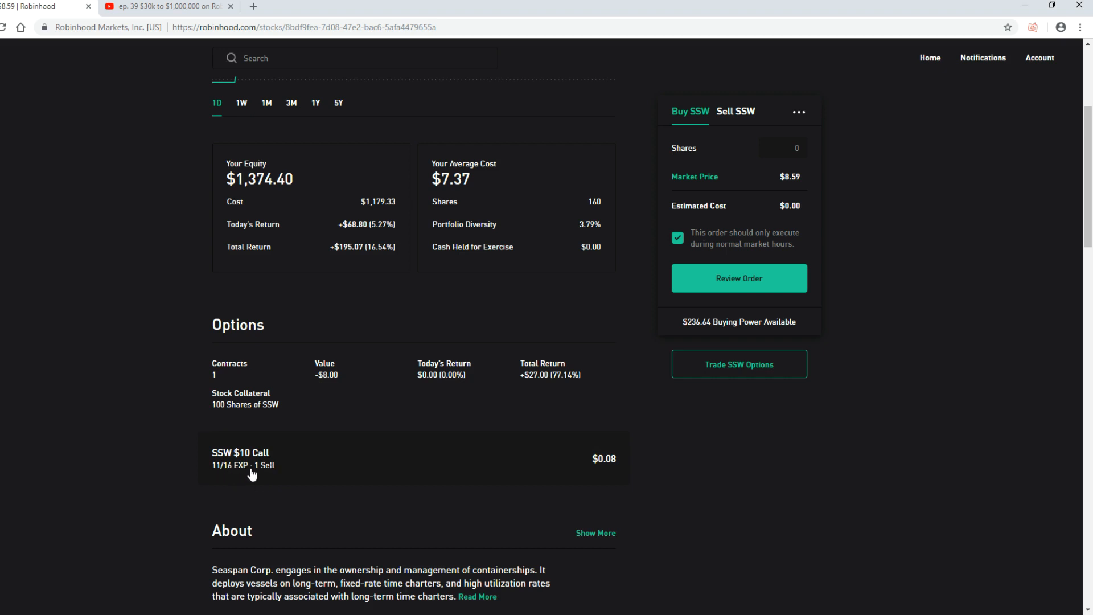
pyautogui.moveTo(470, 387)
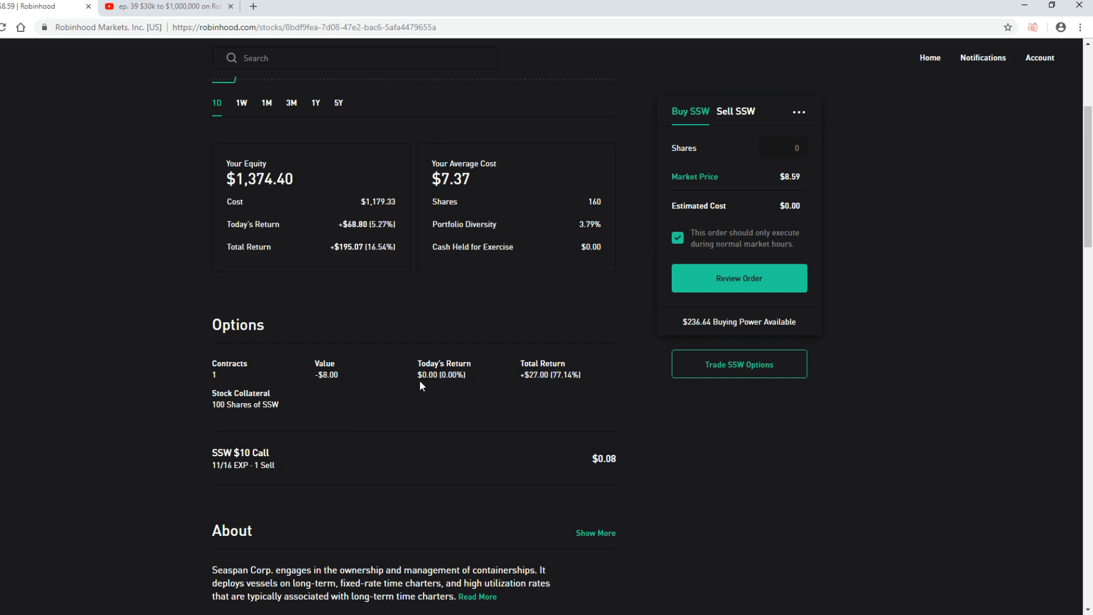
pyautogui.moveTo(238, 402)
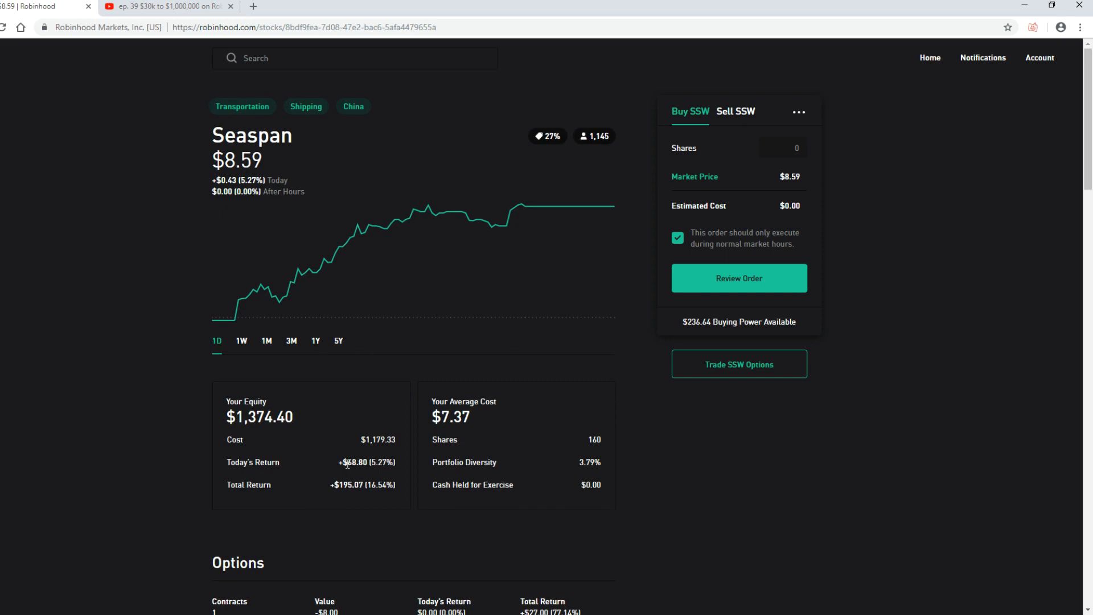
pyautogui.moveTo(598, 522)
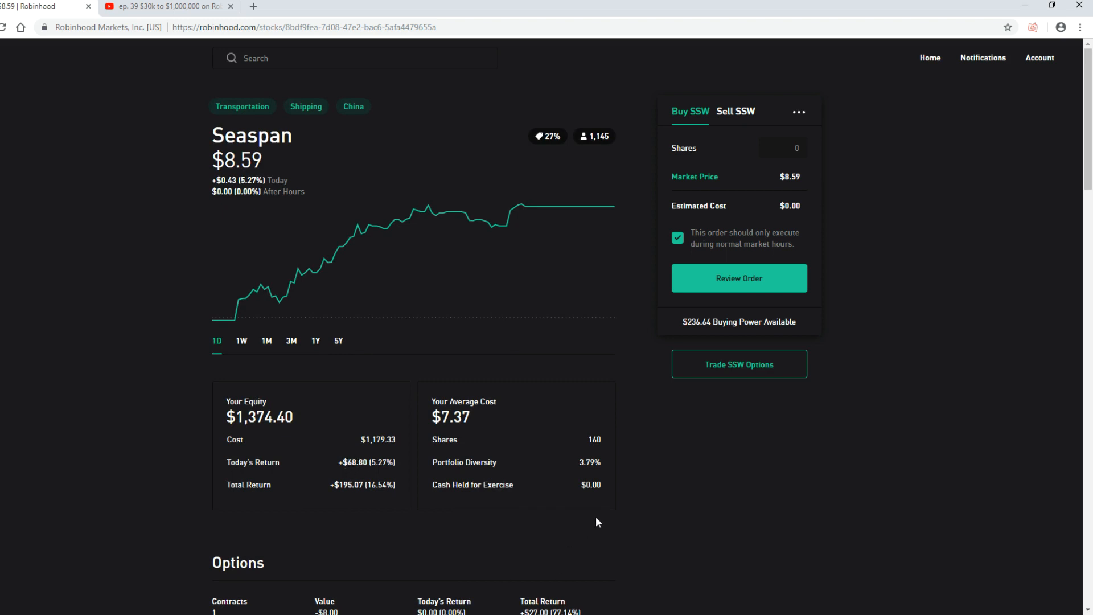
pyautogui.moveTo(404, 179)
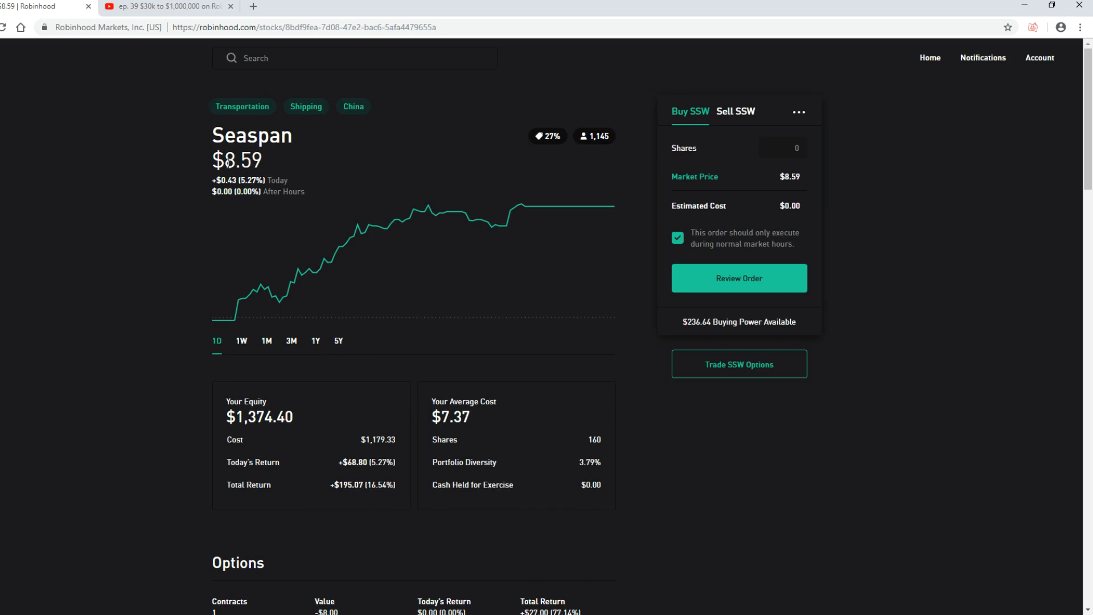
pyautogui.doubleClick(229, 161)
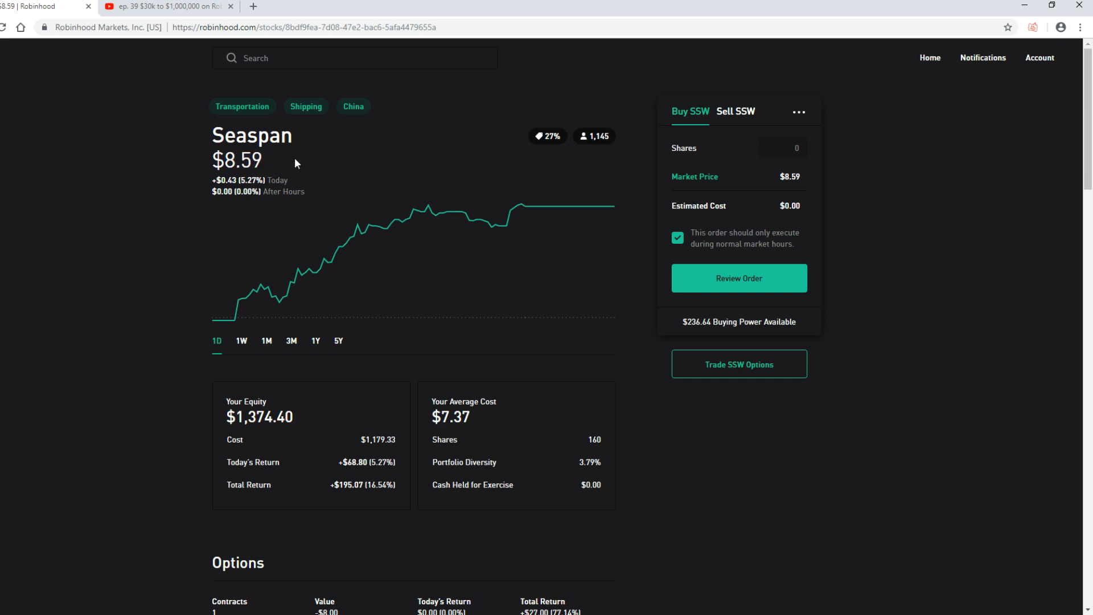
pyautogui.click(929, 58)
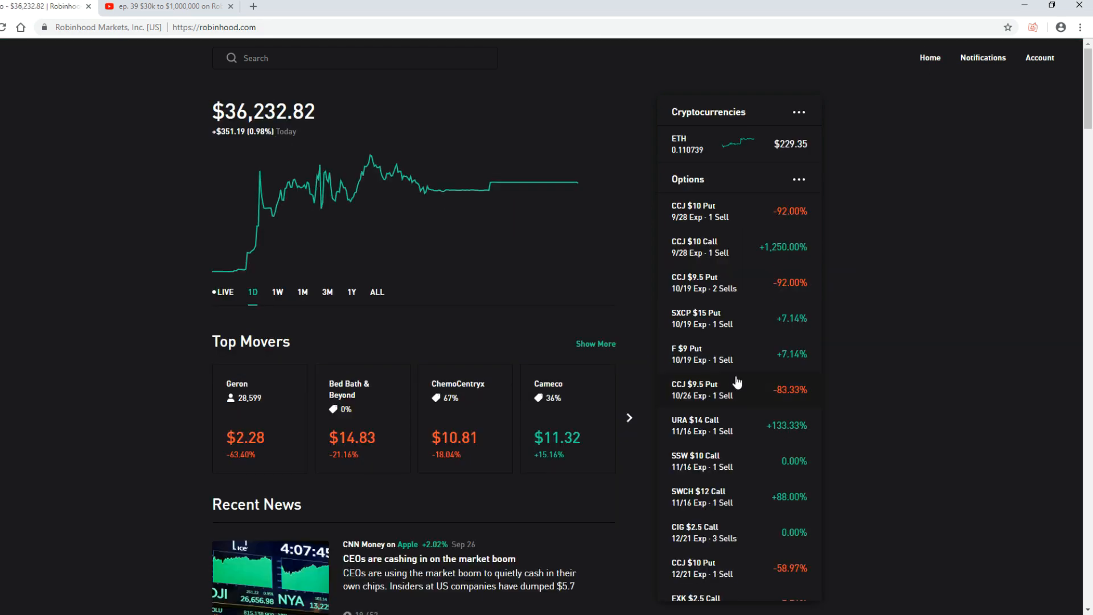
# - Scroll through the Options and Stocks lists and open the Energy Fuels (UUUU) position
pyautogui.scroll(-3)
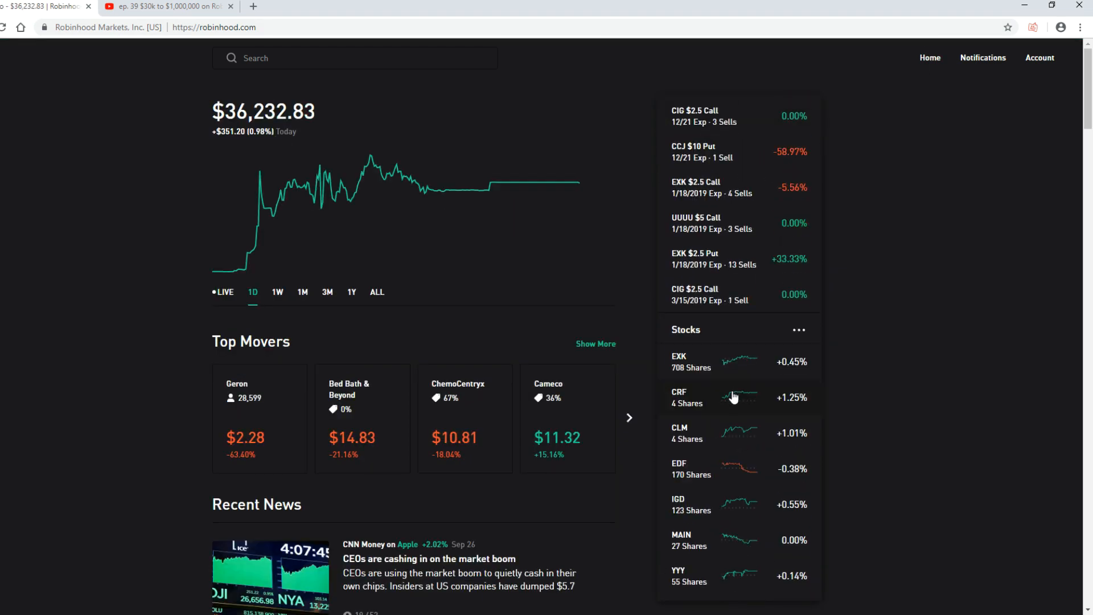
pyautogui.scroll(-3)
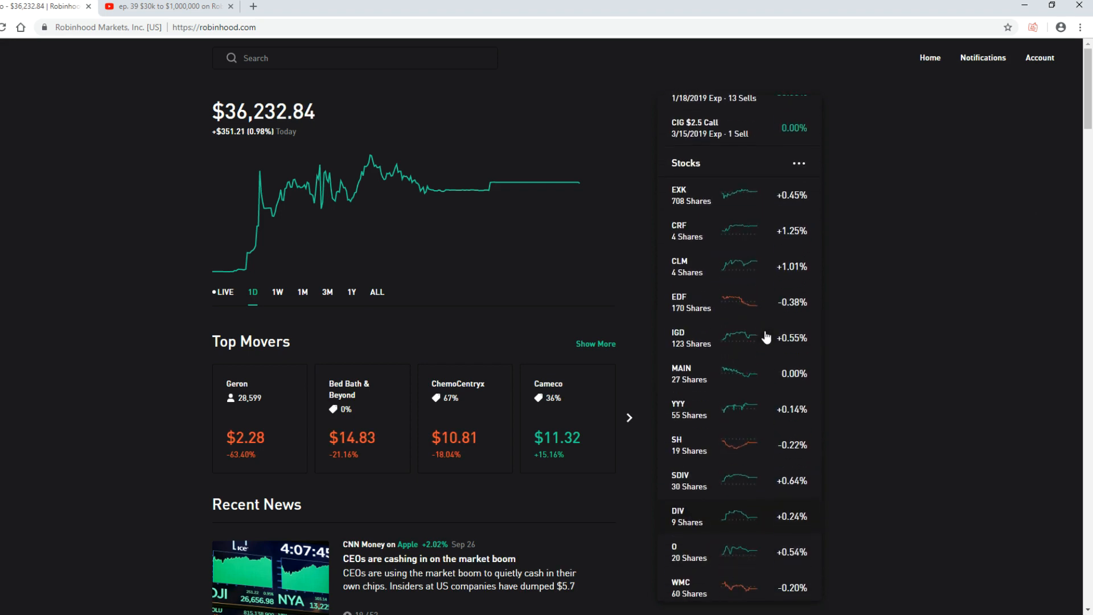
pyautogui.scroll(-3)
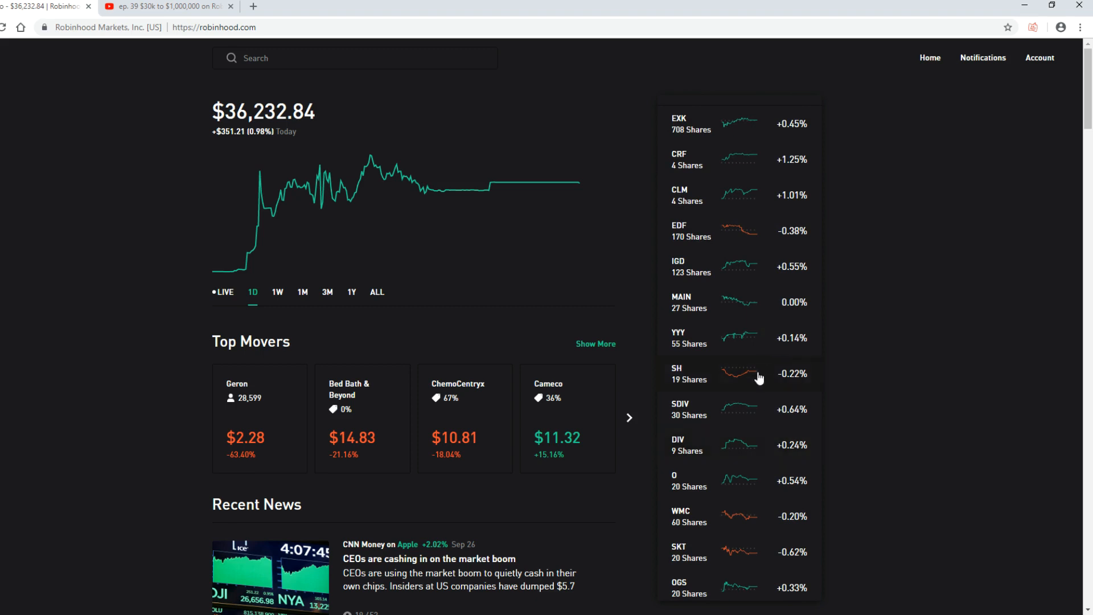
pyautogui.scroll(-3)
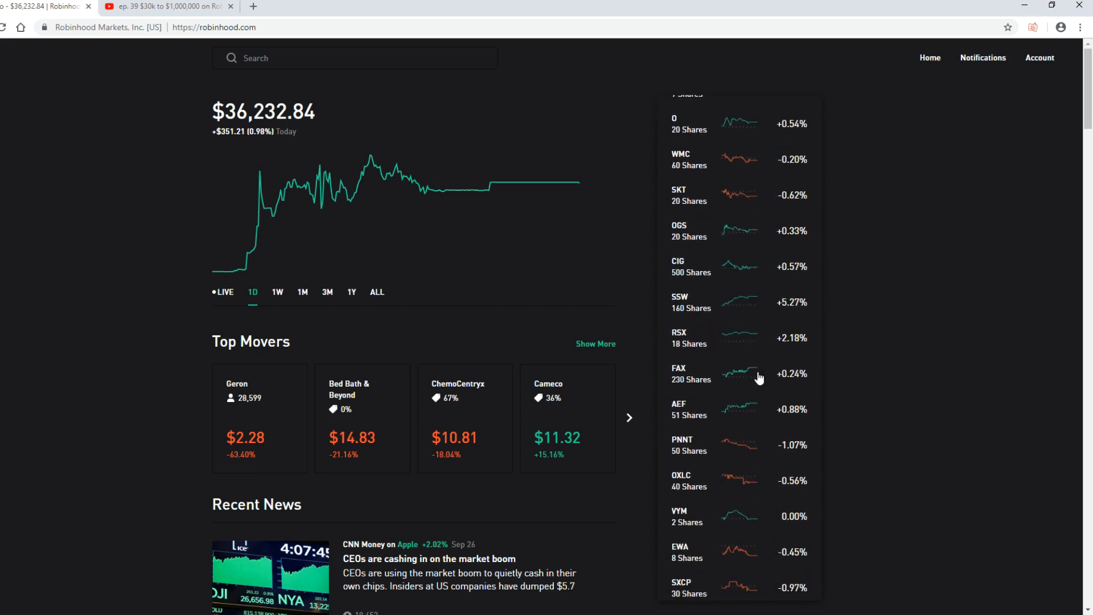
pyautogui.scroll(-3)
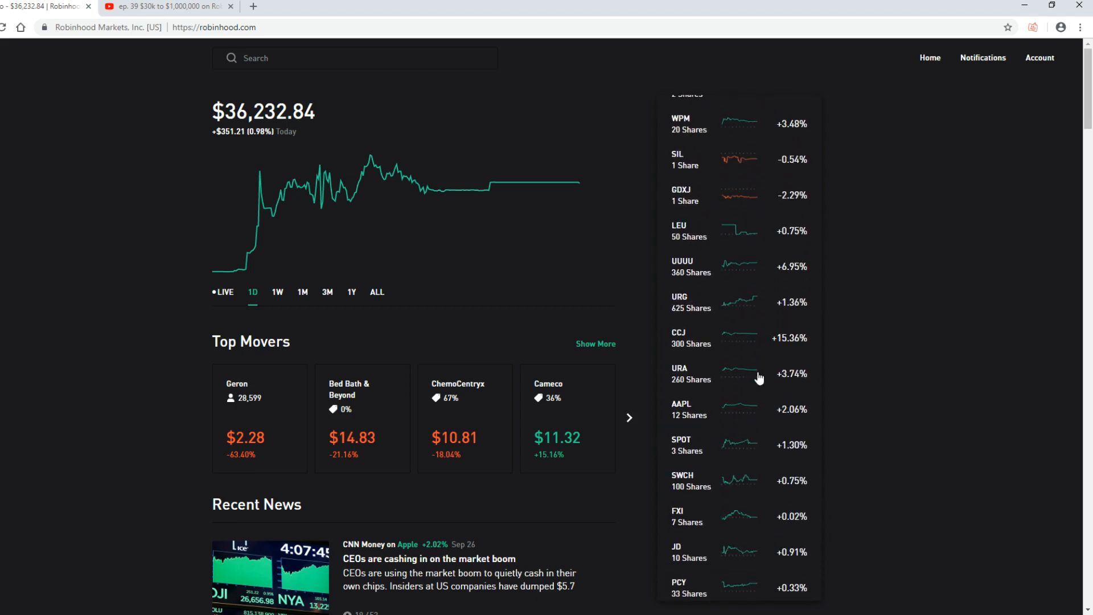
pyautogui.moveTo(759, 496)
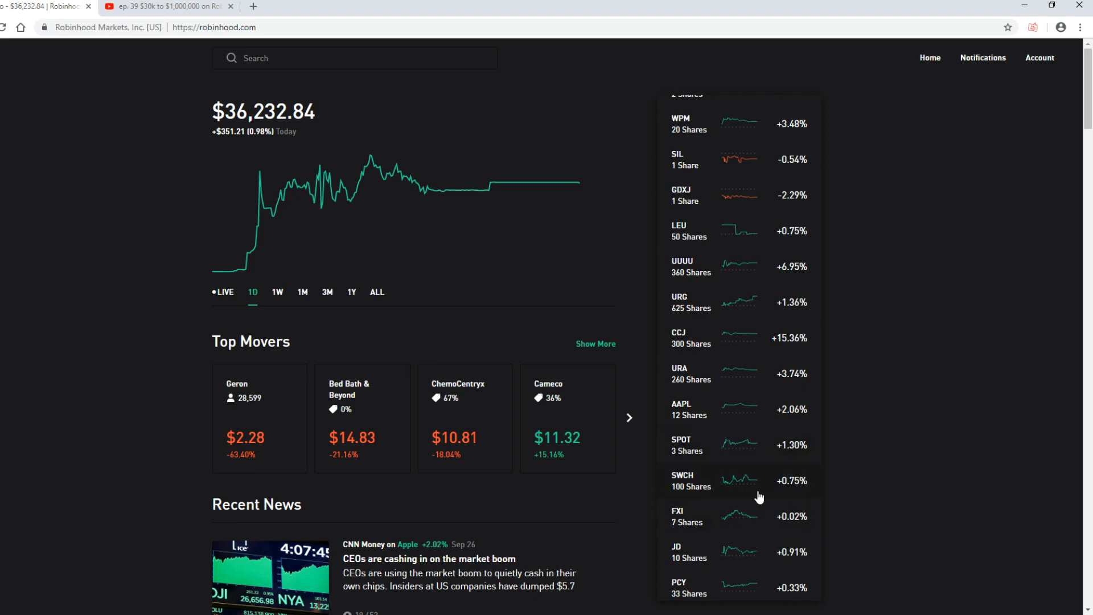
pyautogui.moveTo(756, 266)
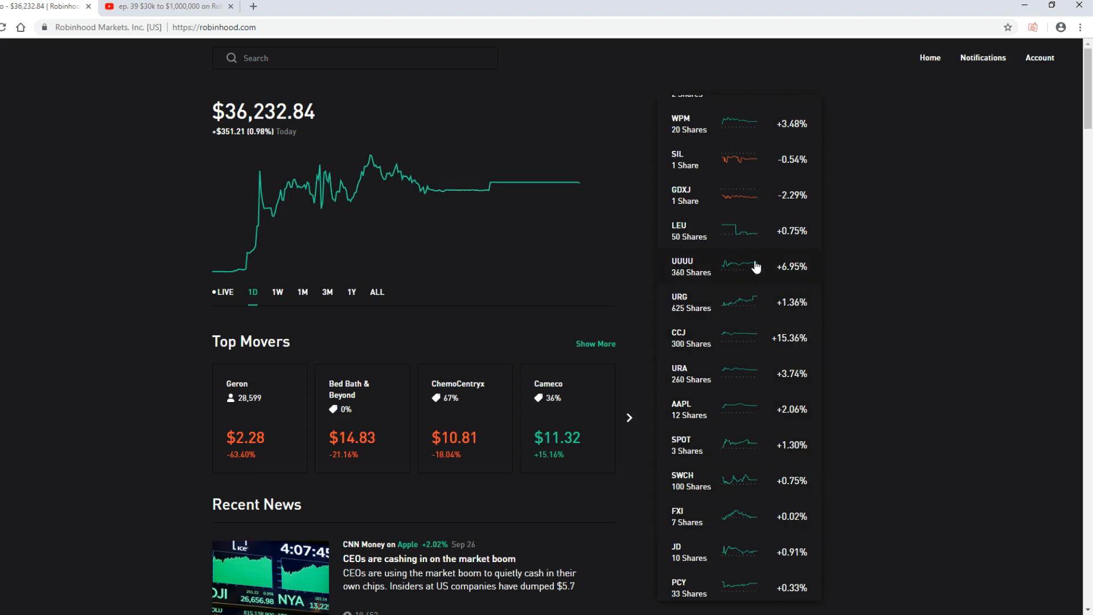
pyautogui.click(705, 266)
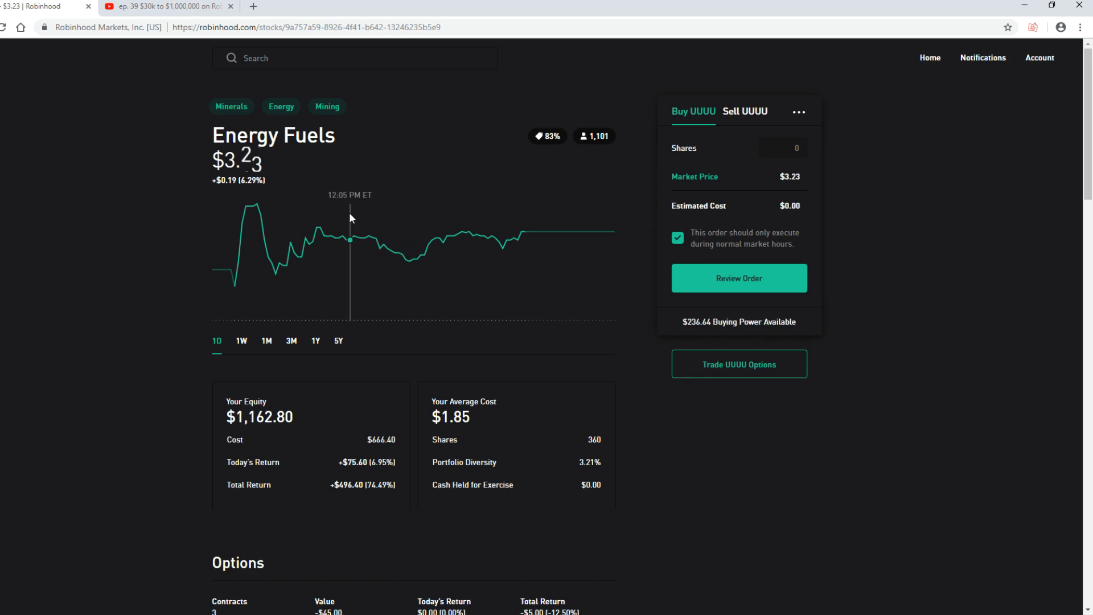
pyautogui.moveTo(185, 249)
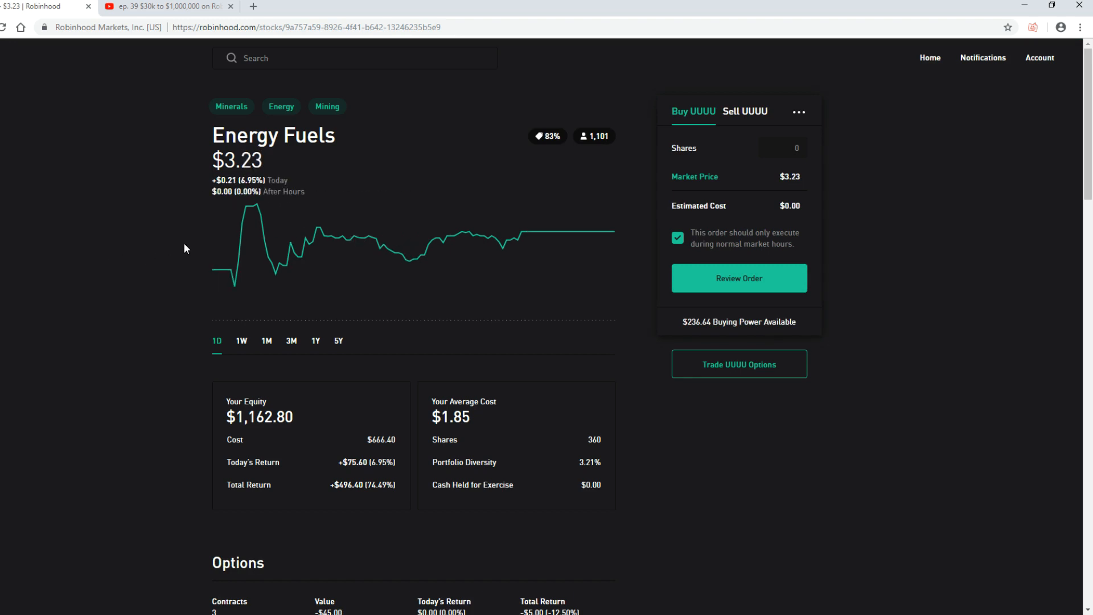
pyautogui.moveTo(224, 237)
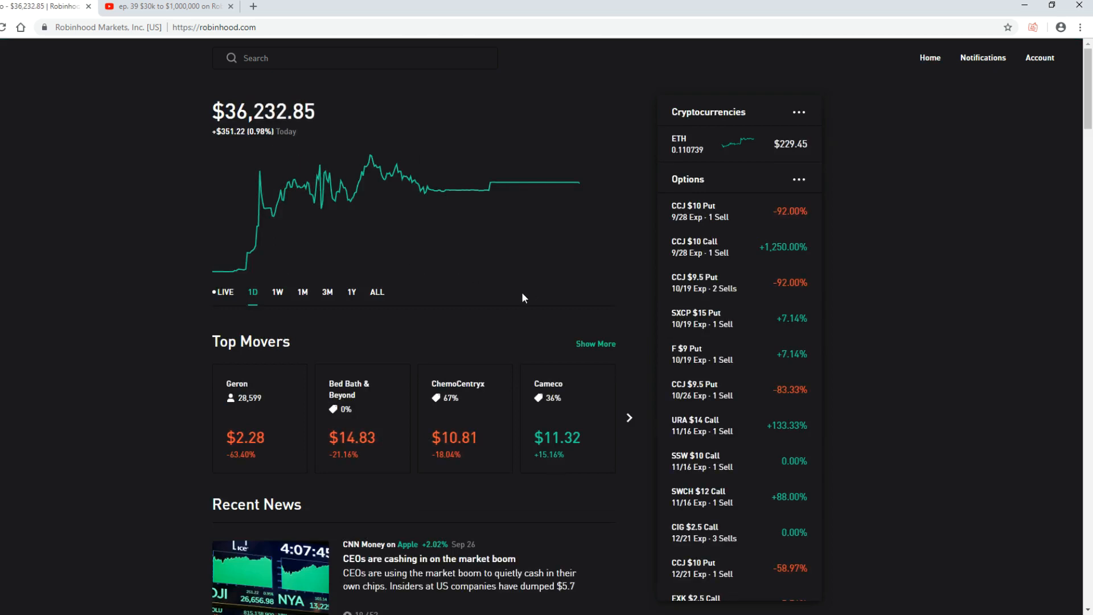
pyautogui.moveTo(968, 243)
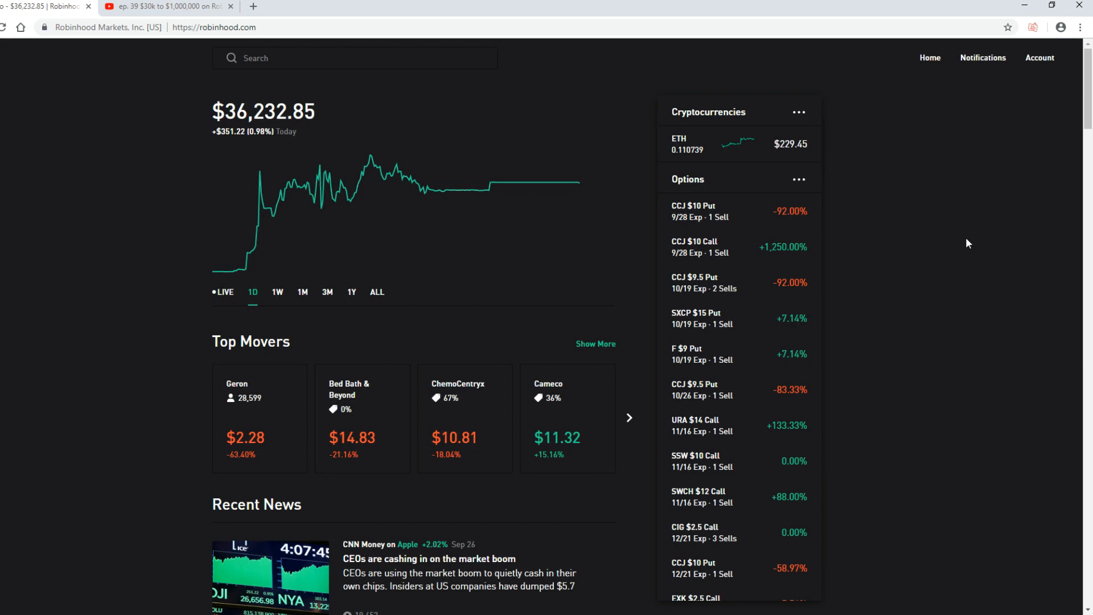
pyautogui.moveTo(967, 250)
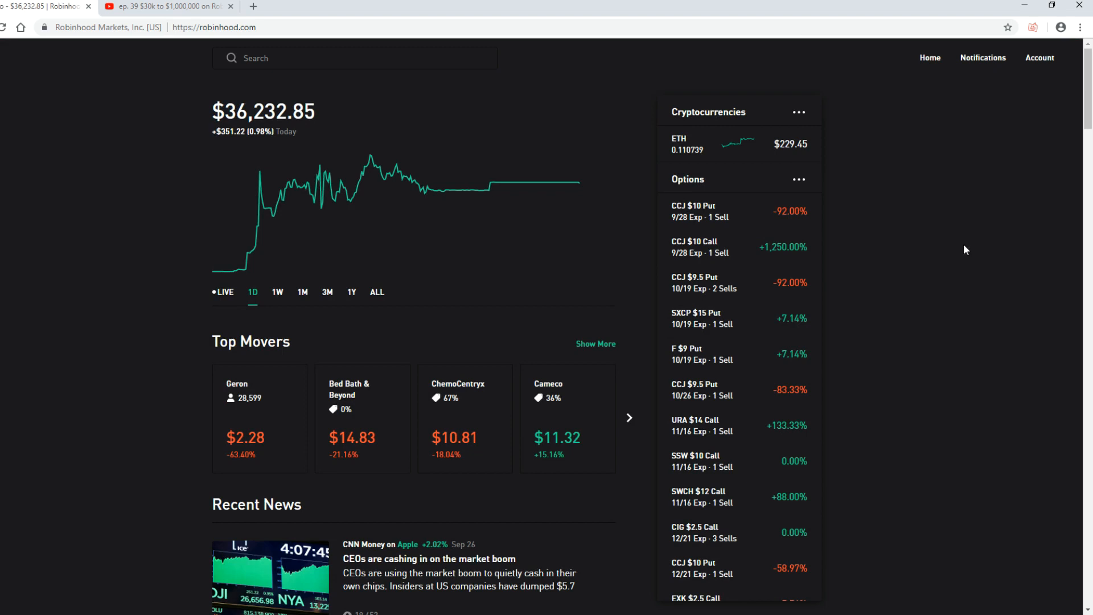
pyautogui.moveTo(697, 358)
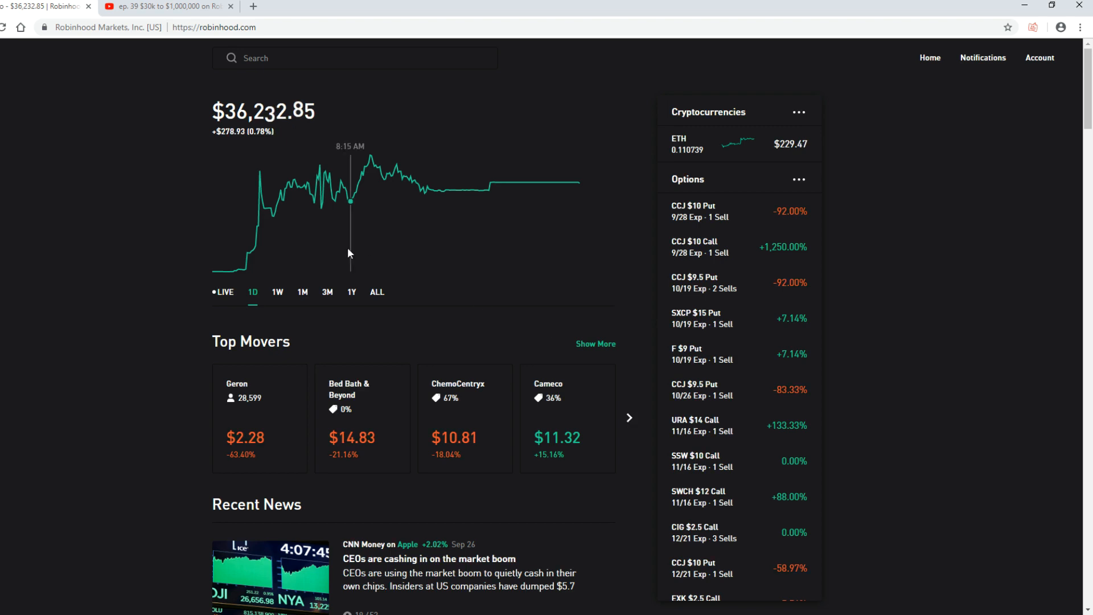
pyautogui.click(277, 291)
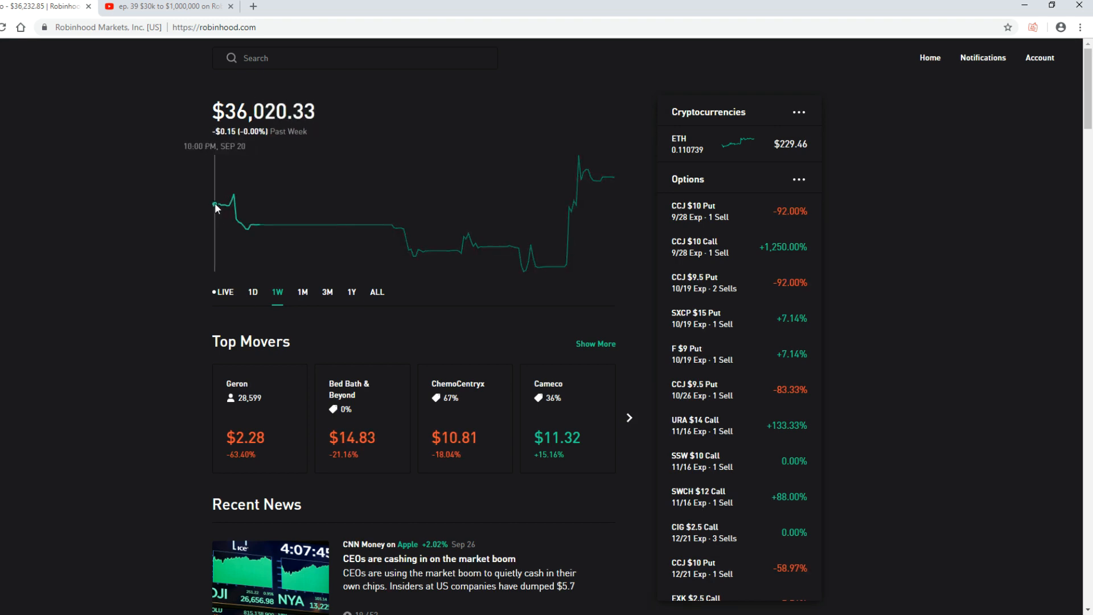
pyautogui.moveTo(291, 224)
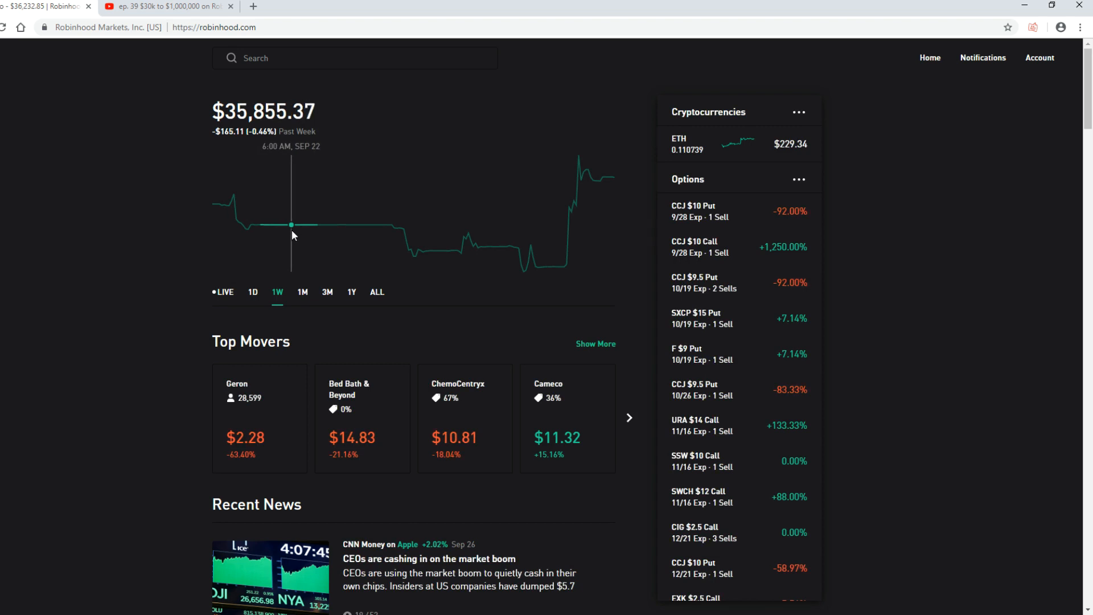
pyautogui.moveTo(334, 237)
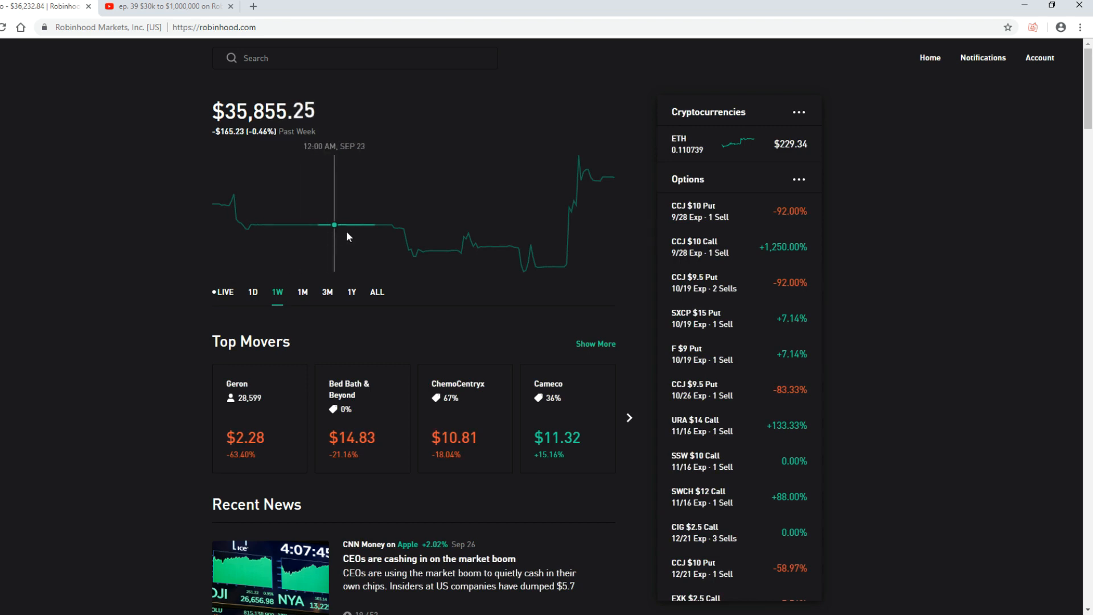
pyautogui.moveTo(444, 249)
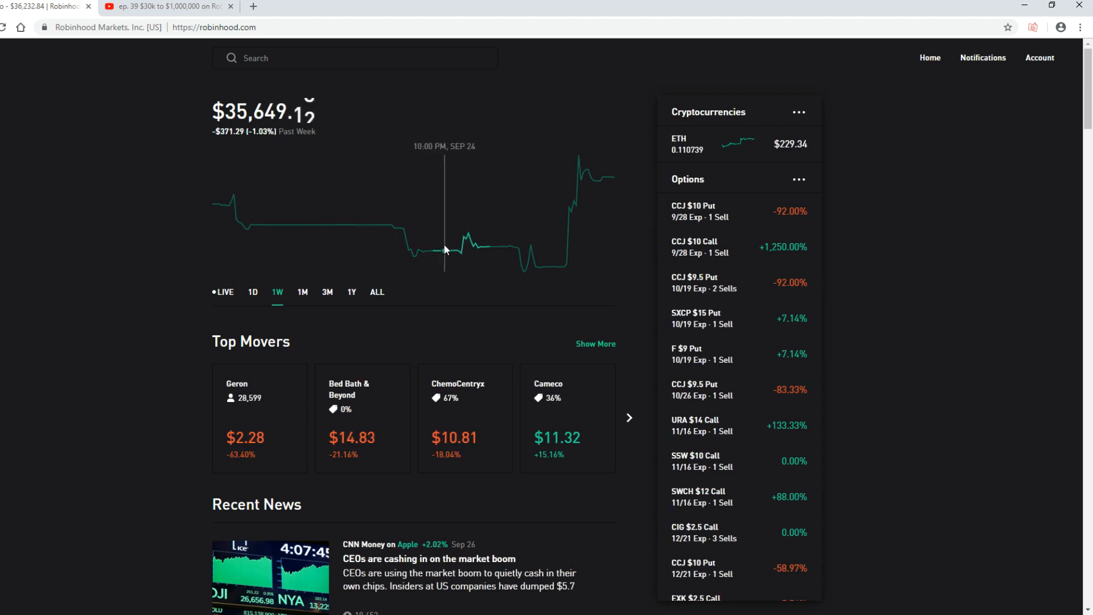
pyautogui.moveTo(493, 248)
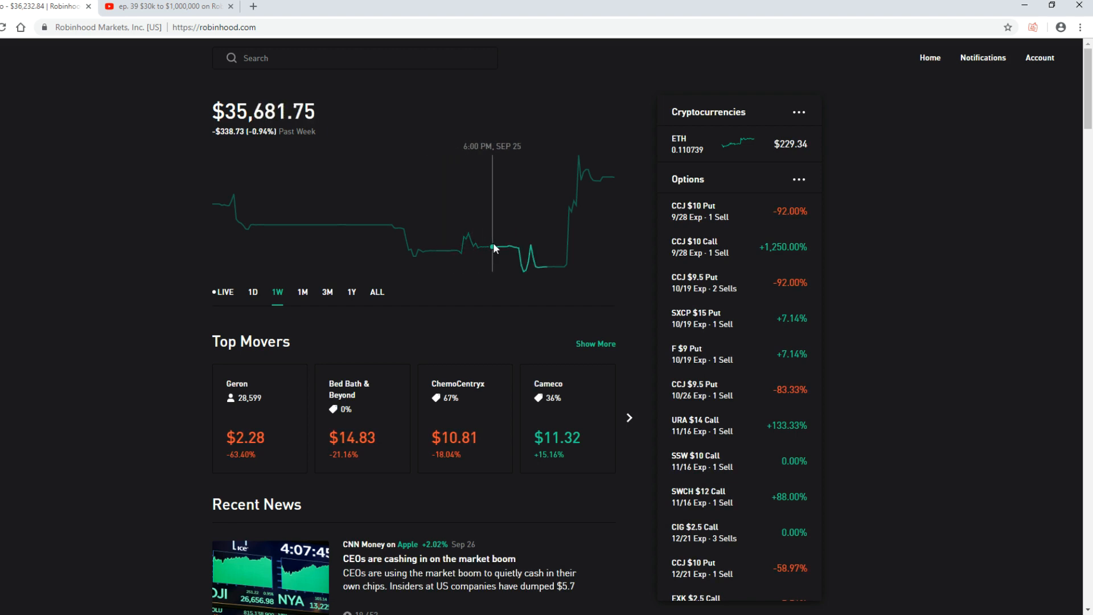
pyautogui.moveTo(547, 254)
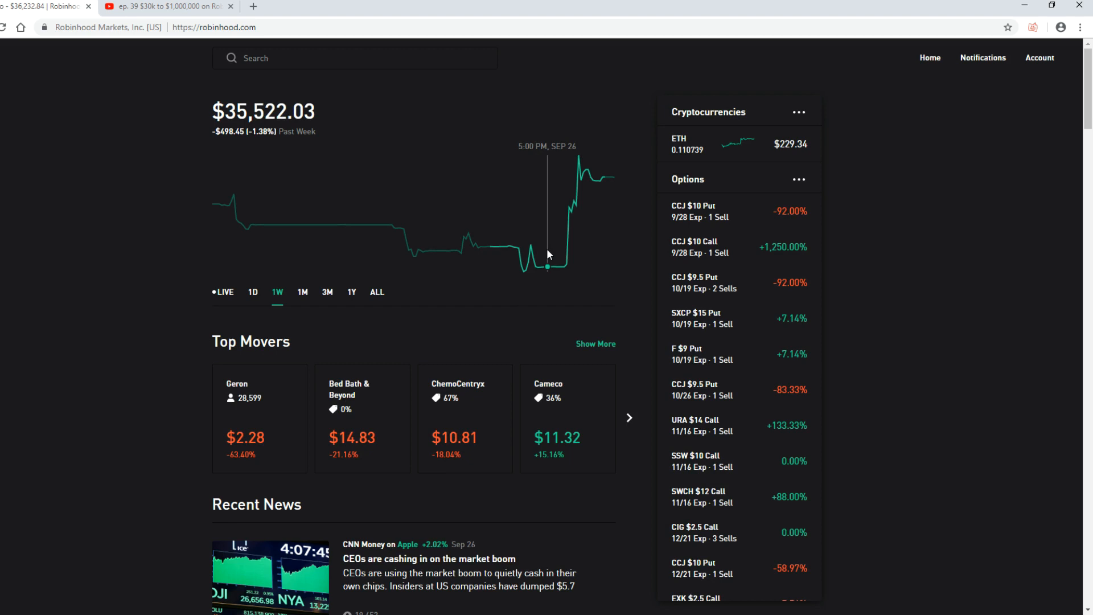
pyautogui.click(351, 292)
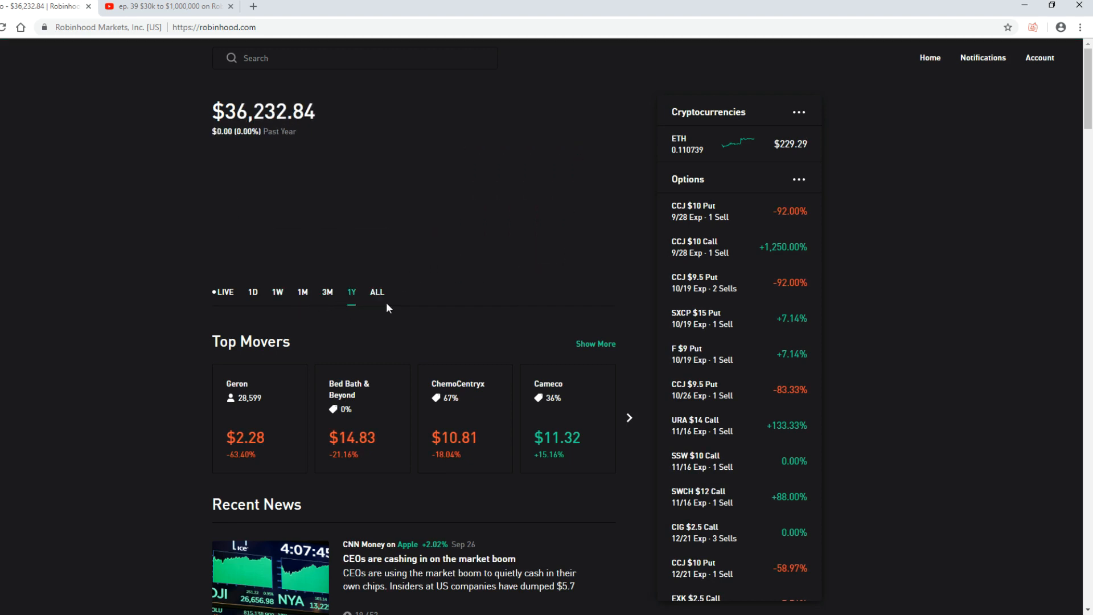
pyautogui.click(377, 293)
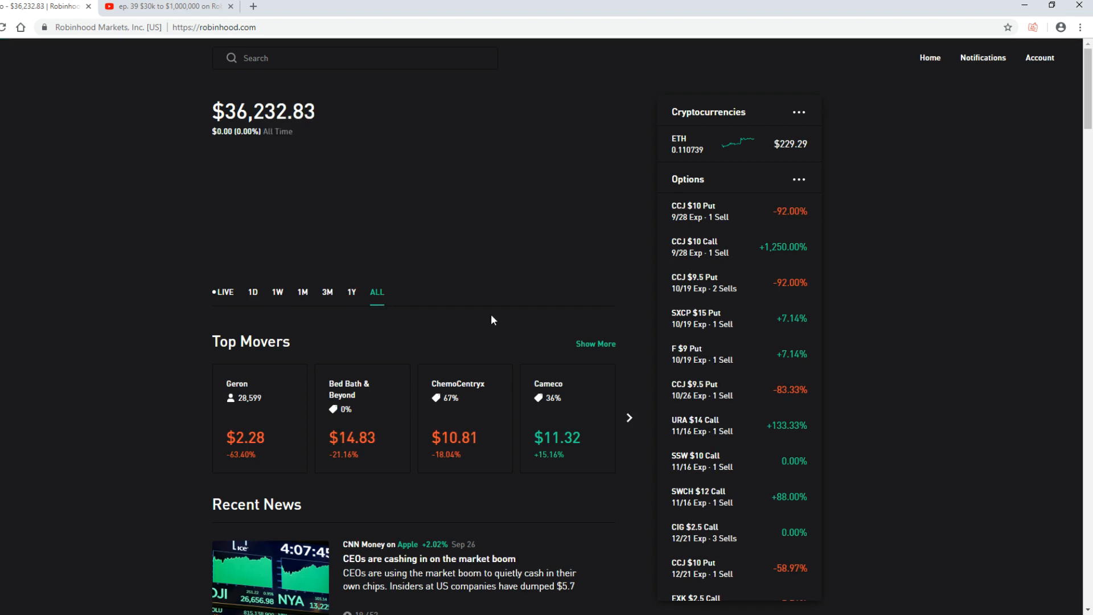
pyautogui.moveTo(514, 284)
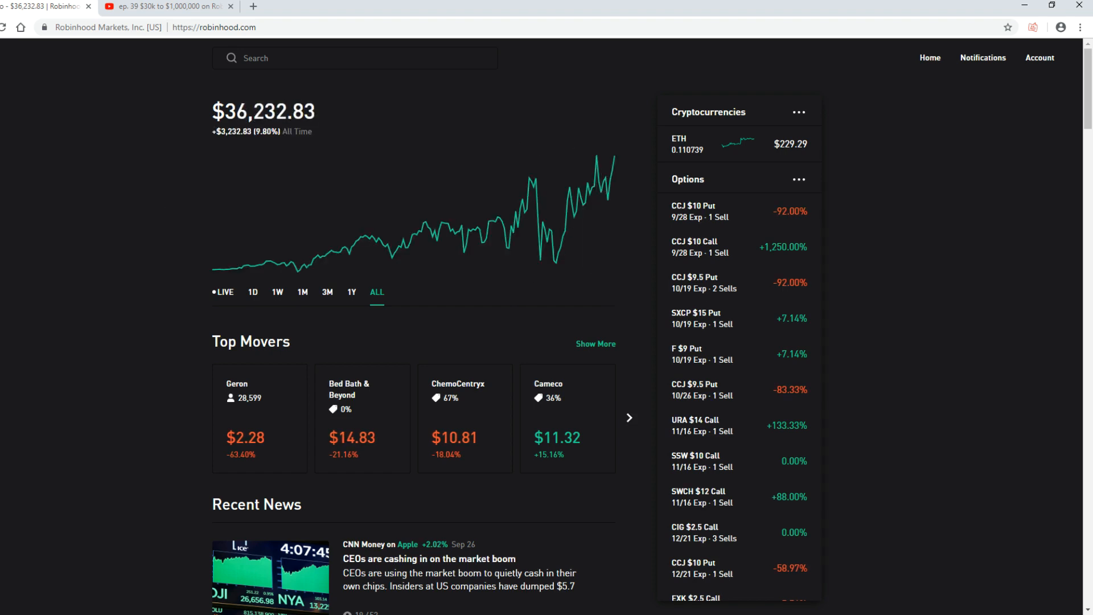
pyautogui.moveTo(595, 192)
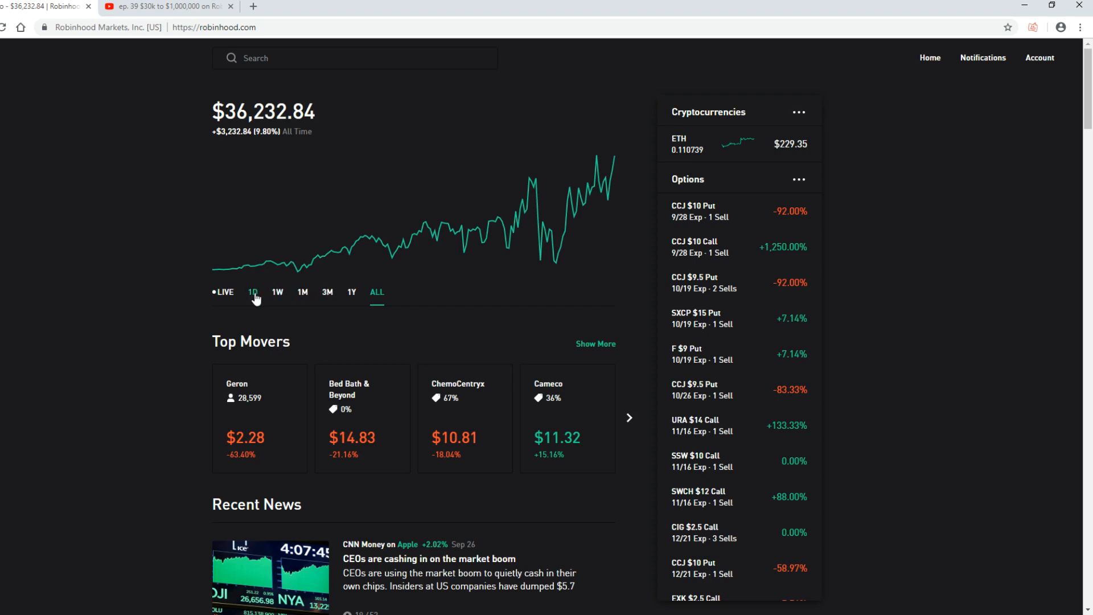
pyautogui.click(253, 292)
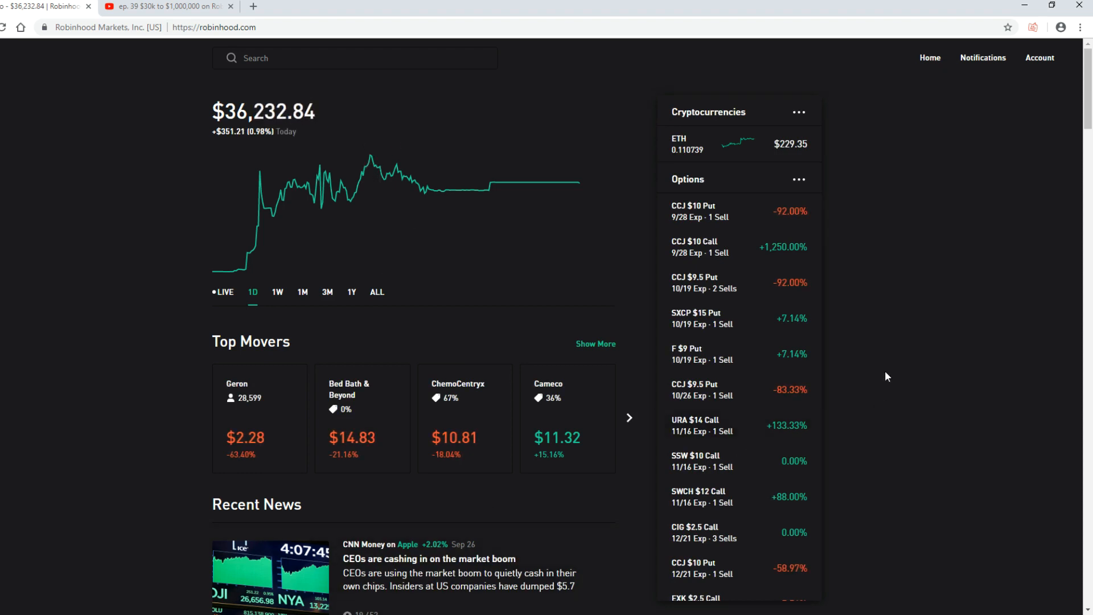
pyautogui.scroll(-3)
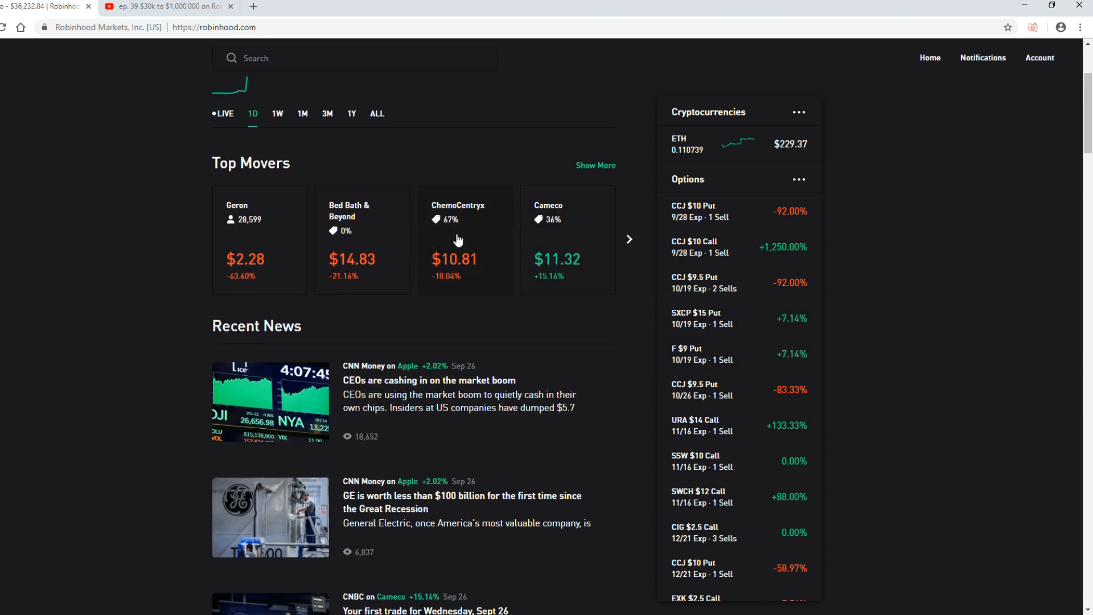
pyautogui.scroll(-3)
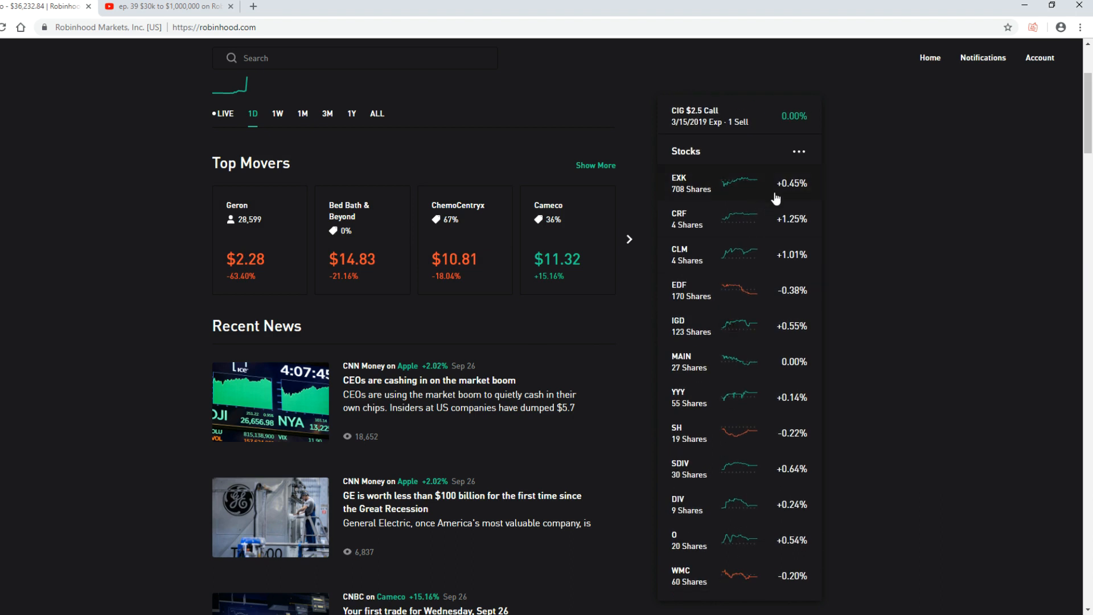
pyautogui.scroll(-3)
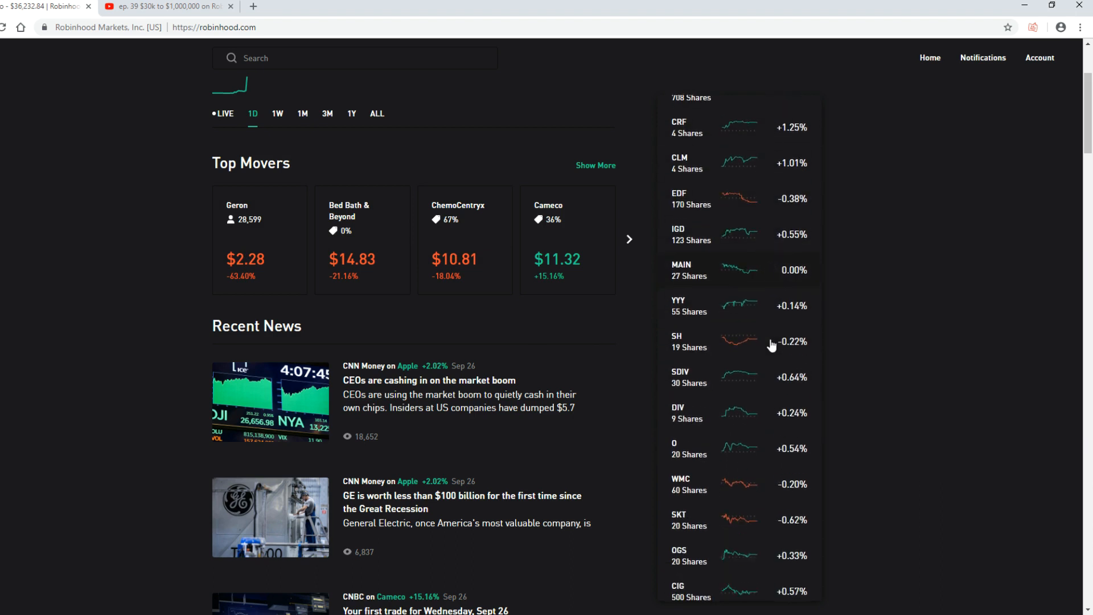
pyautogui.scroll(-3)
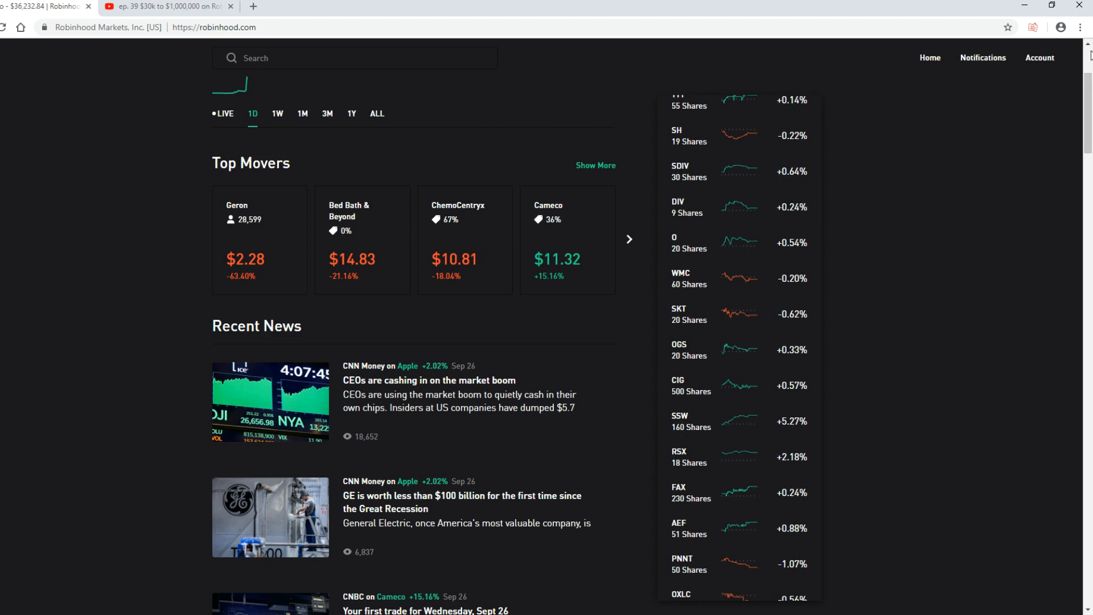
pyautogui.click(1039, 58)
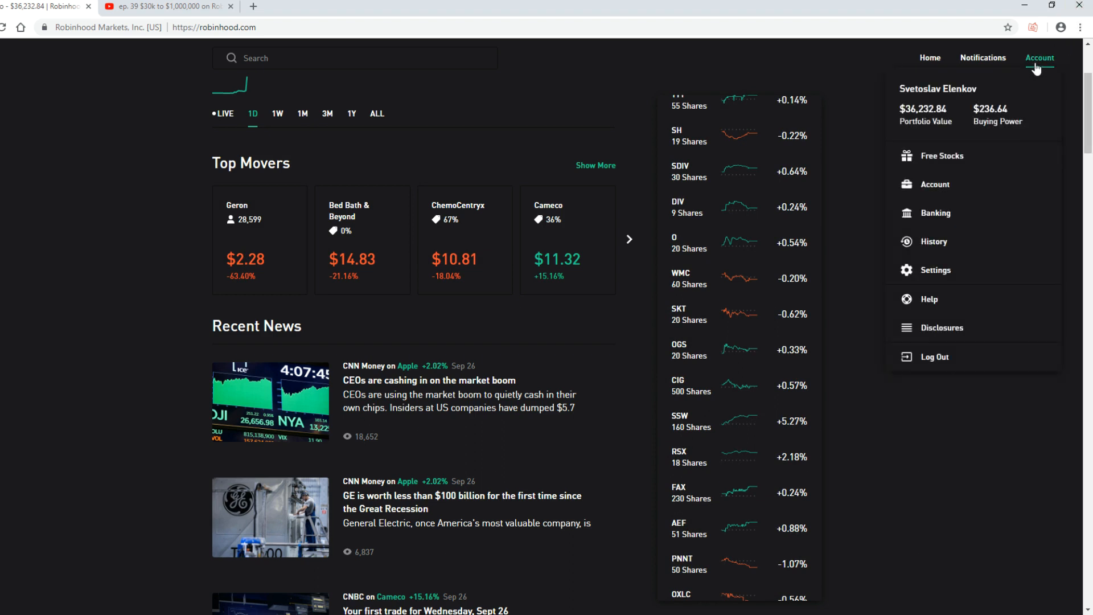
pyautogui.moveTo(1036, 65)
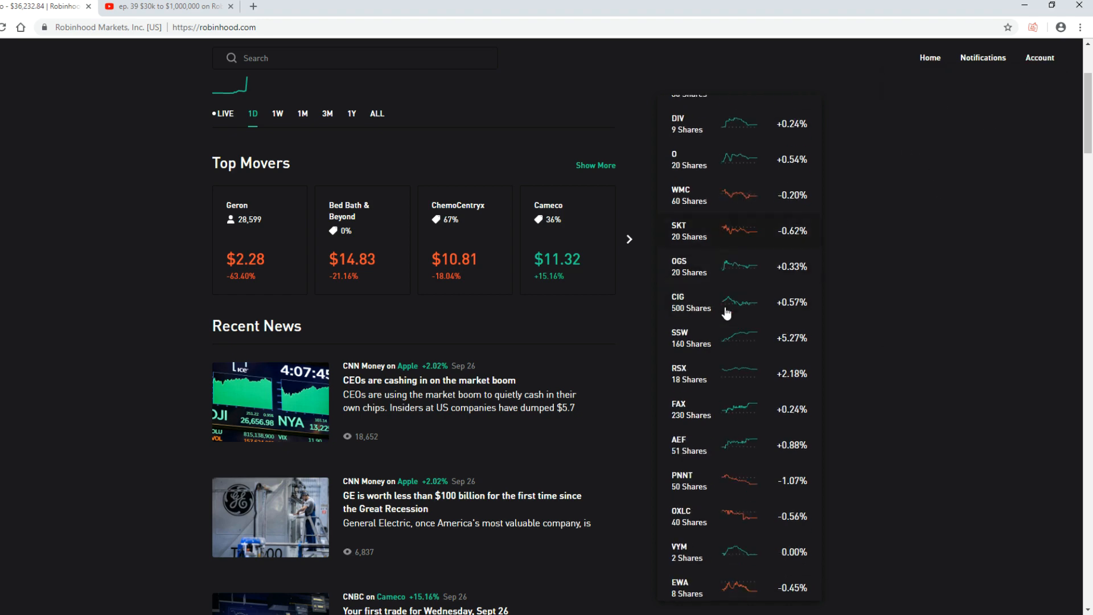
pyautogui.scroll(-3)
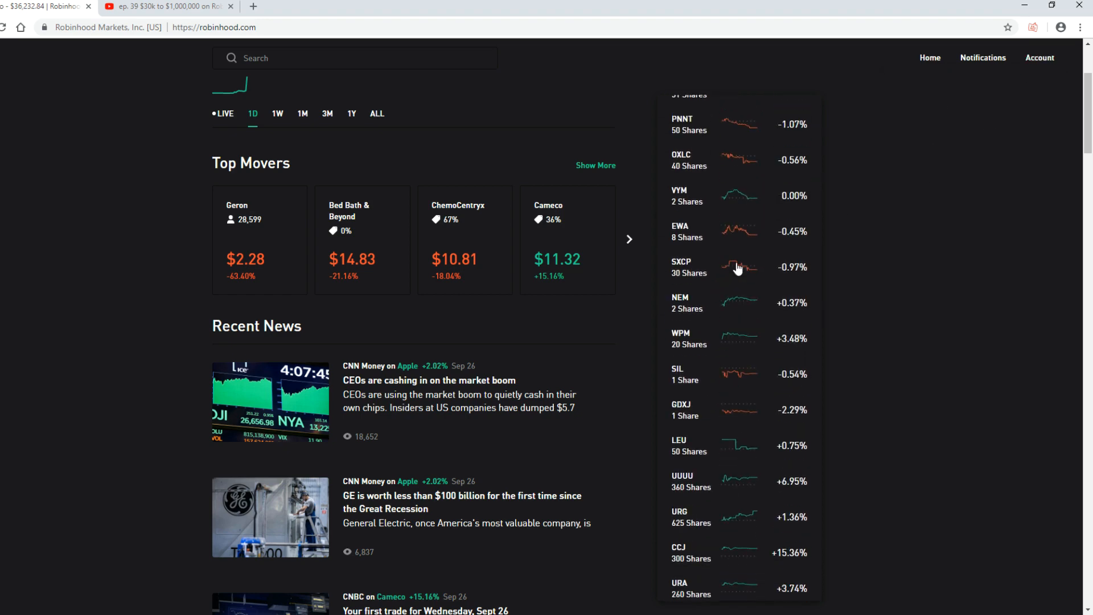
pyautogui.scroll(-3)
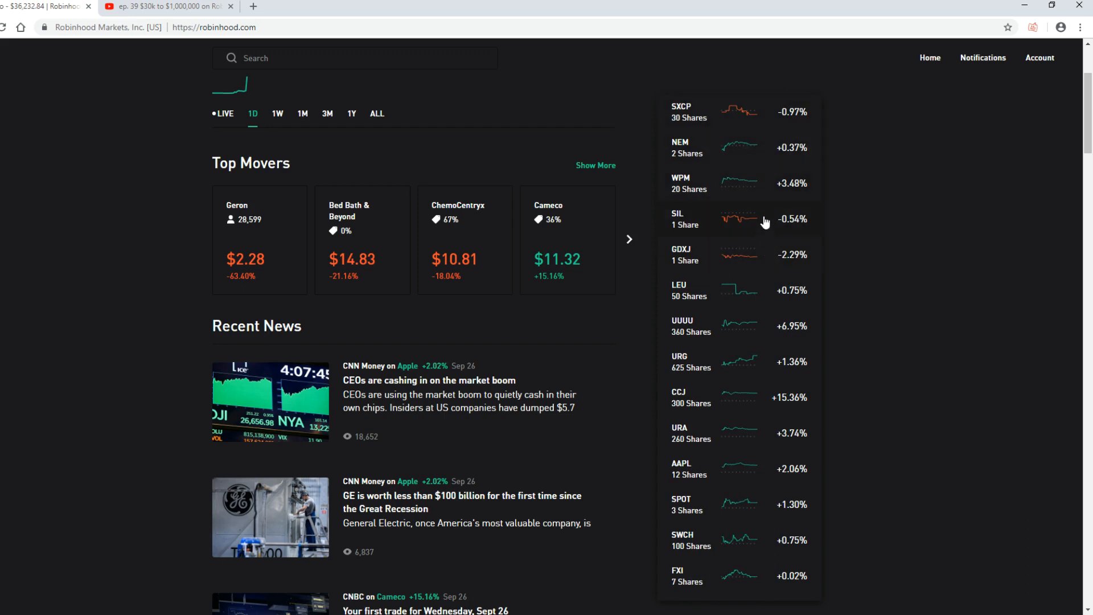
pyautogui.scroll(-3)
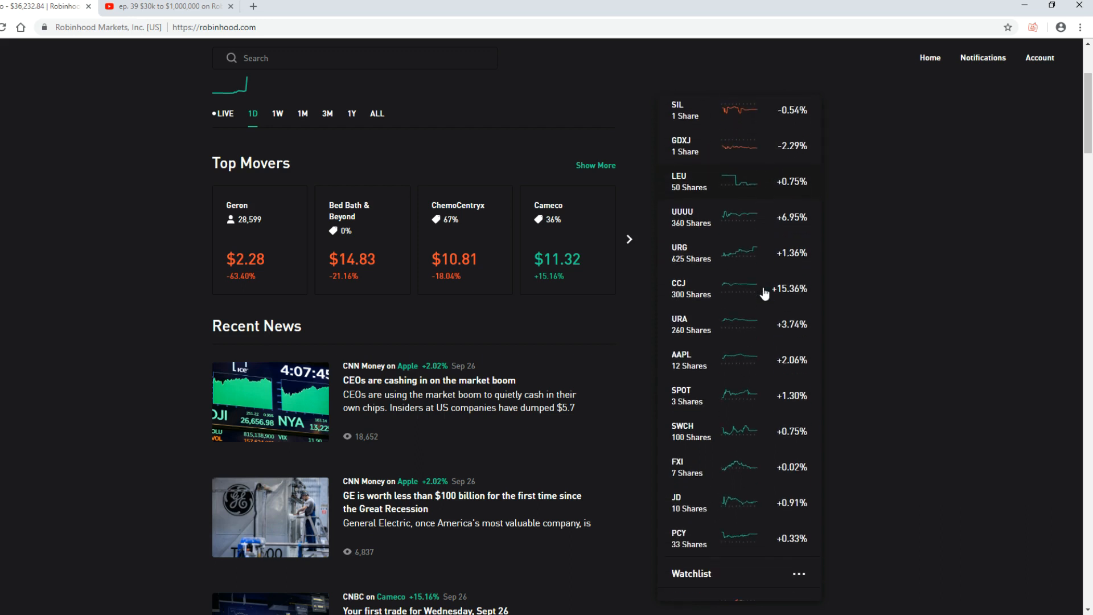
pyautogui.scroll(-3)
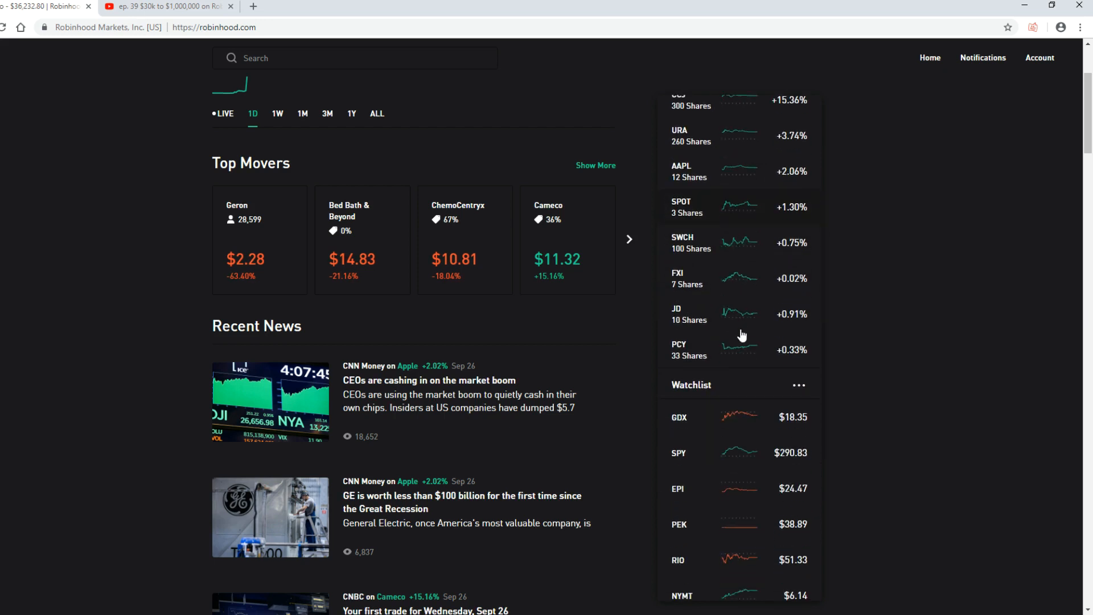
pyautogui.scroll(-3)
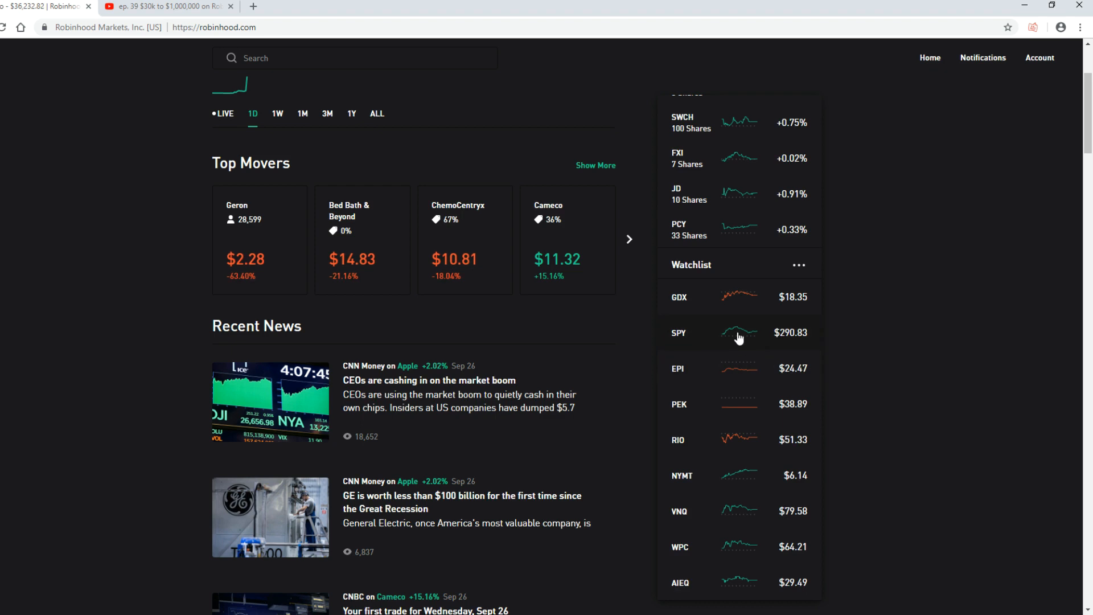
pyautogui.moveTo(752, 348)
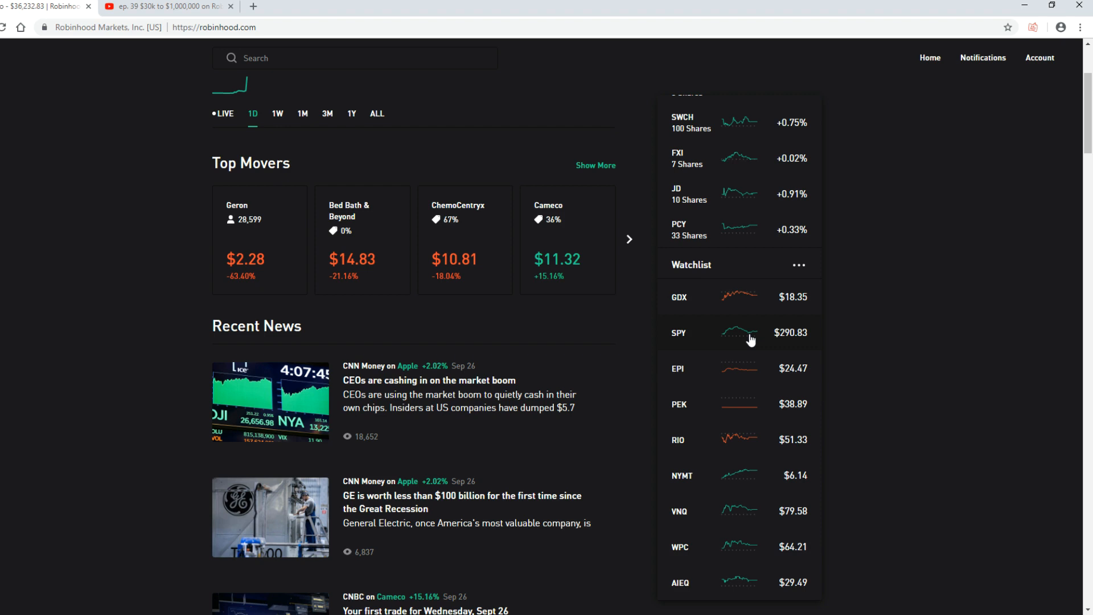
pyautogui.scroll(-3)
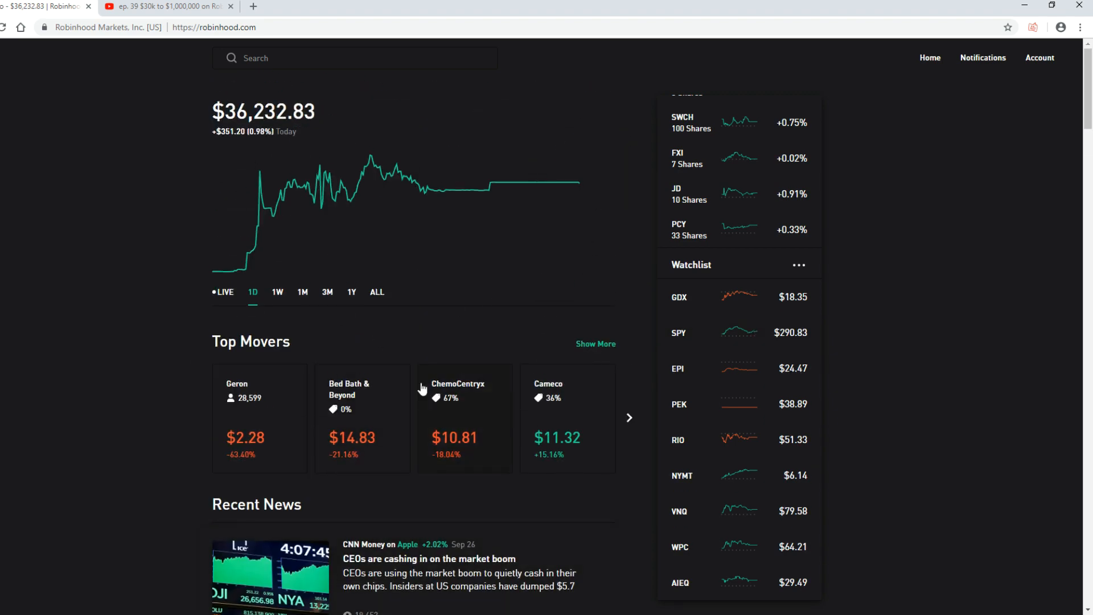
pyautogui.scroll(-3)
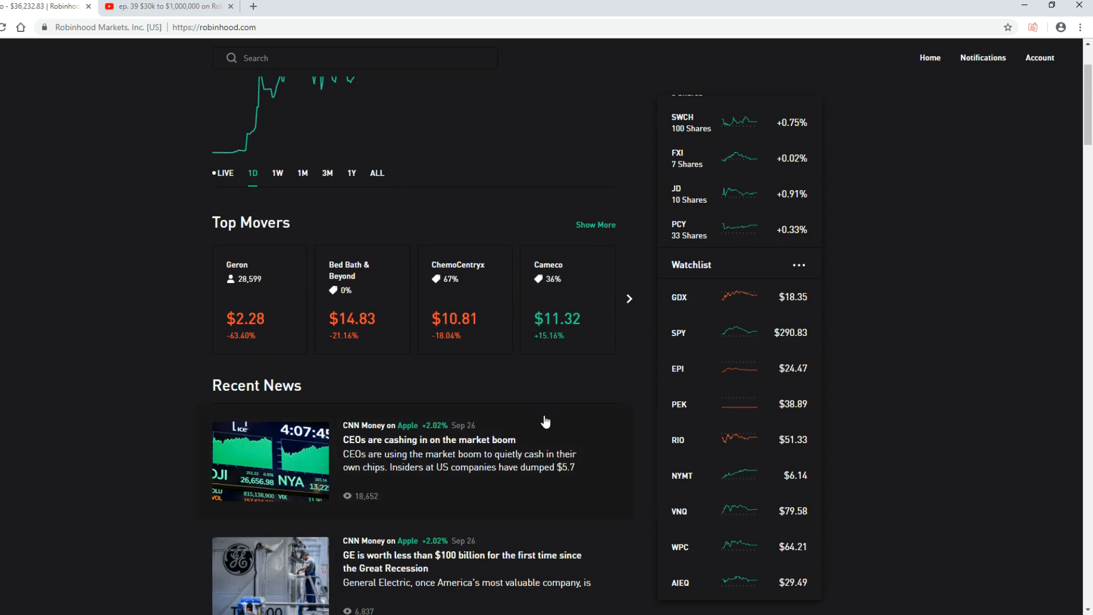
pyautogui.scroll(-3)
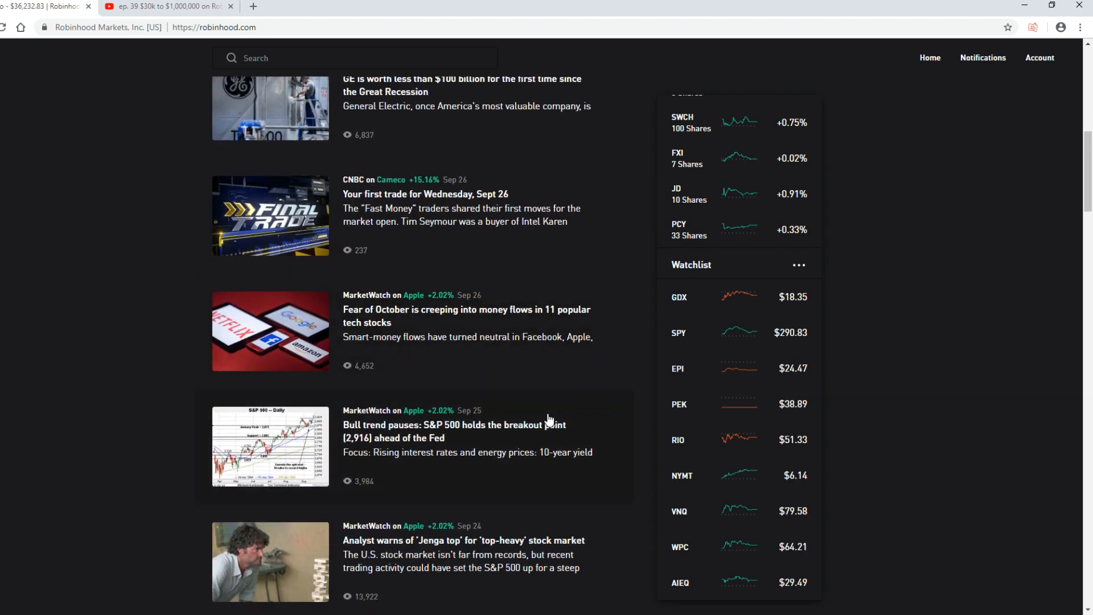
pyautogui.scroll(-3)
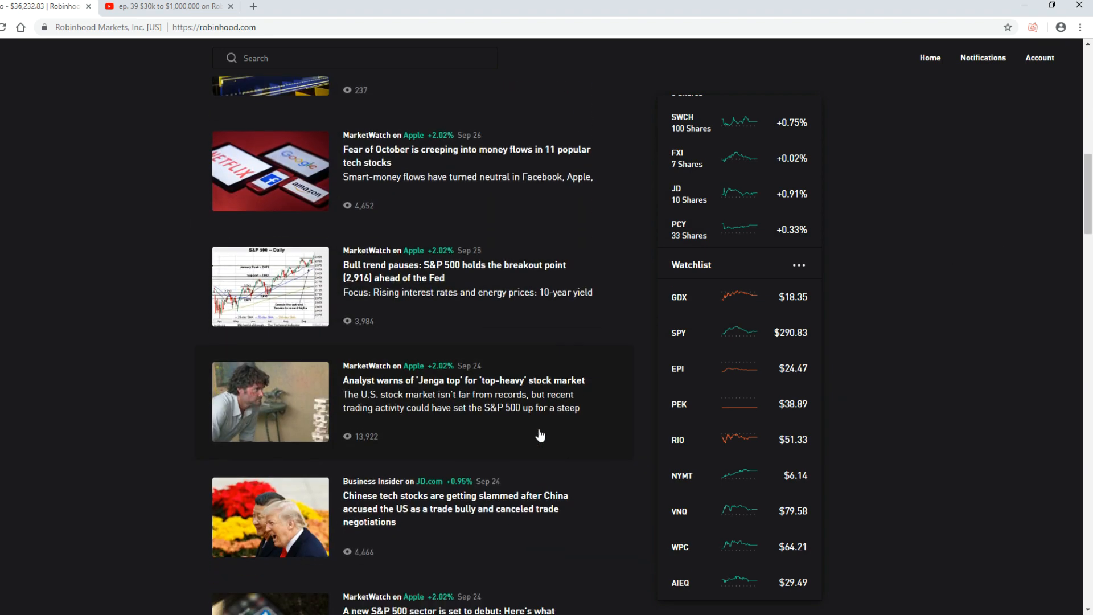
pyautogui.scroll(-3)
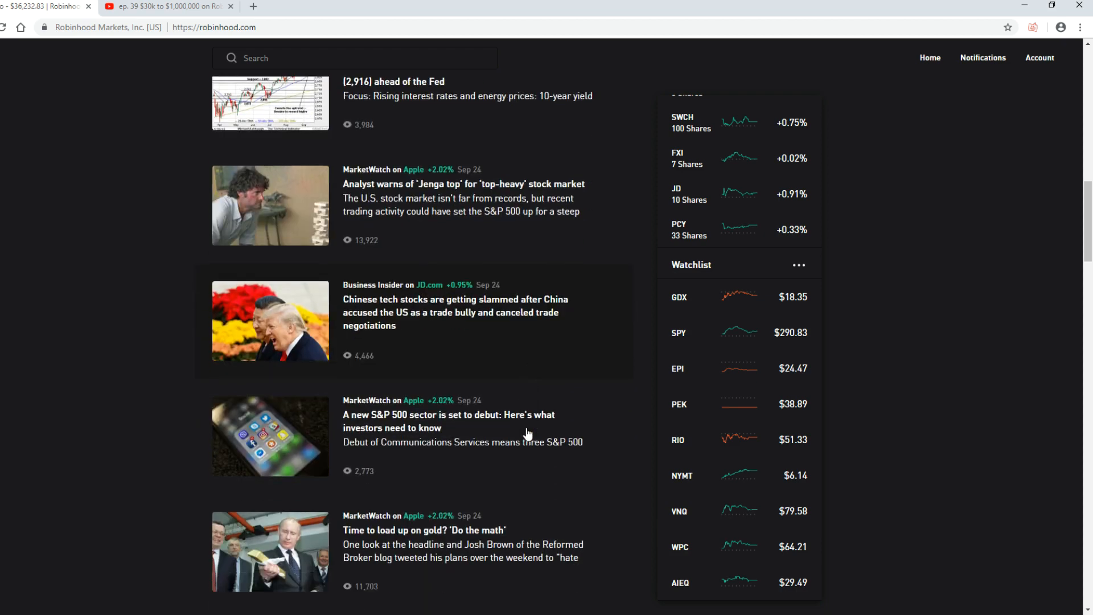
pyautogui.scroll(-3)
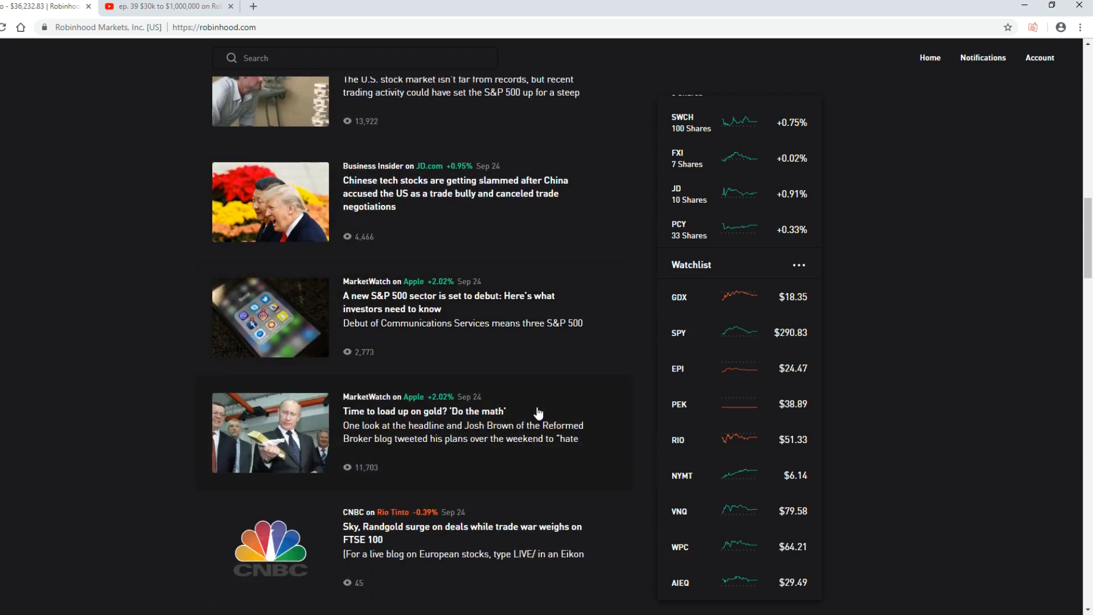
pyautogui.scroll(-3)
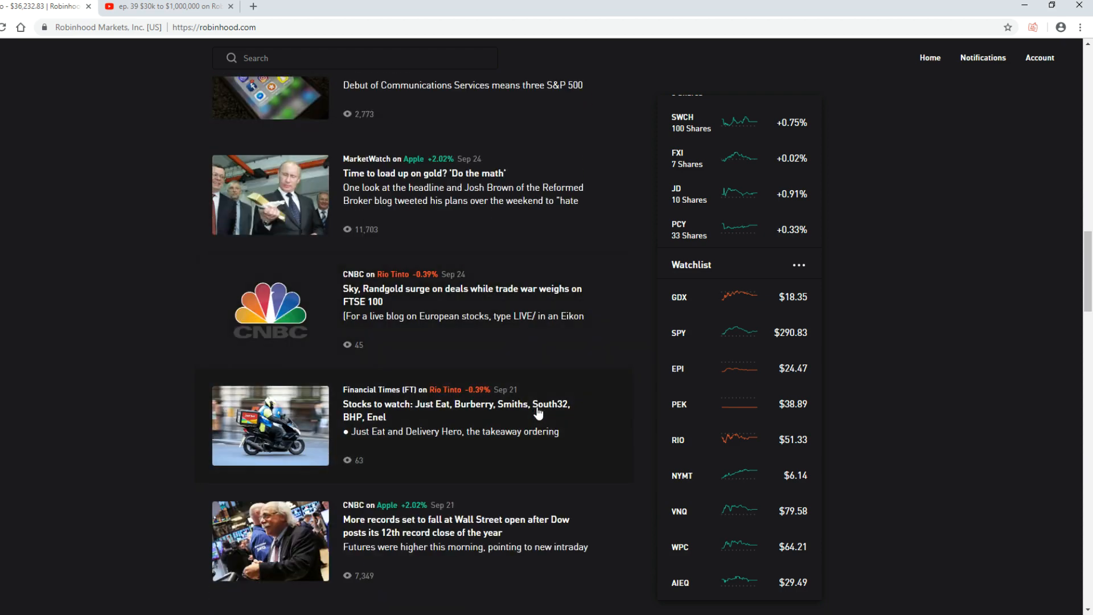
pyautogui.scroll(-3)
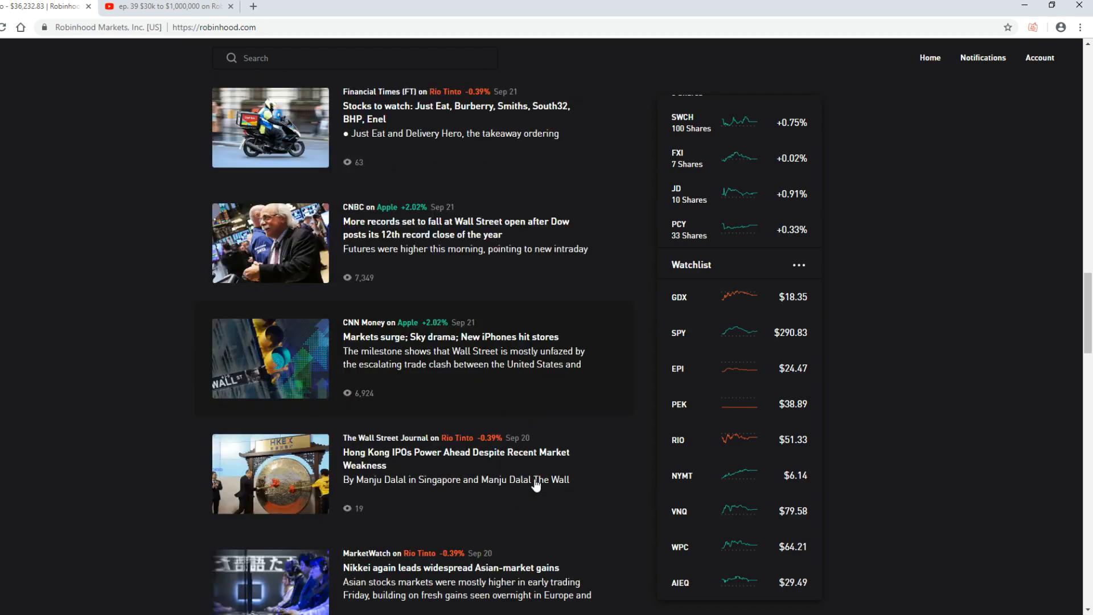
pyautogui.scroll(-3)
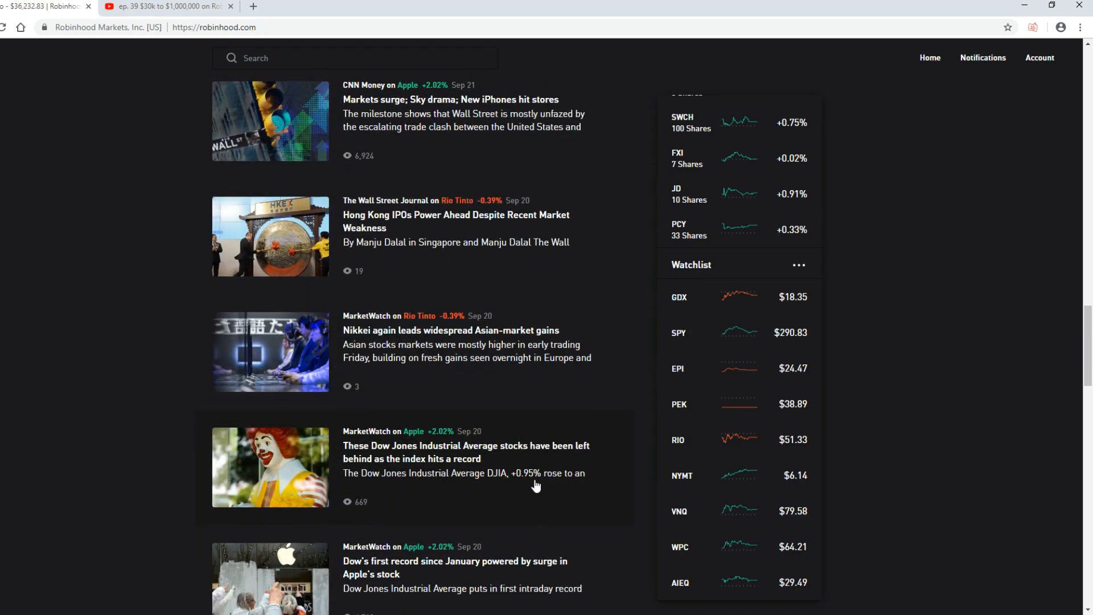
pyautogui.scroll(-3)
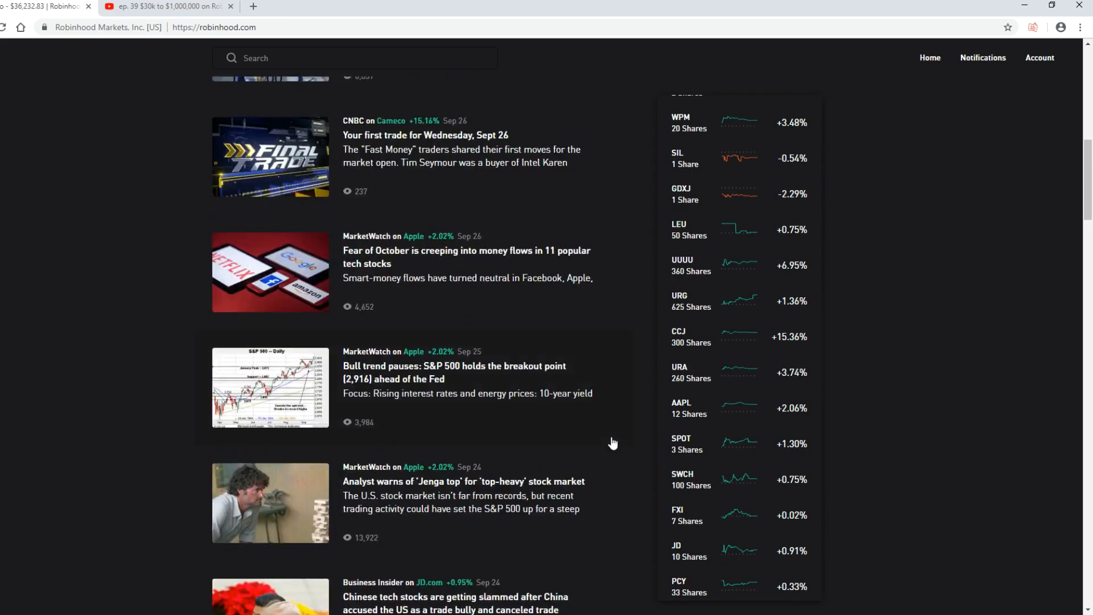
pyautogui.scroll(3)
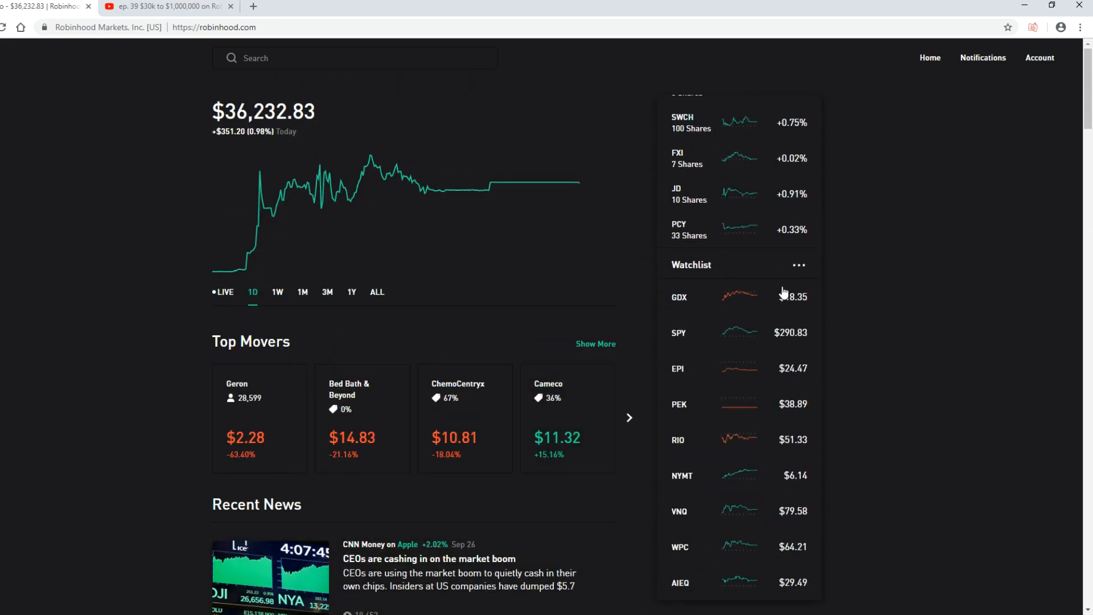
pyautogui.moveTo(114, 154)
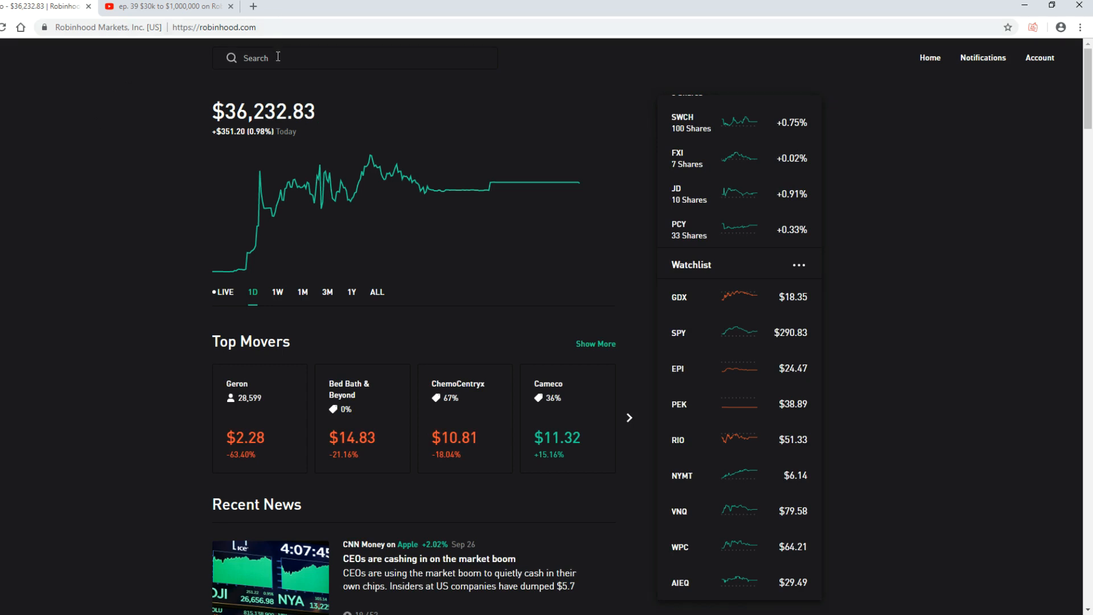
# - Search for 'slv' to open the iShares Silver Trust page
pyautogui.write('slv')
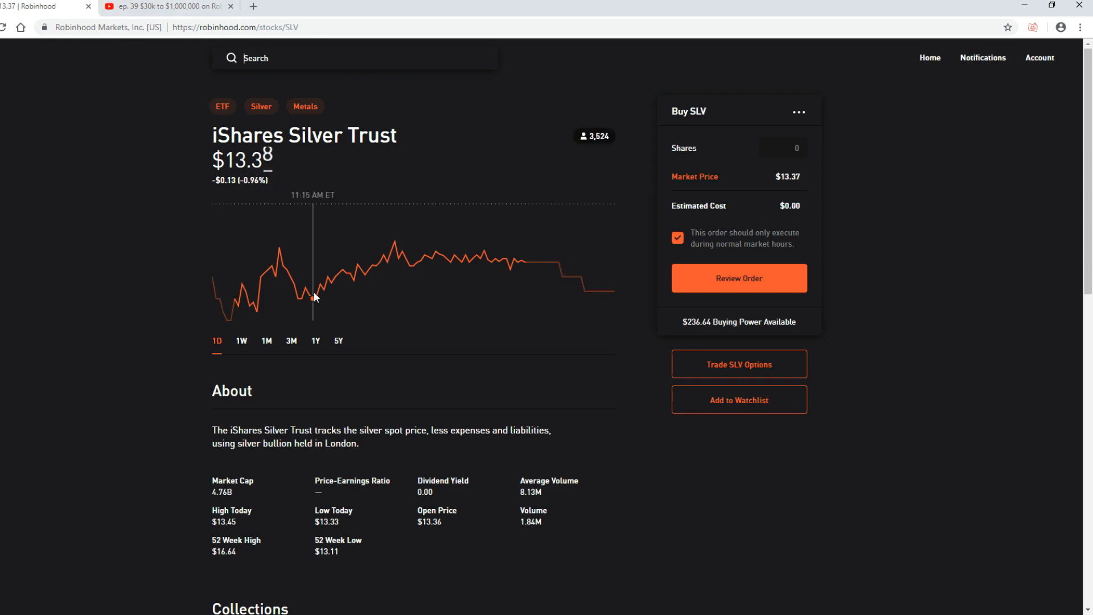
# - Switch the SLV price chart to the 5Y range
pyautogui.click(338, 341)
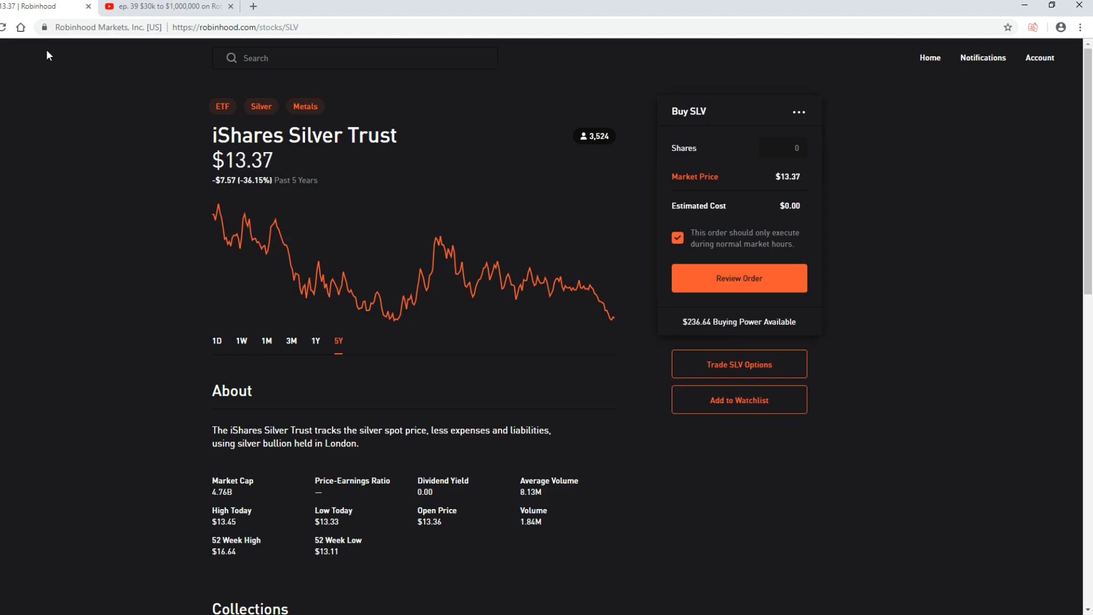
pyautogui.moveTo(189, 225)
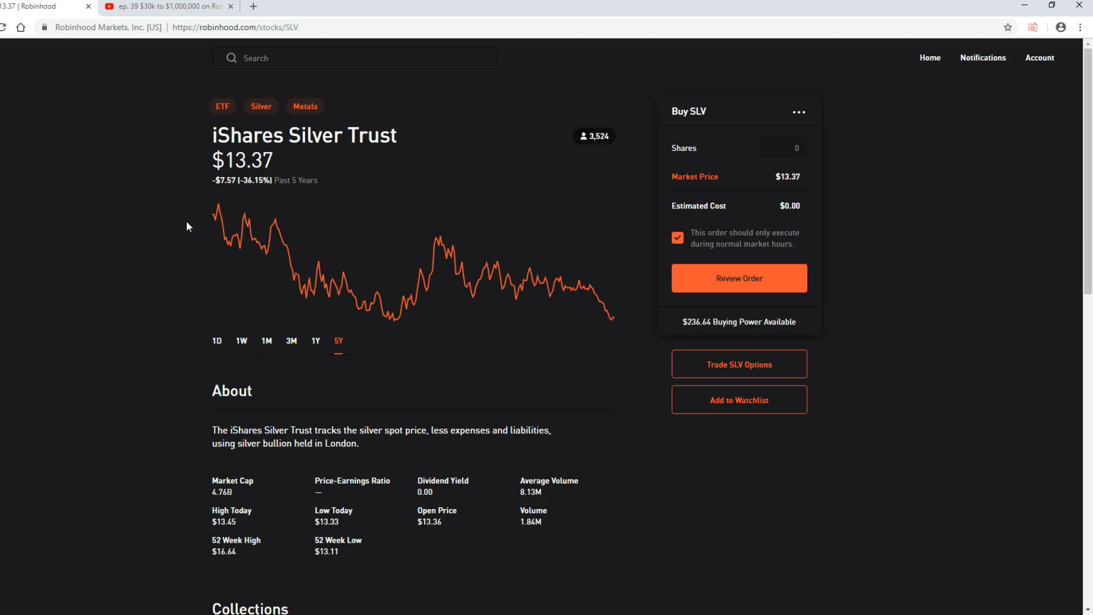
pyautogui.moveTo(154, 209)
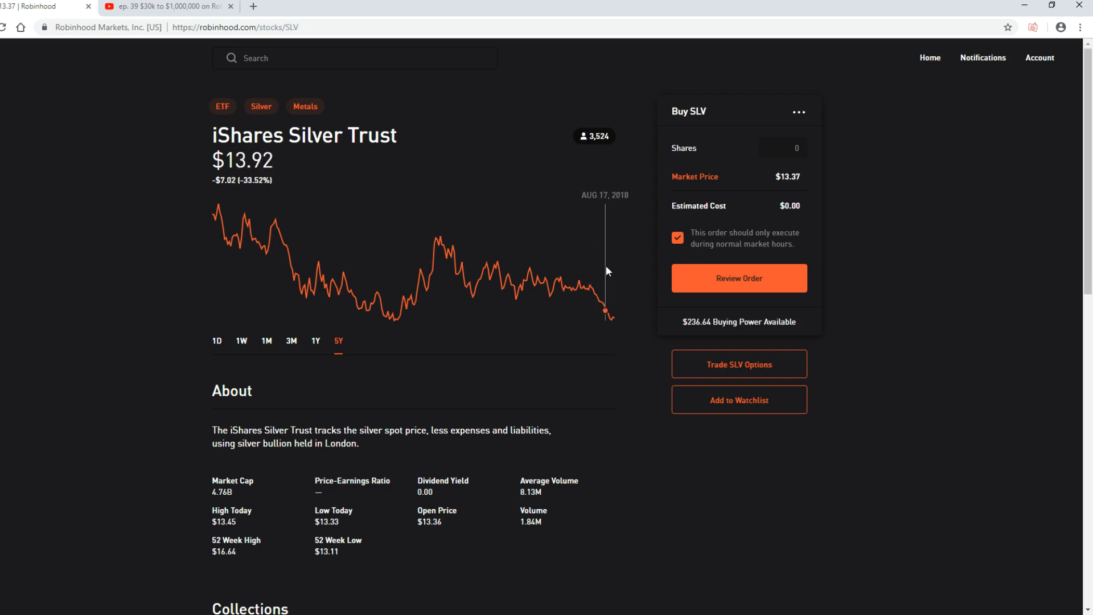
pyautogui.moveTo(611, 287)
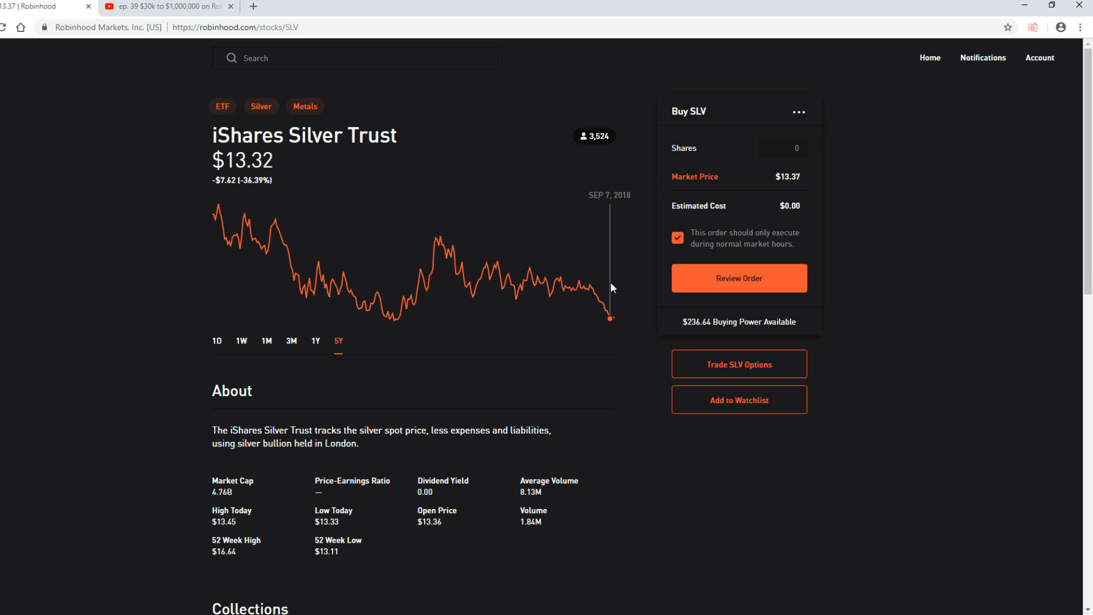
pyautogui.moveTo(610, 321)
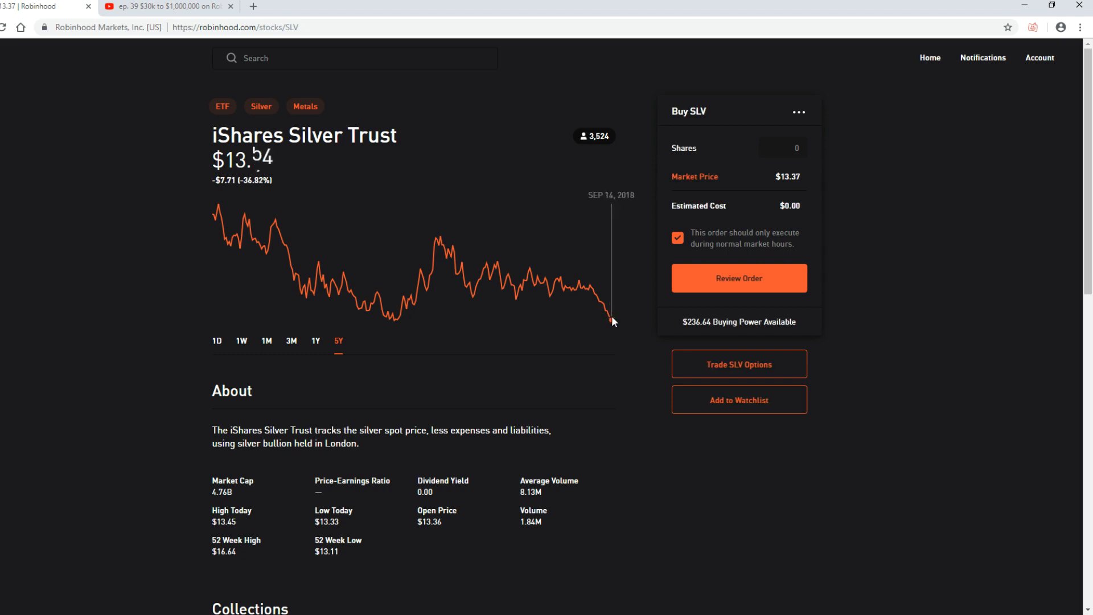
pyautogui.moveTo(398, 321)
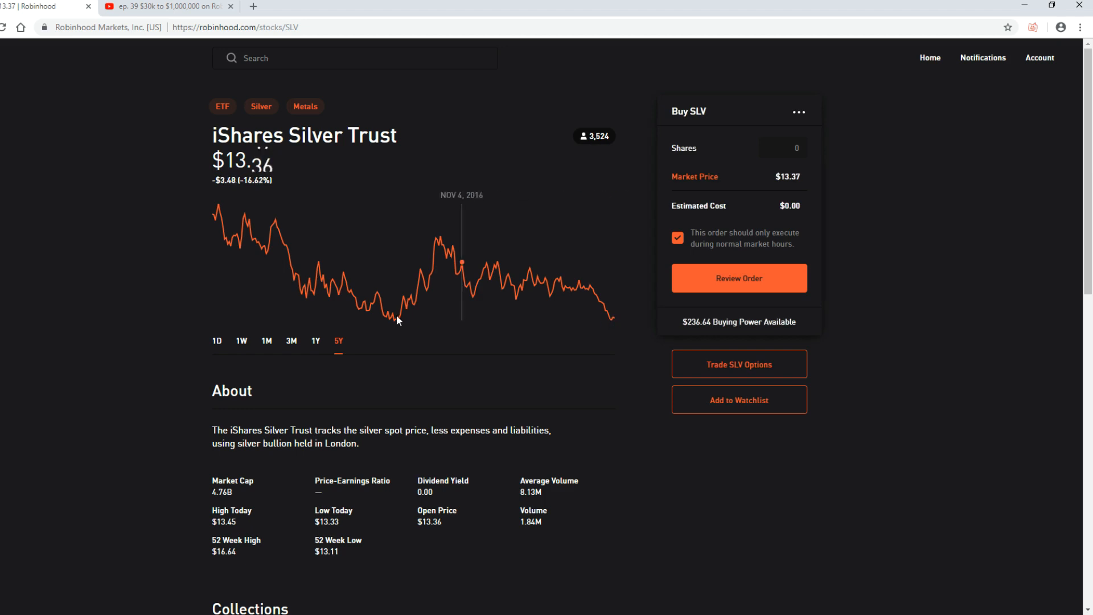
pyautogui.moveTo(395, 325)
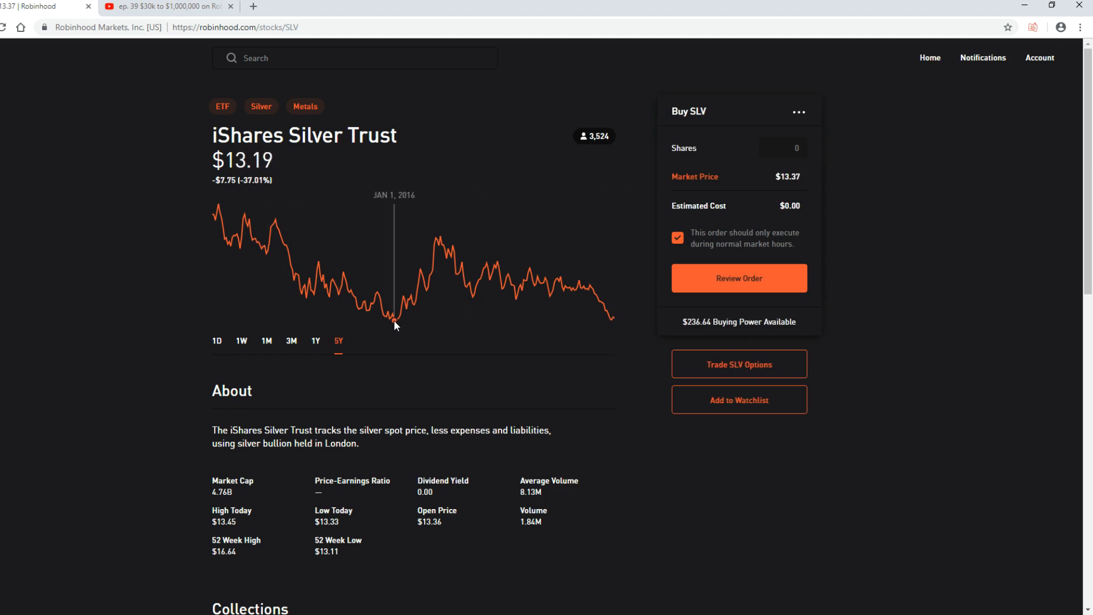
pyautogui.moveTo(611, 324)
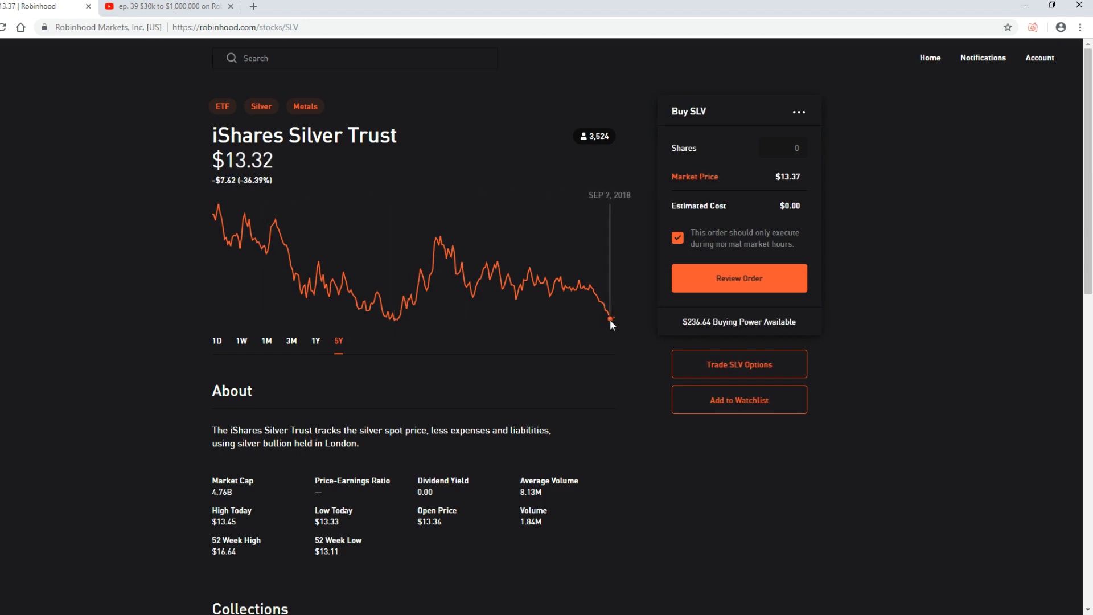
pyautogui.moveTo(622, 359)
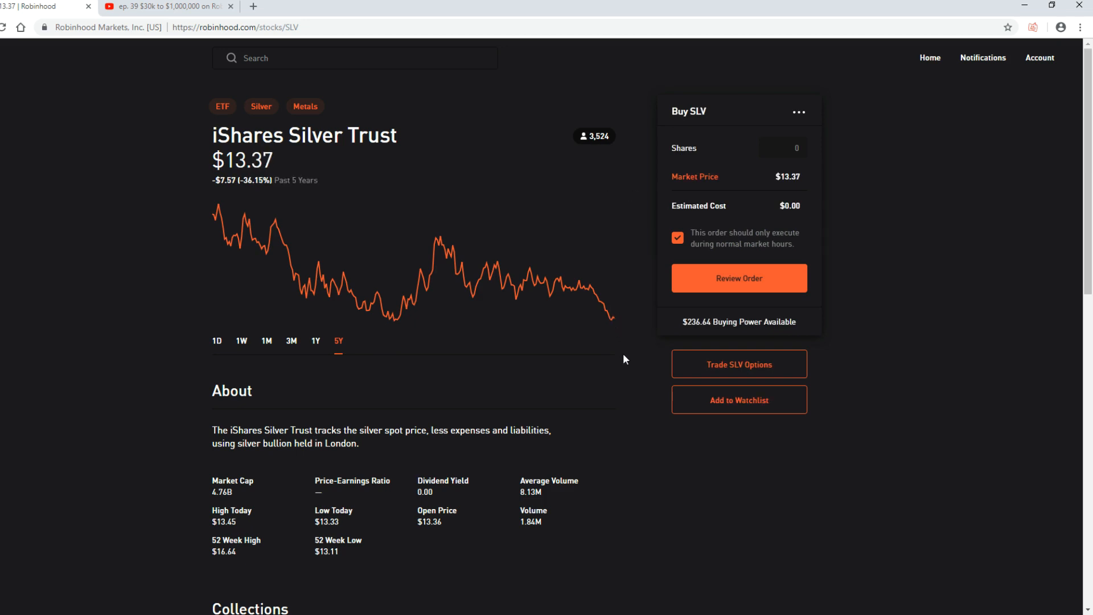
pyautogui.moveTo(742, 404)
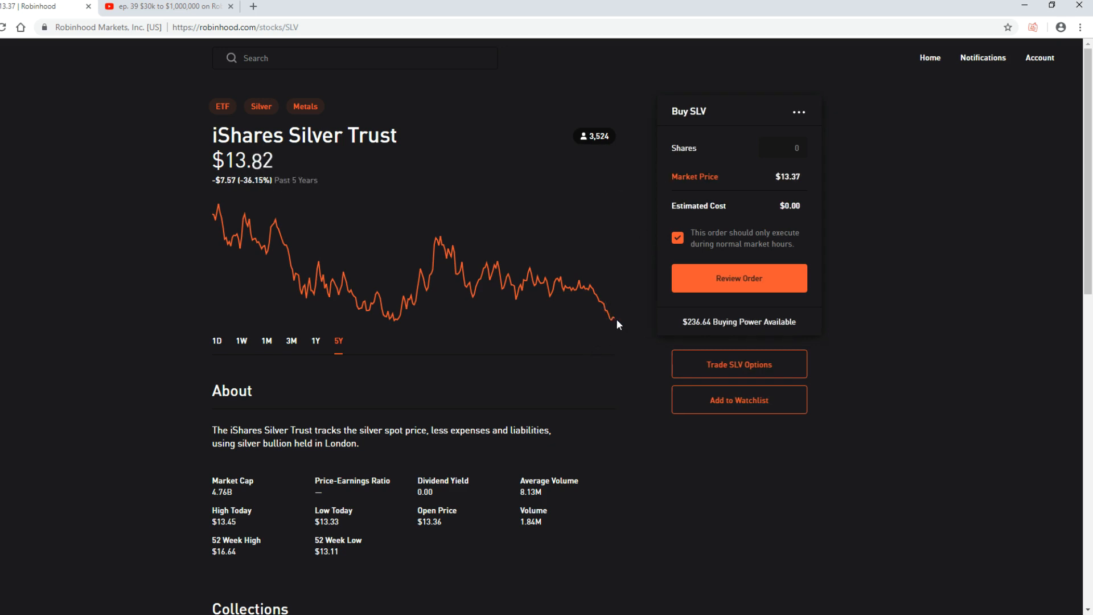
pyautogui.moveTo(611, 322)
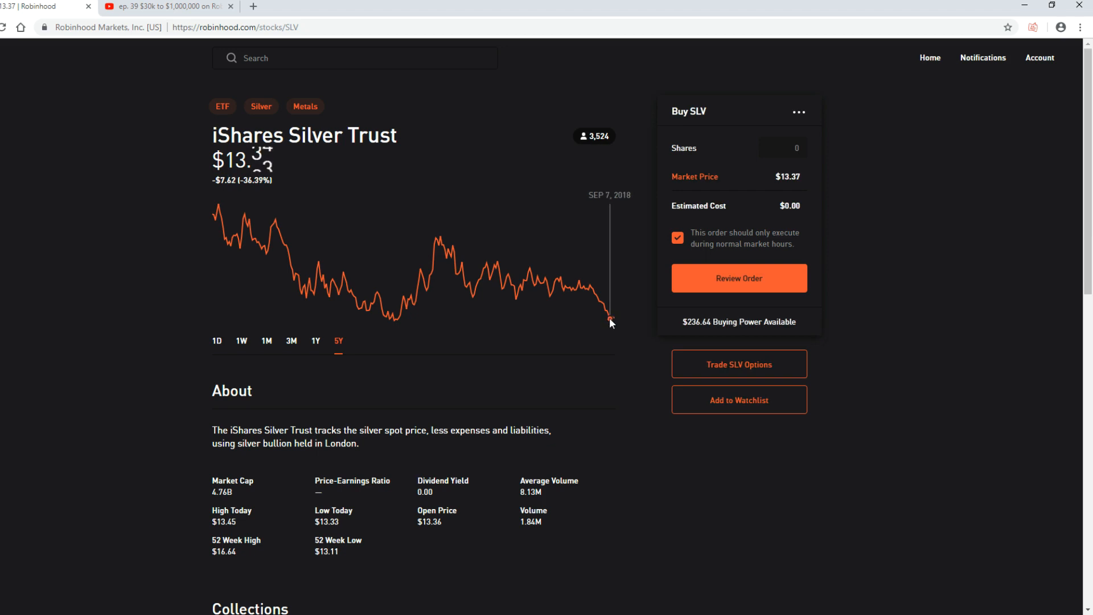
pyautogui.moveTo(398, 323)
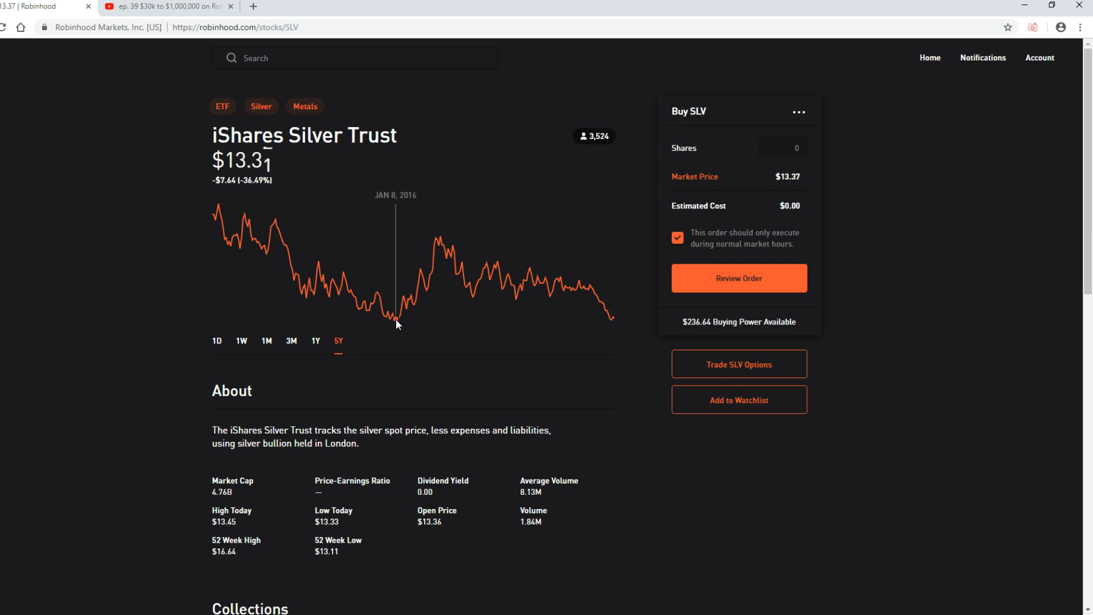
pyautogui.moveTo(651, 387)
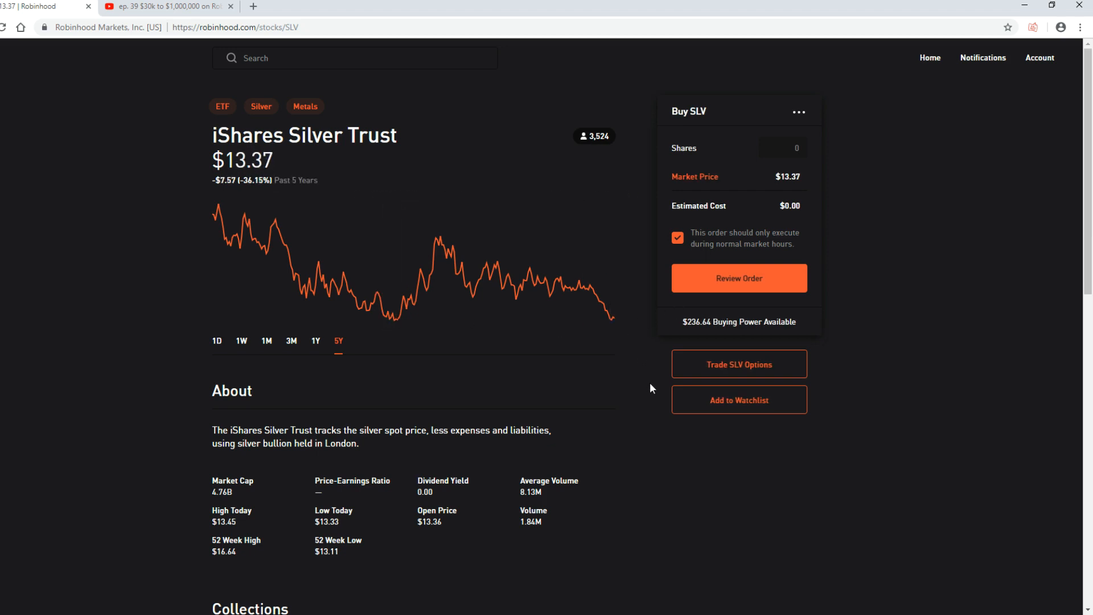
pyautogui.moveTo(858, 372)
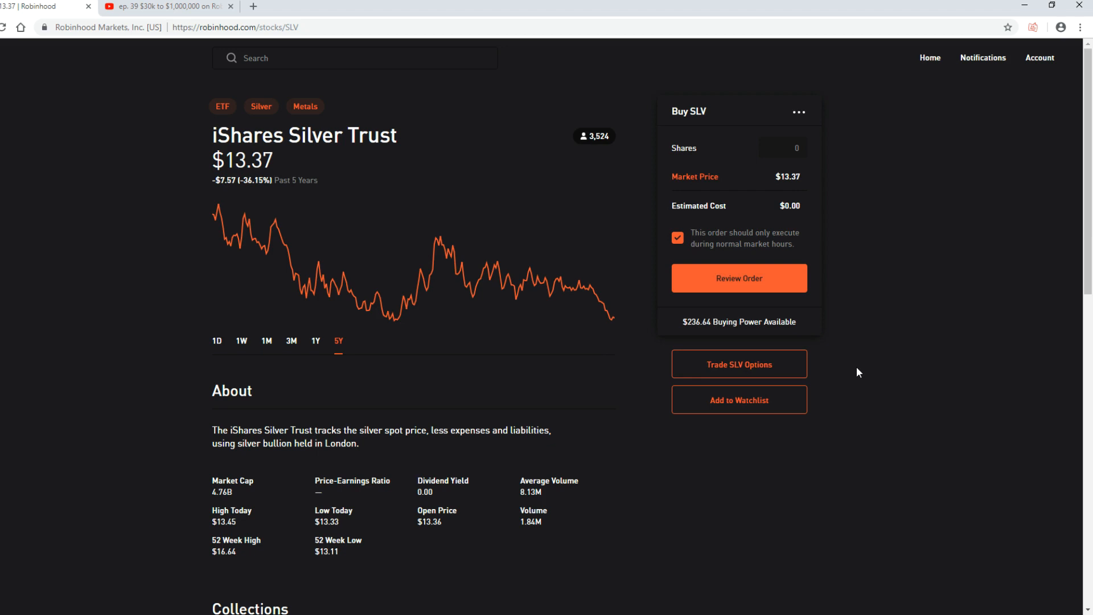
pyautogui.moveTo(608, 333)
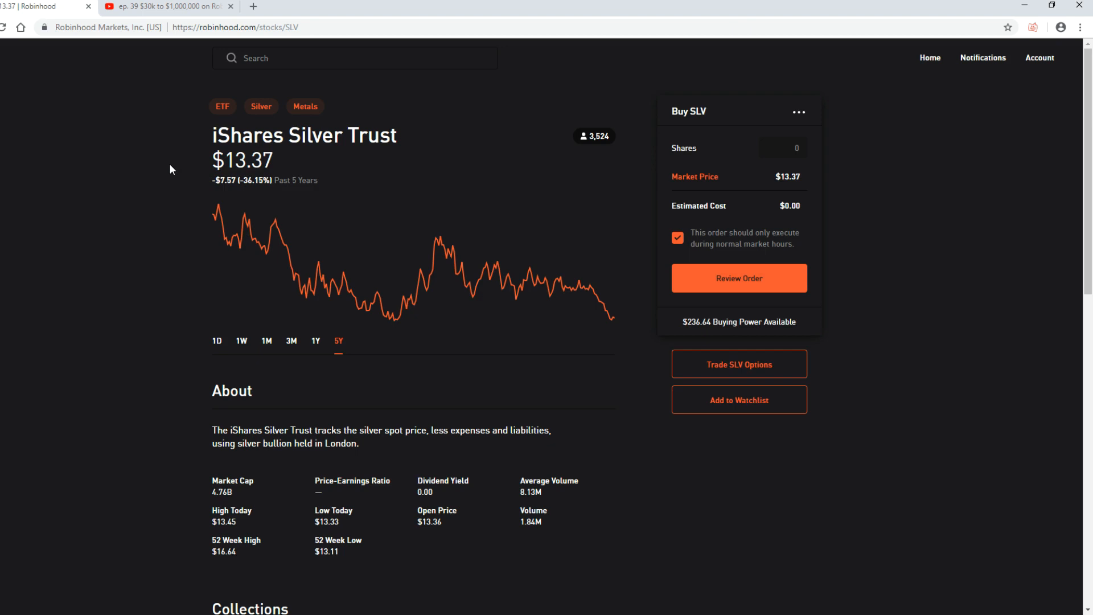
pyautogui.moveTo(167, 182)
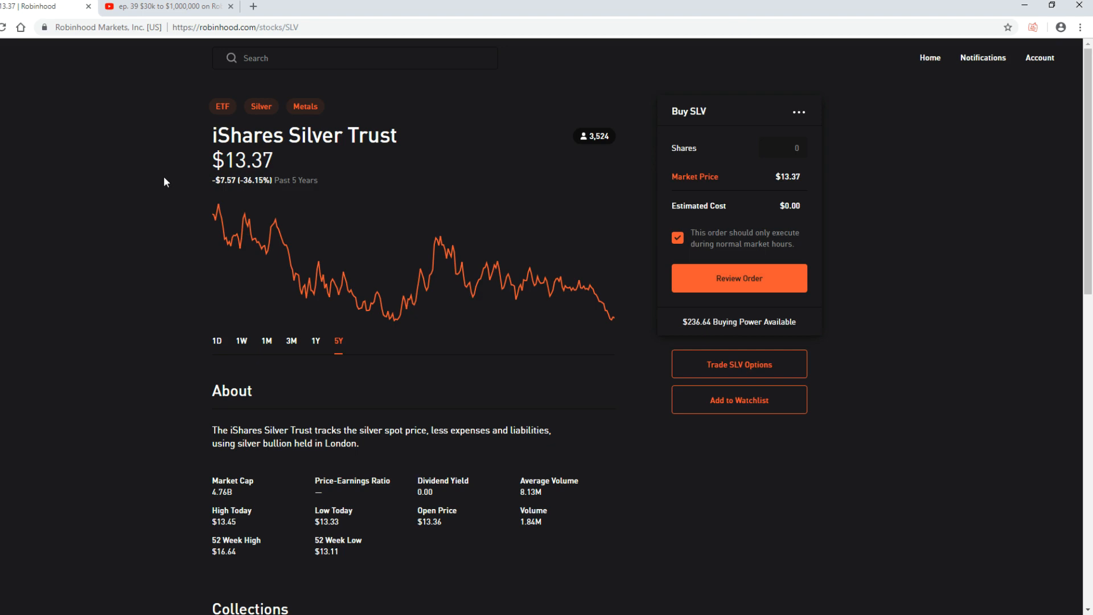
pyautogui.moveTo(202, 132)
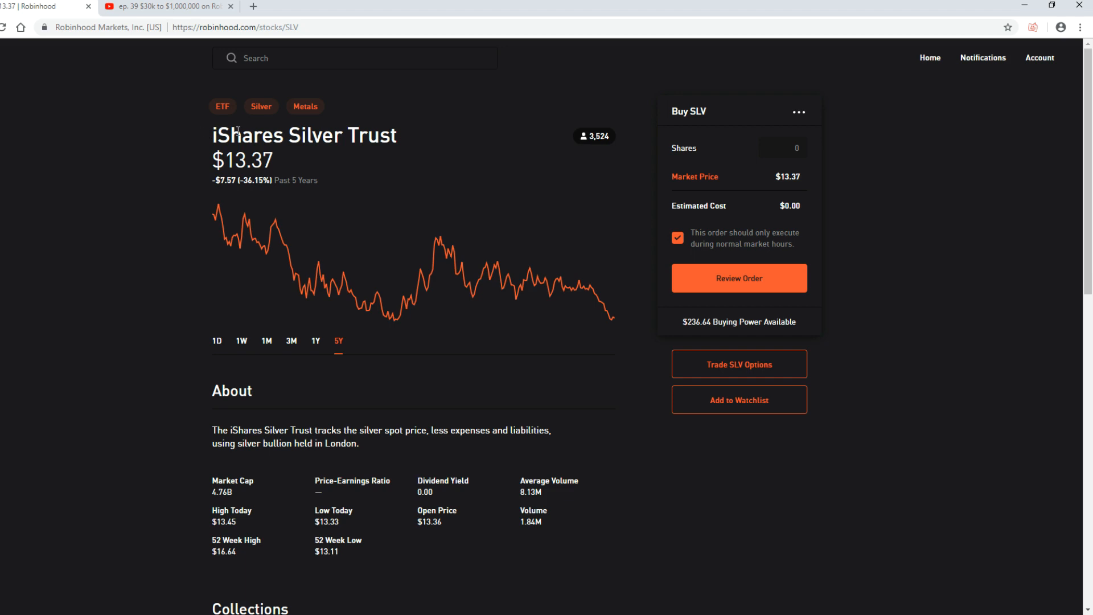
pyautogui.moveTo(213, 184)
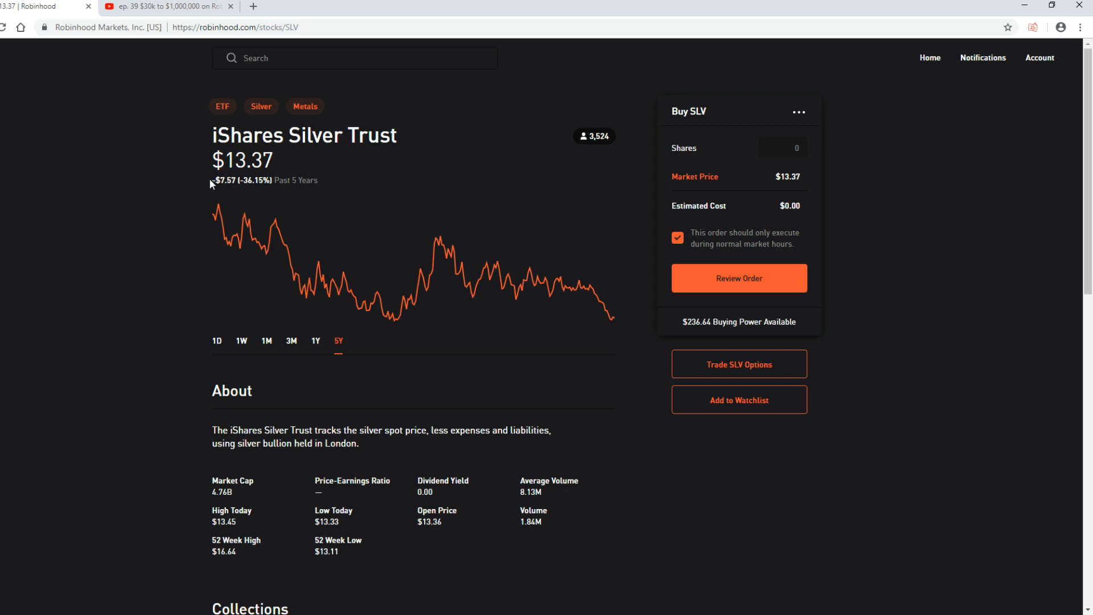
pyautogui.moveTo(281, 179)
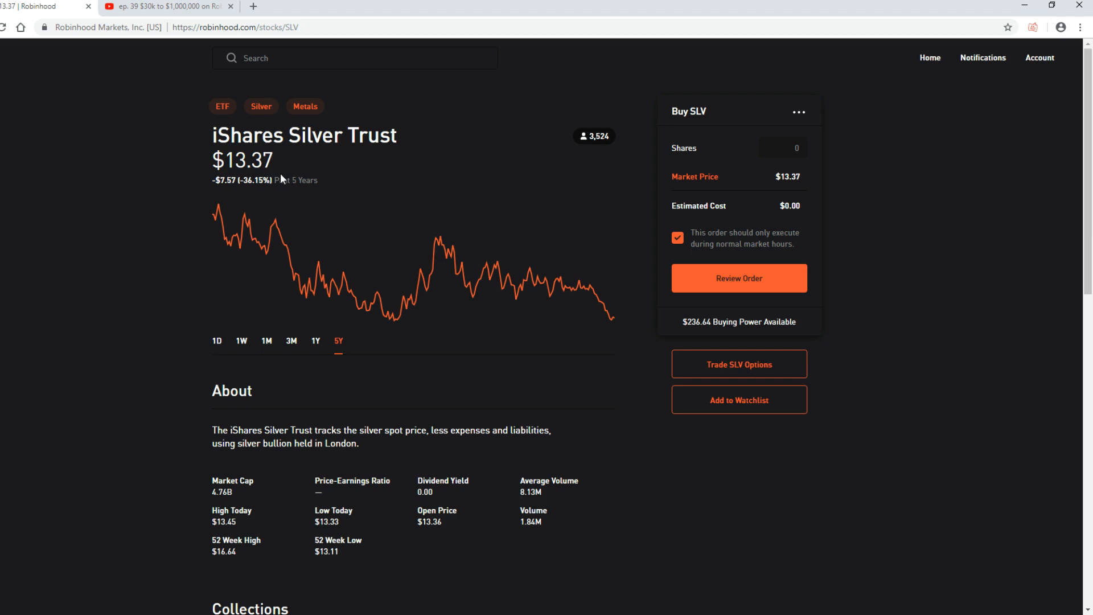
# - Highlight the SLV price figure on the five-year chart before leaving the page
pyautogui.doubleClick(296, 181)
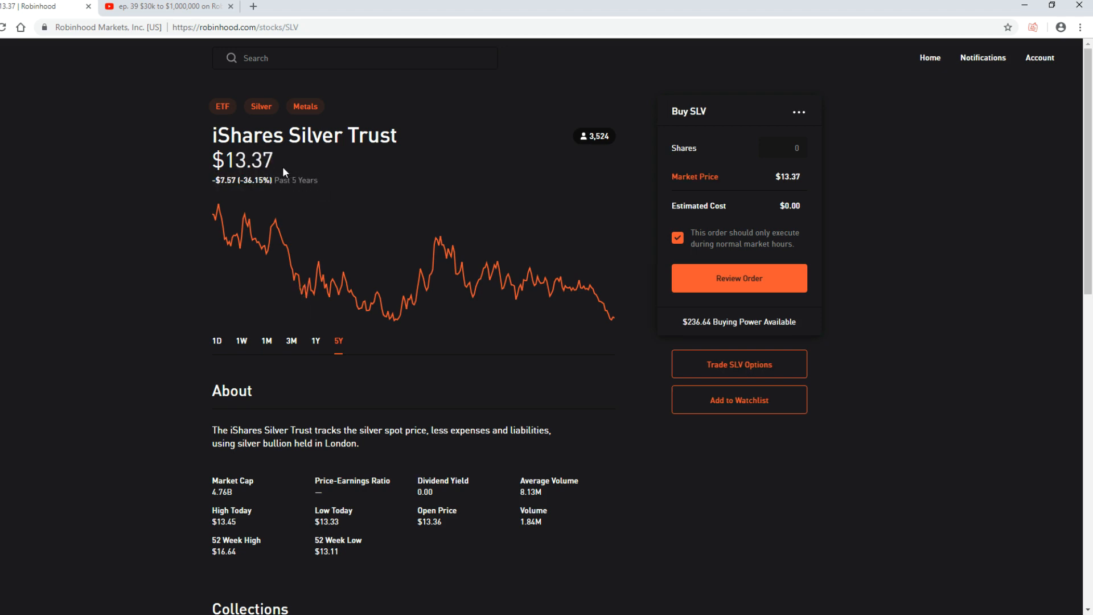
pyautogui.moveTo(311, 241)
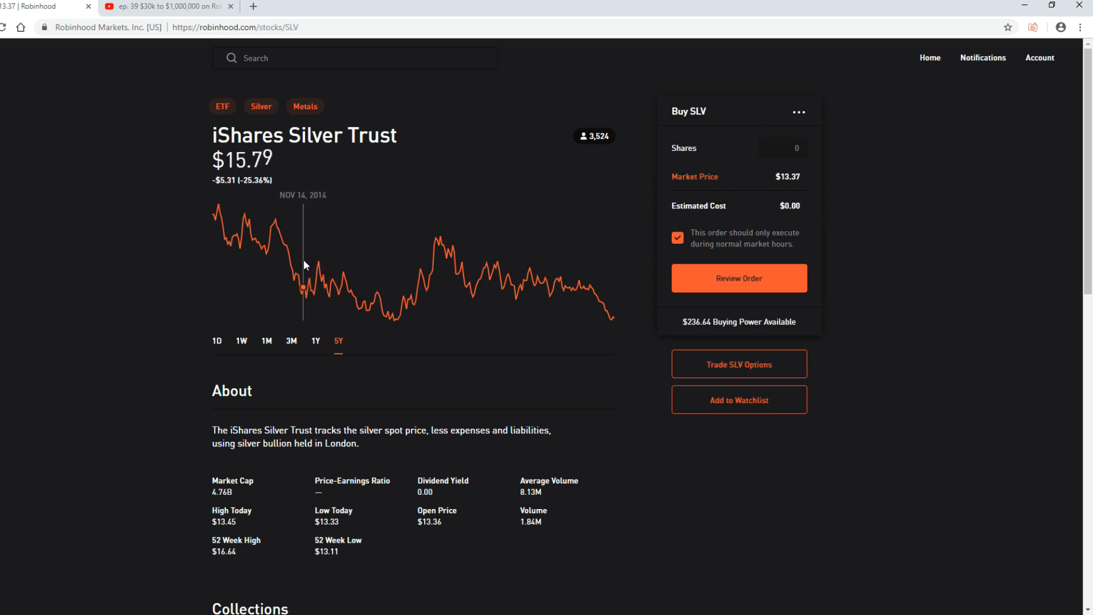
pyautogui.moveTo(442, 246)
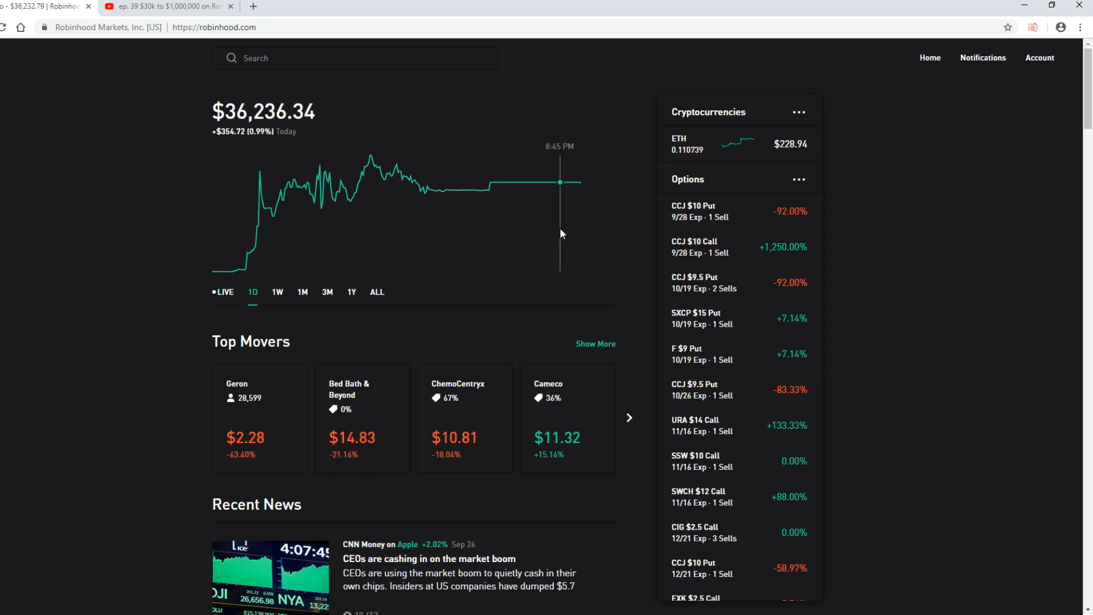
pyautogui.moveTo(457, 223)
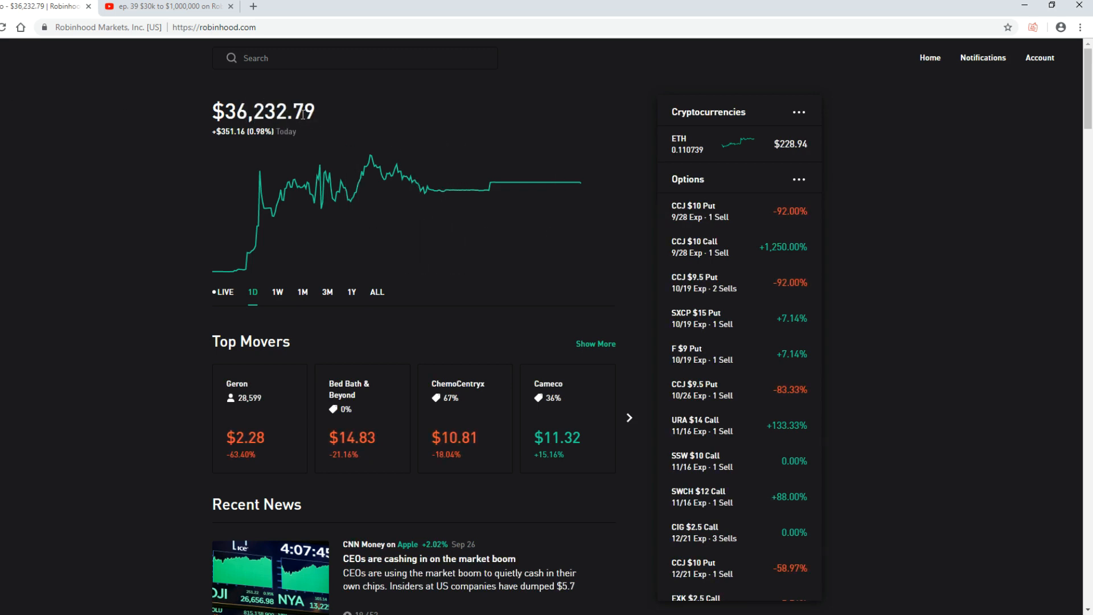
pyautogui.moveTo(413, 3)
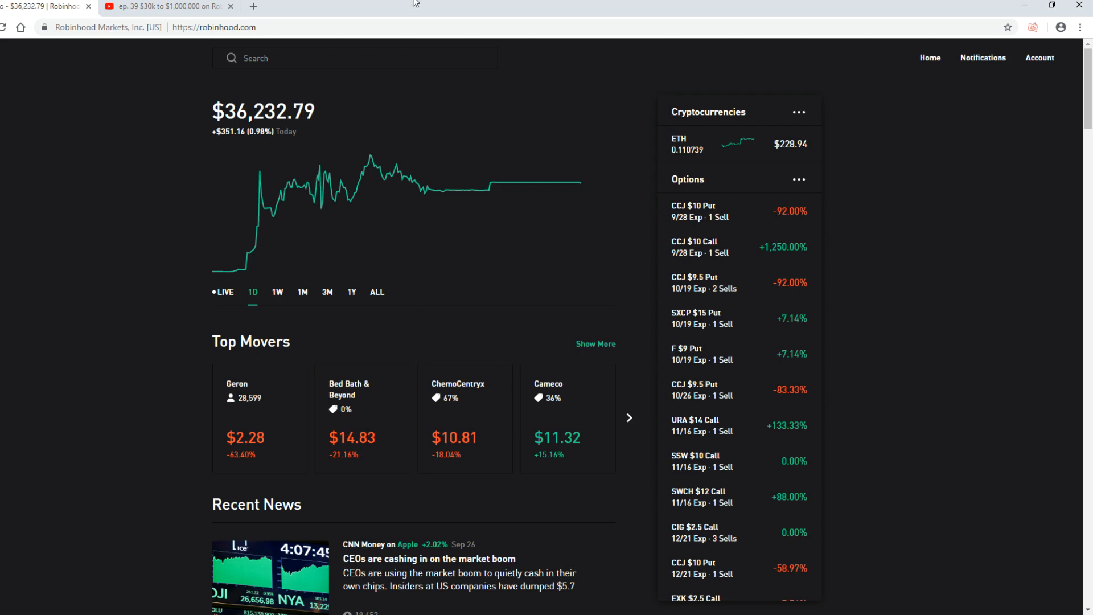
pyautogui.moveTo(909, 321)
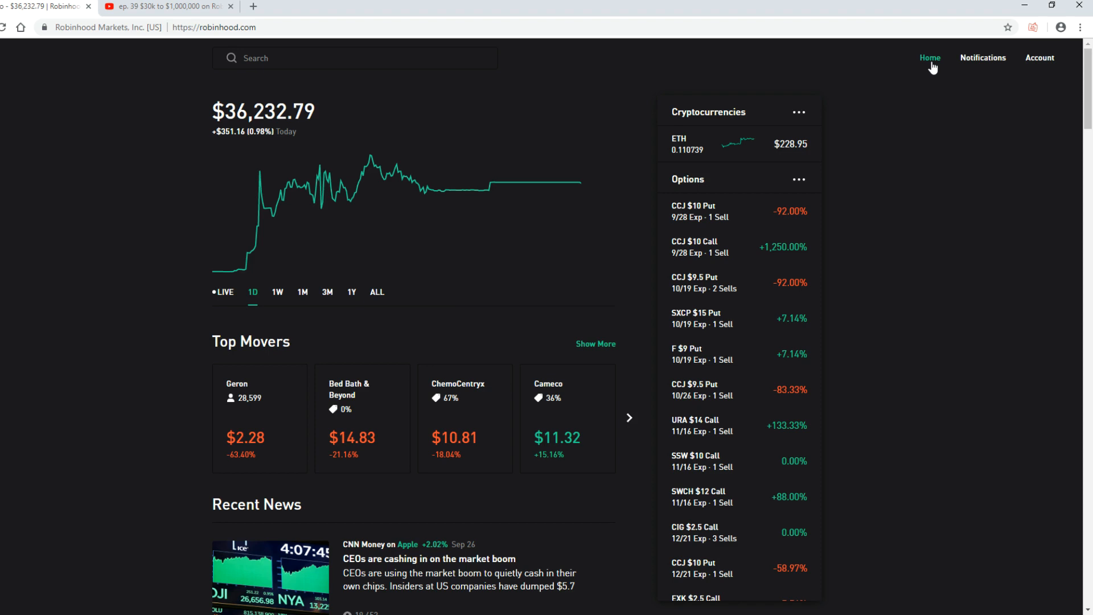
pyautogui.moveTo(871, 330)
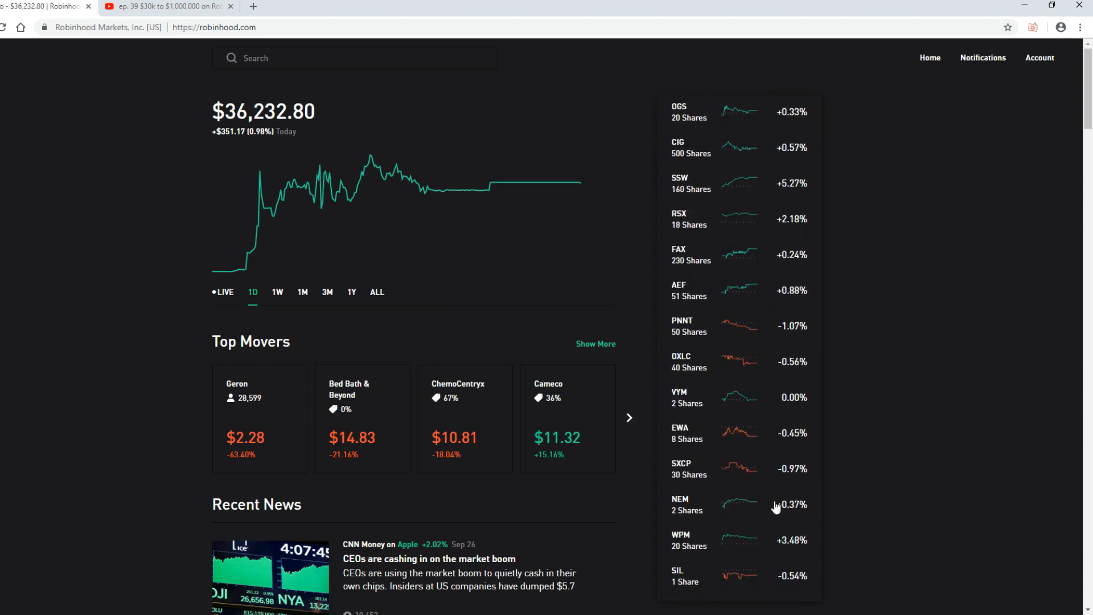
pyautogui.scroll(-3)
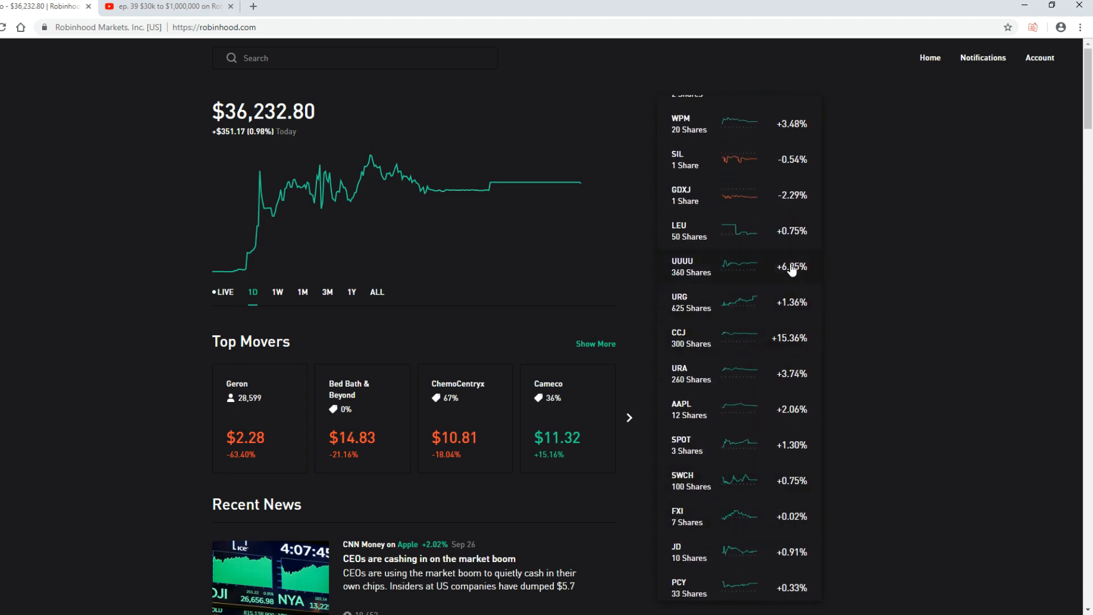
pyautogui.moveTo(787, 524)
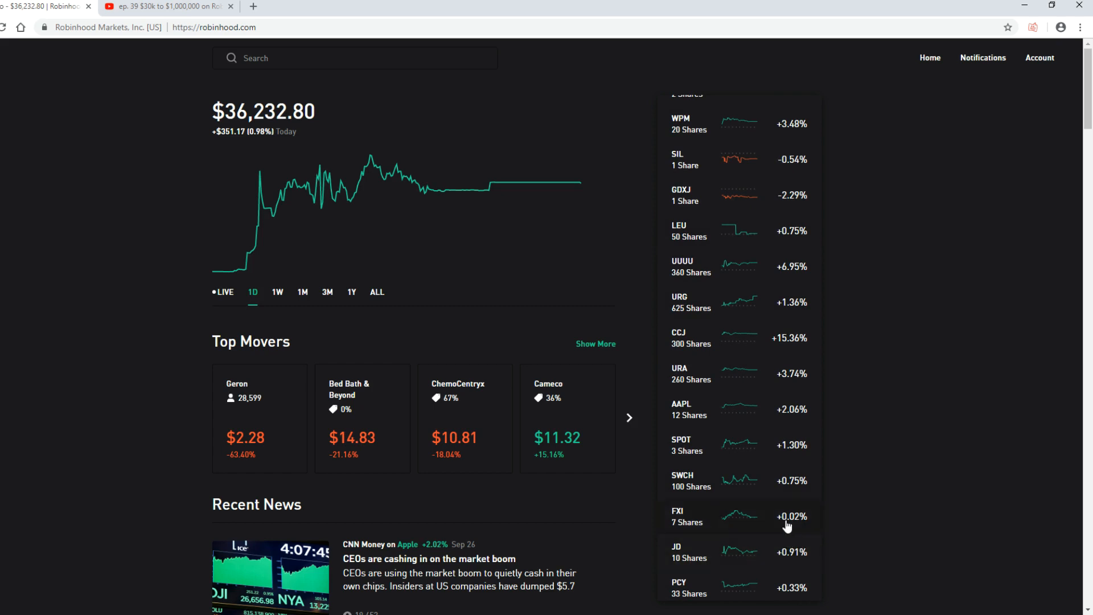
pyautogui.moveTo(763, 253)
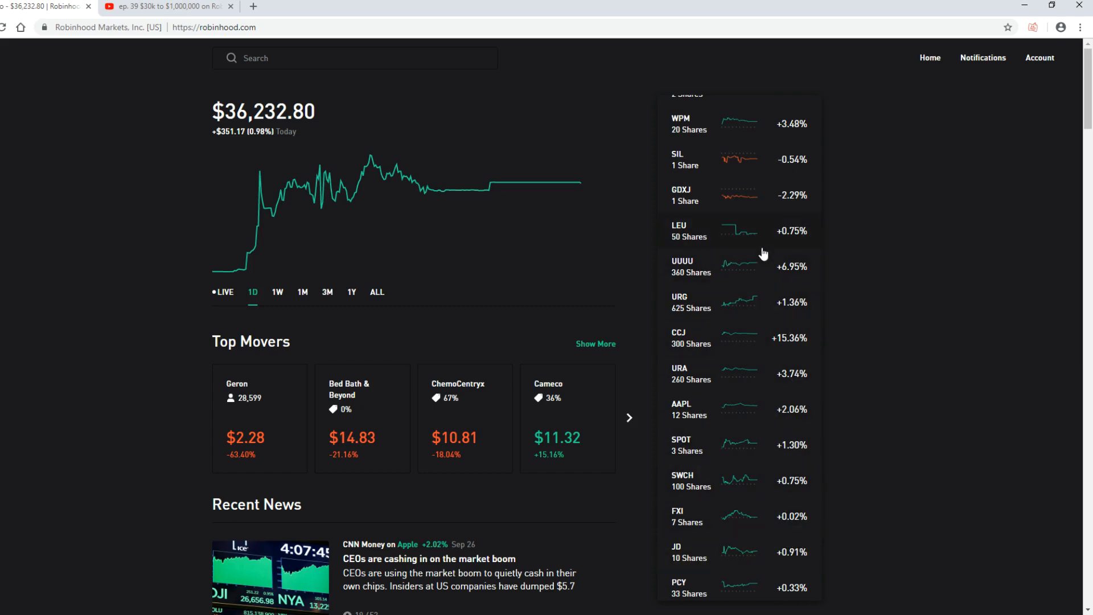
pyautogui.moveTo(779, 390)
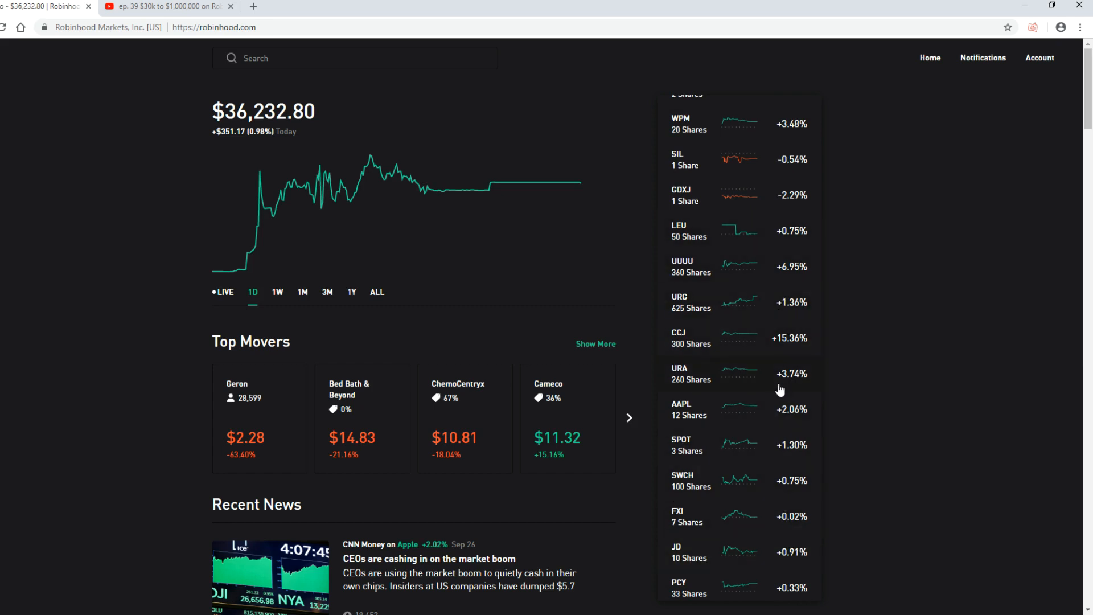